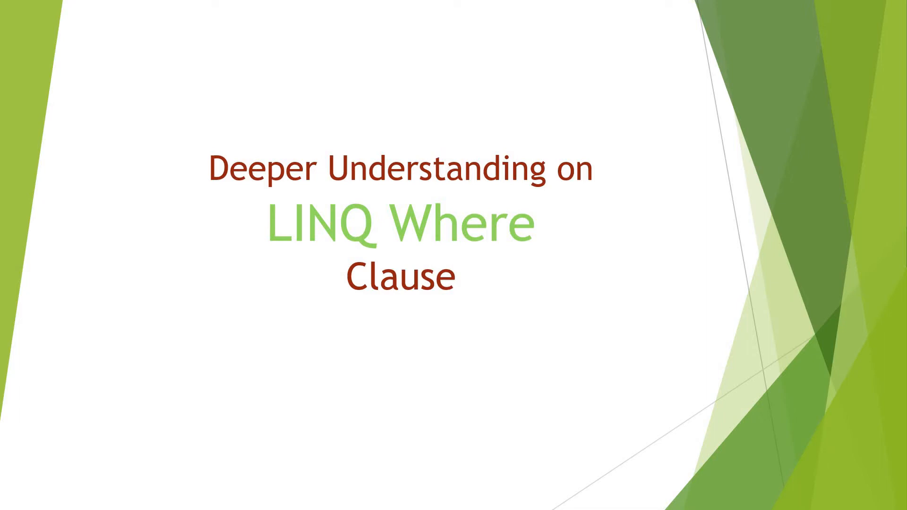
mouse_move(157, 443)
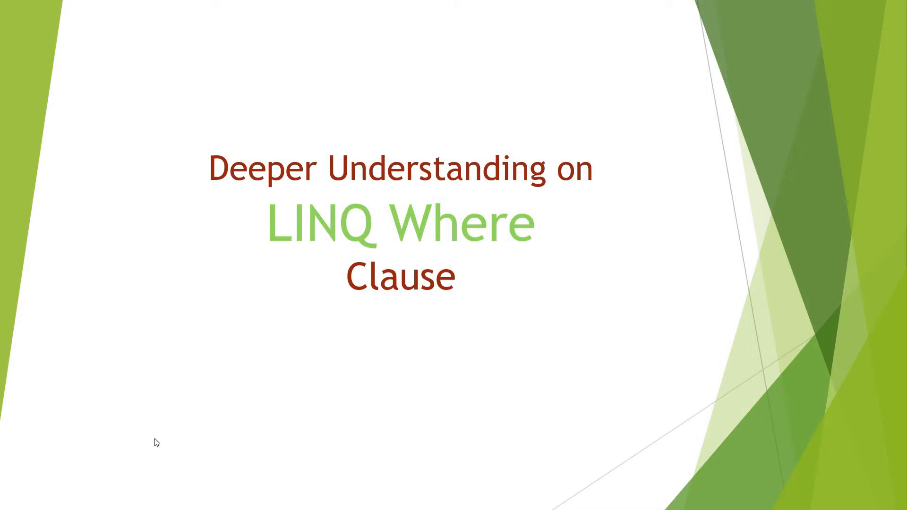
mouse_move(241, 341)
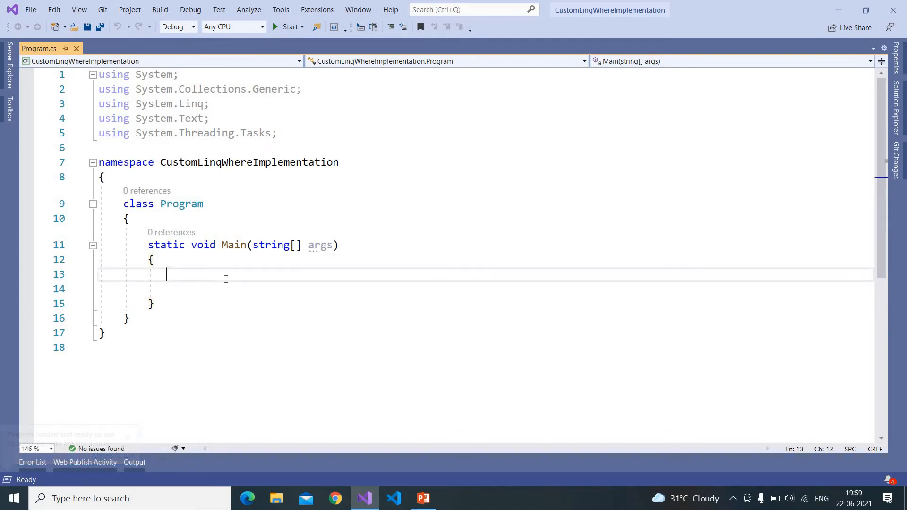
- Declare List<int> numbersList = new List<int>() { 1, 2, 3 } in Main with IntelliSense
text(Lis)
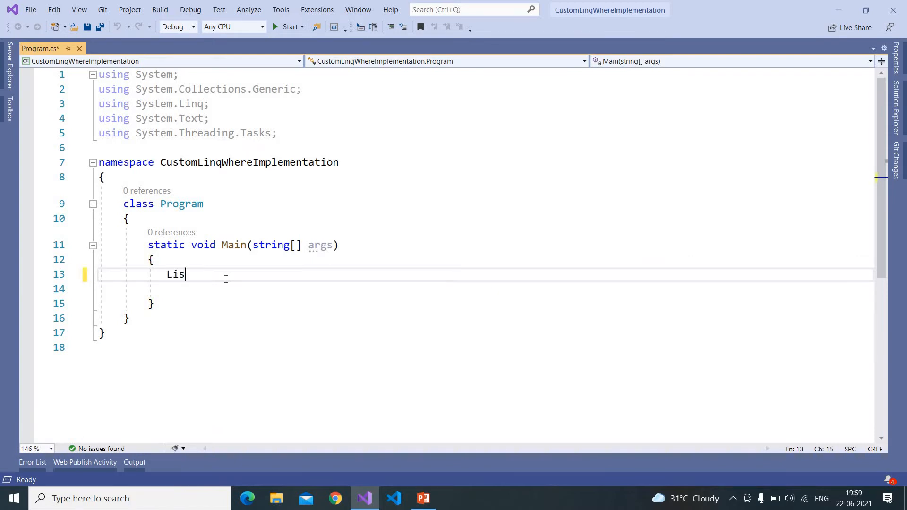
text(t<i>)
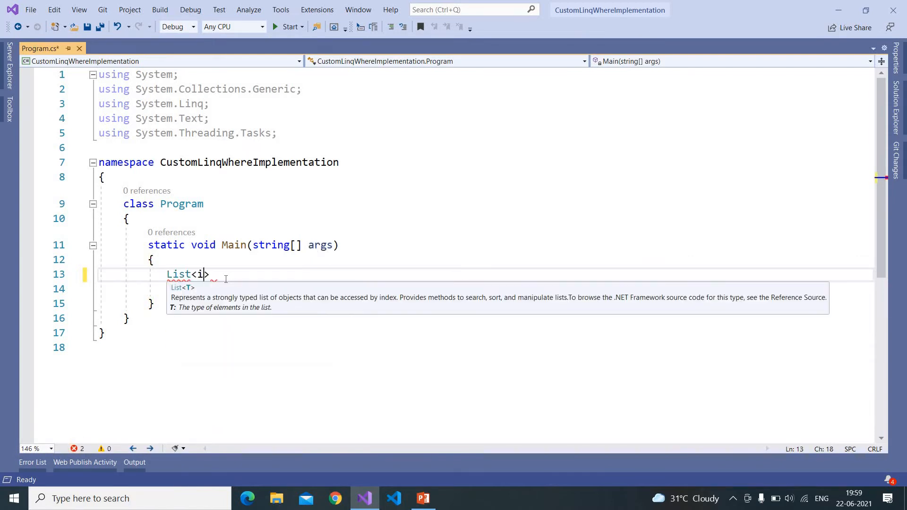
text(nt)
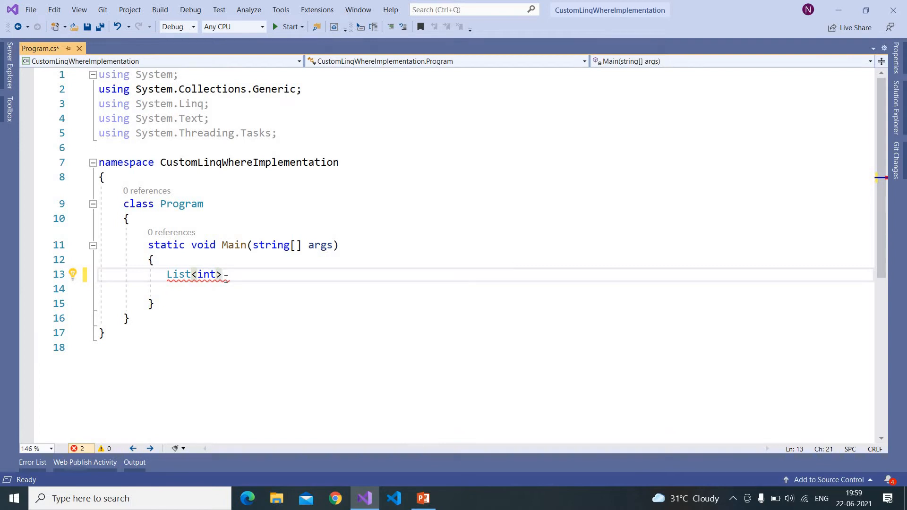
text(n)
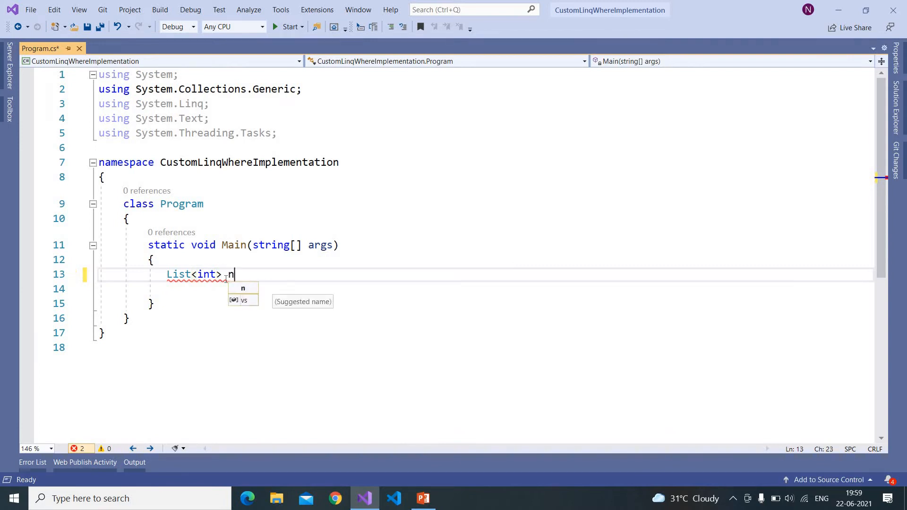
text(umbersList = new)
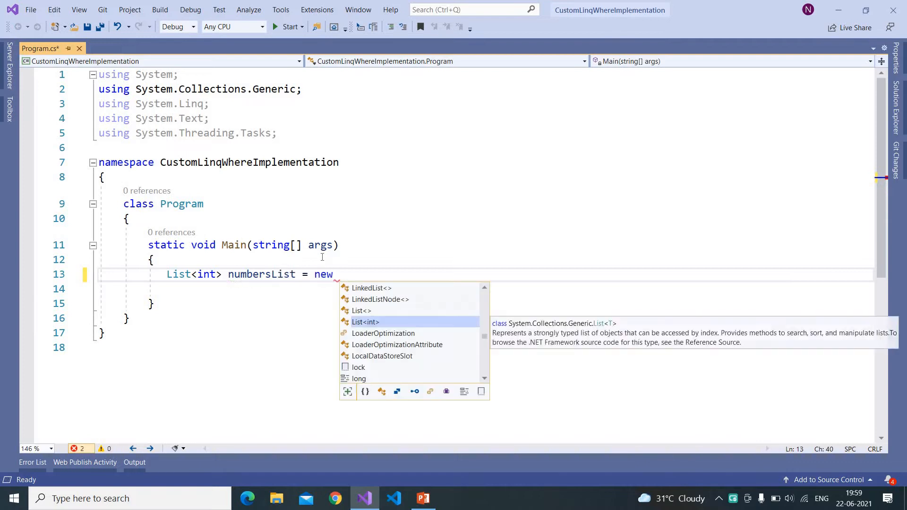
text(List<int>()
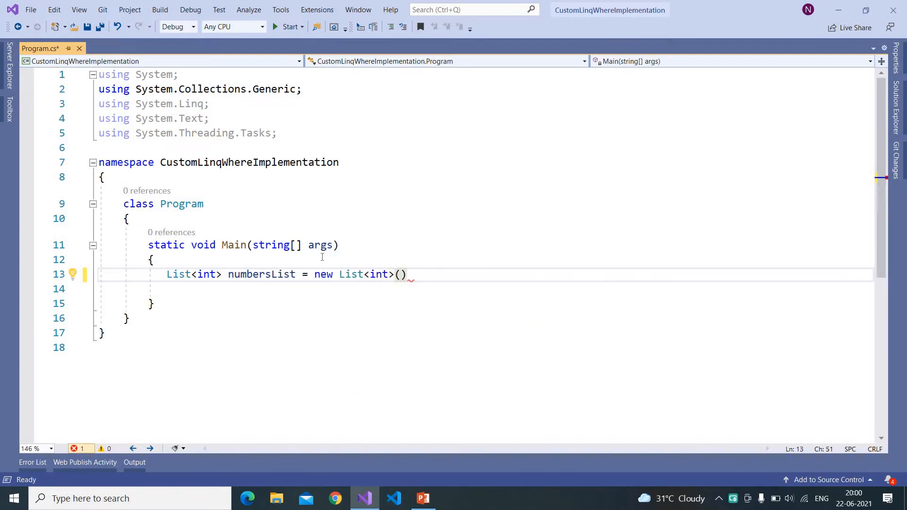
text({ 1,2,3})
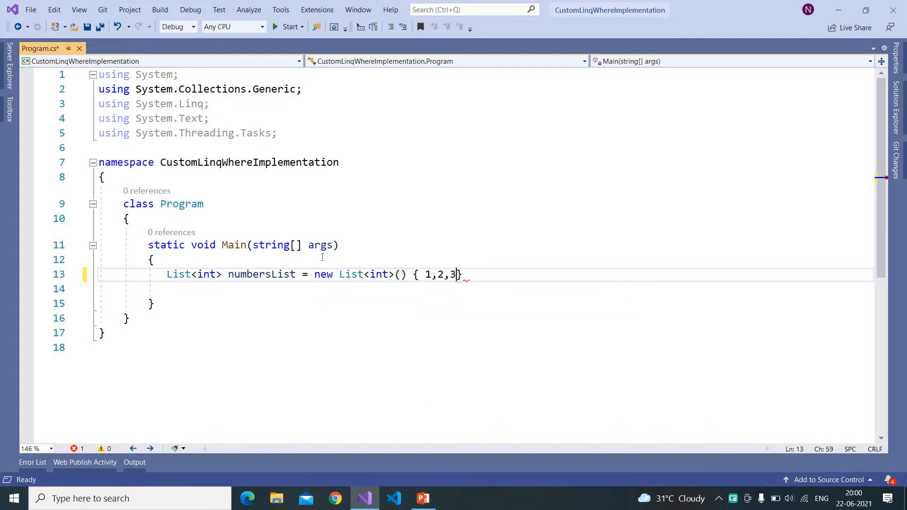
text(n)
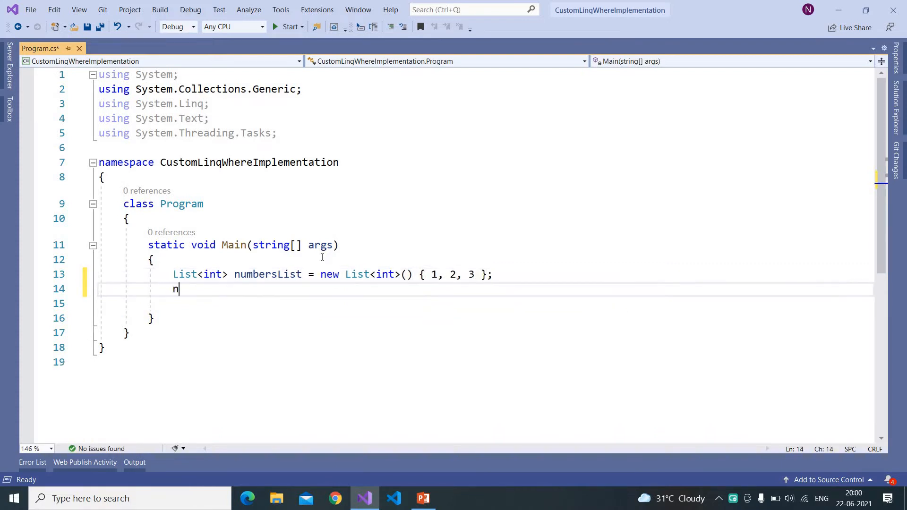
- Type numbersList.Where on the next line and inspect its IntelliSense tooltip
text(umbersList.)
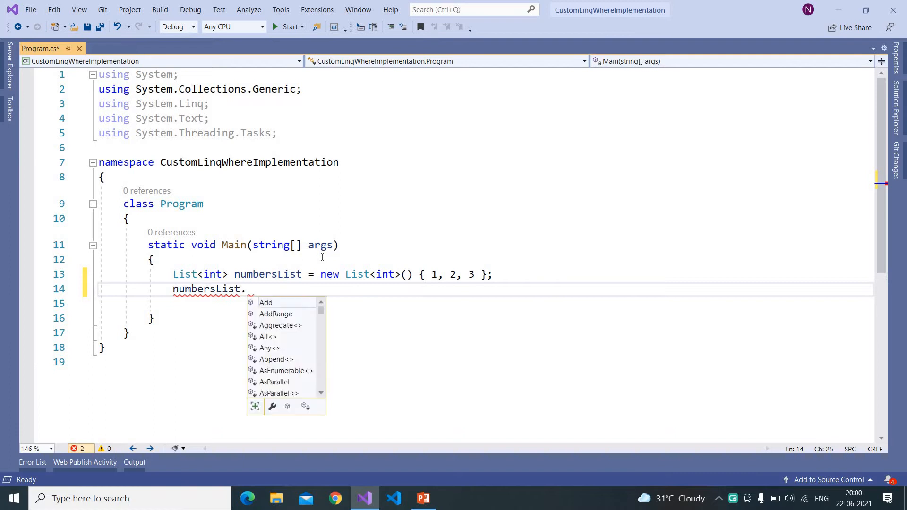
text(Where)
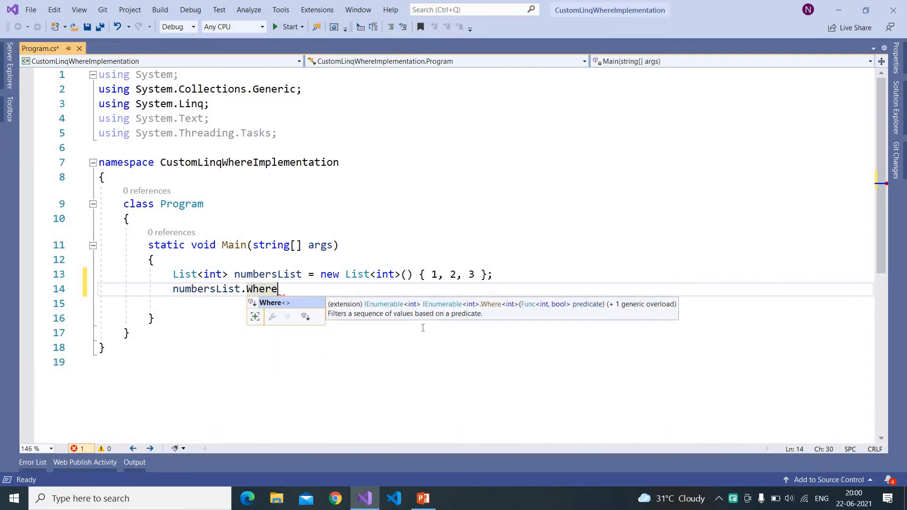
mouse_move(266, 309)
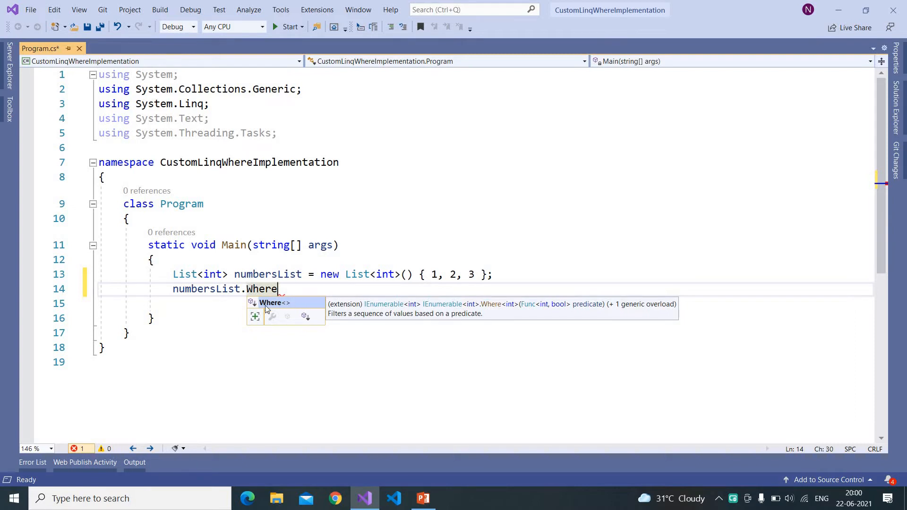
mouse_move(253, 307)
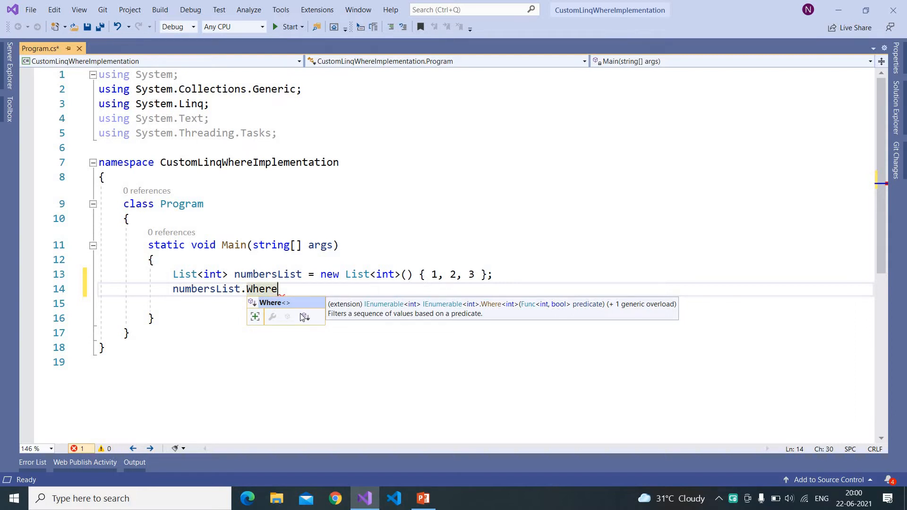
mouse_move(301, 311)
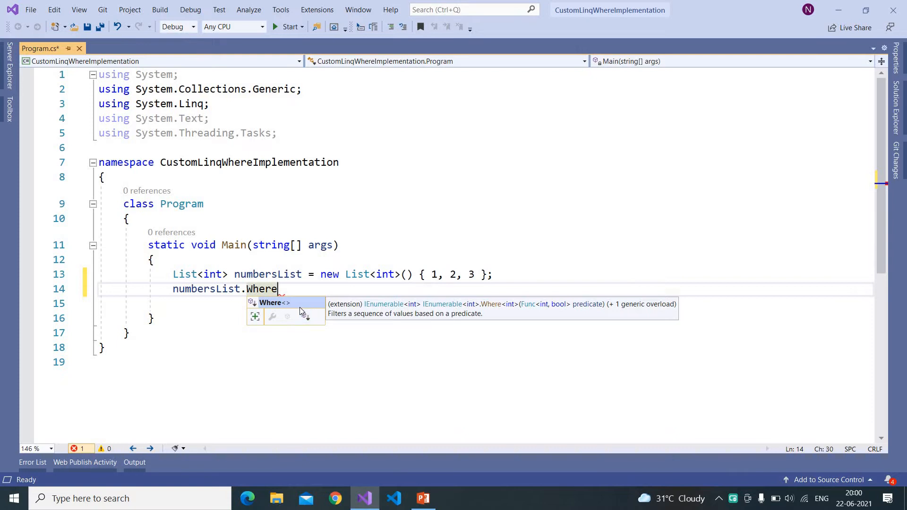
mouse_move(347, 288)
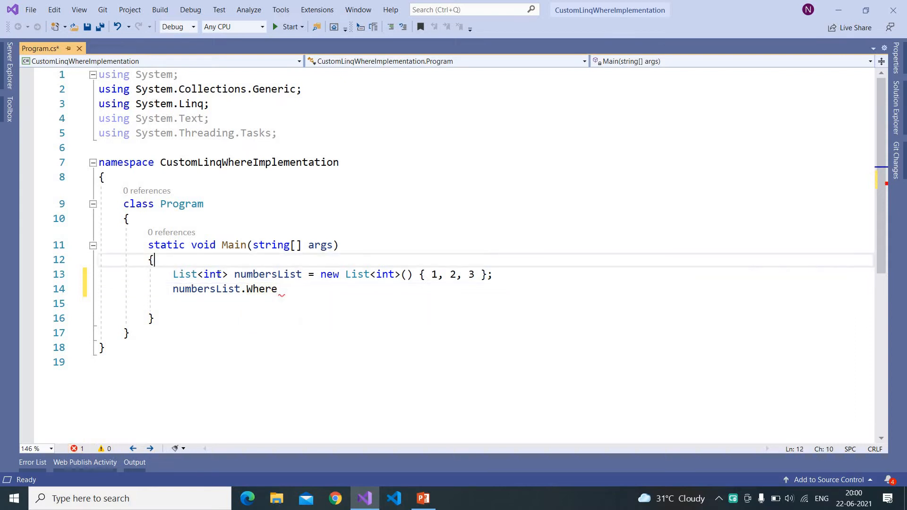
- Change numbersList's element type from int to long in both places
double_click(212, 274)
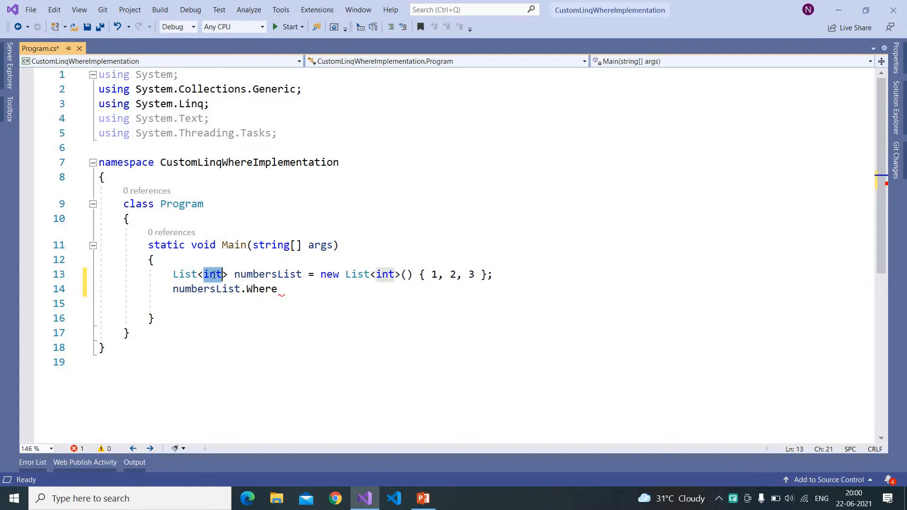
text(long)
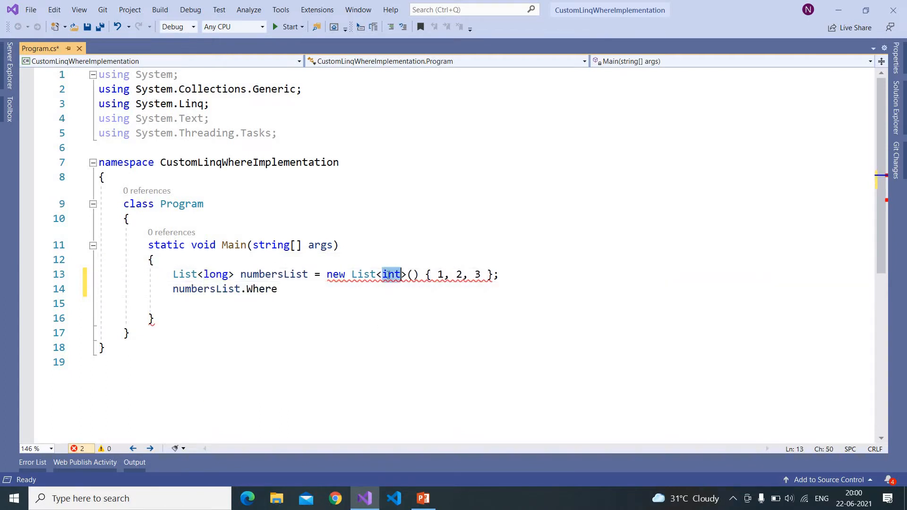
text(long)
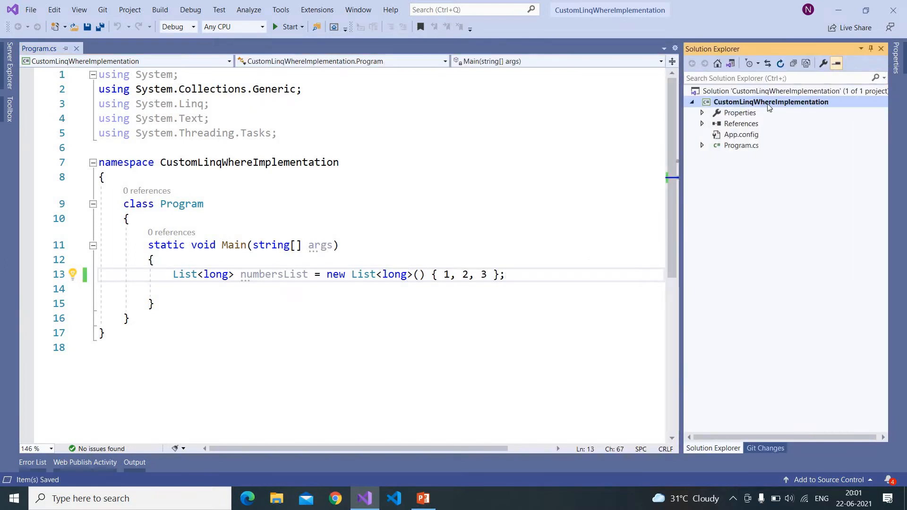
- Add a new class file named CustomLinqImplementations.cs to the project
right_click(770, 102)
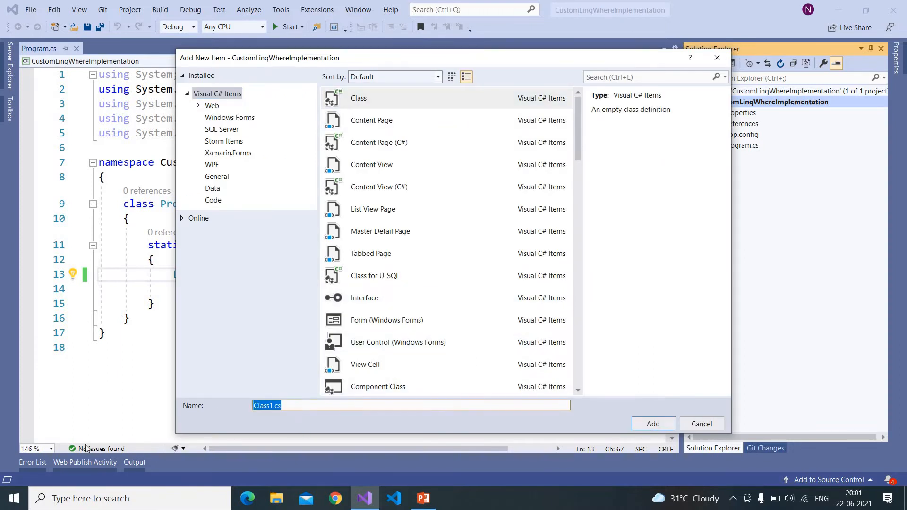
text(CustomLinqImplemen)
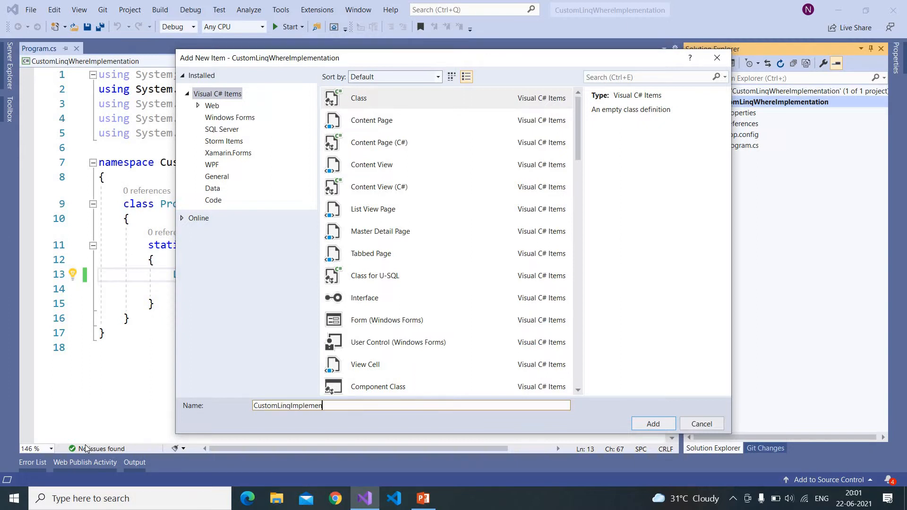
click(652, 423)
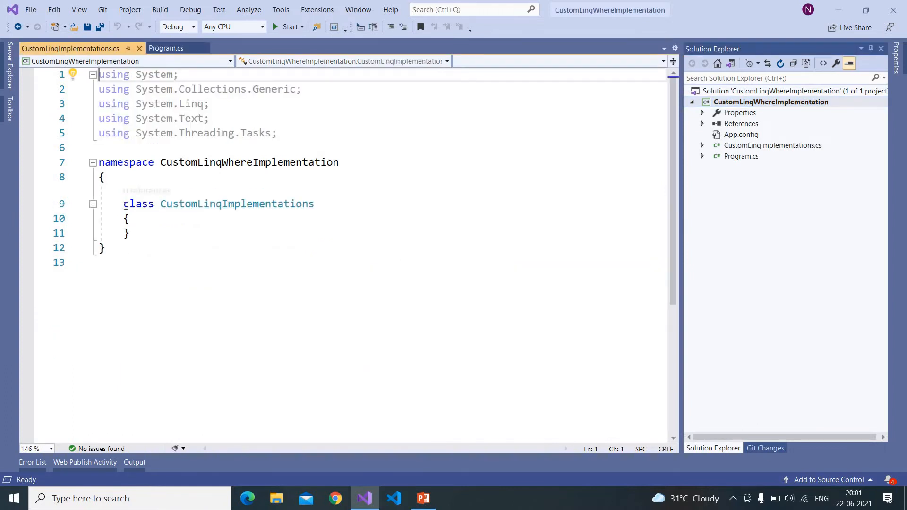
- Prefix the class with public static and start a public static method inside it
click(139, 204)
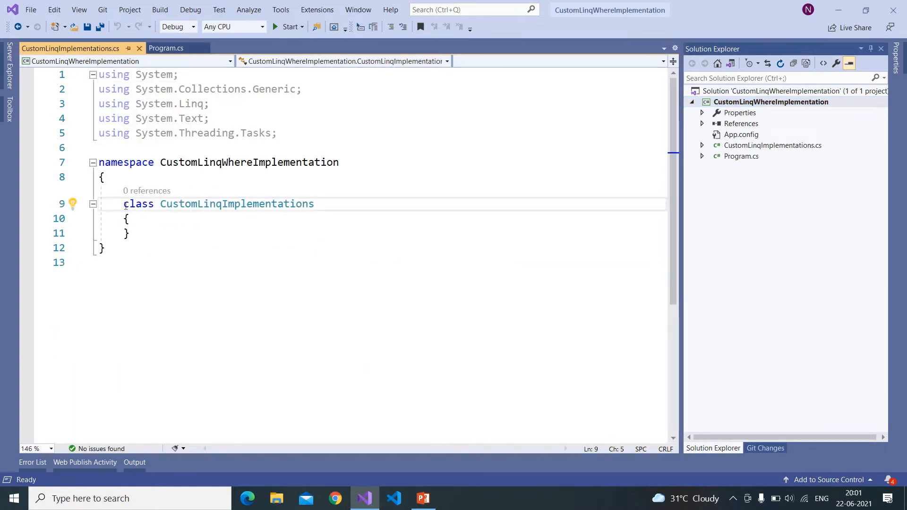
text(public static)
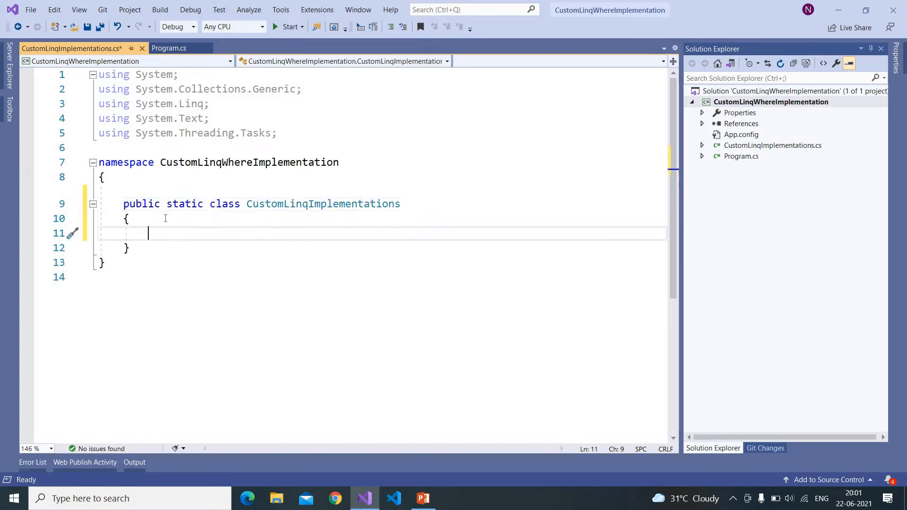
text(public static)
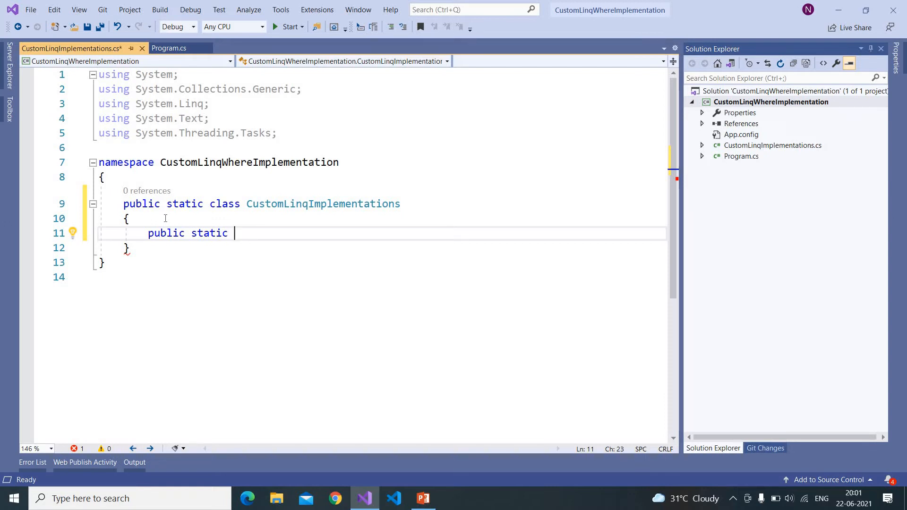
- Type the IEnumerable<T> return type and the MyWhere<T>() method name
text(I)
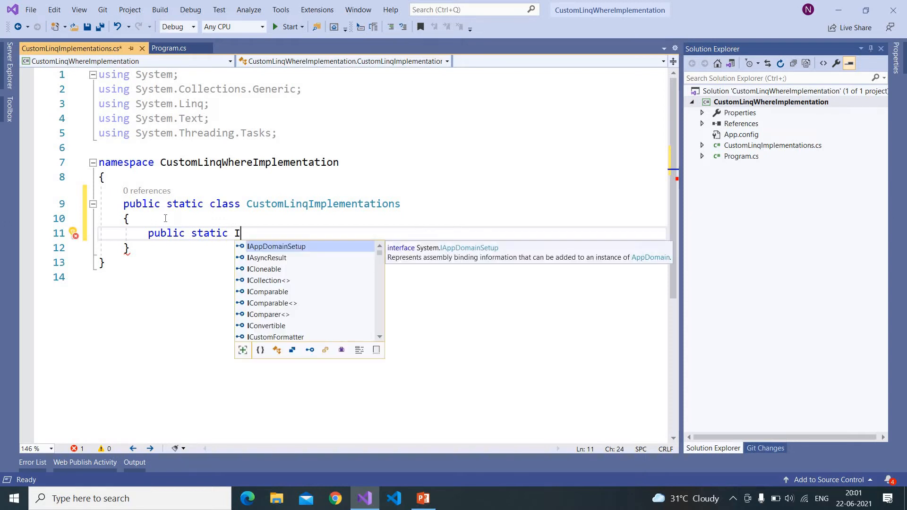
text(Enumerable<>)
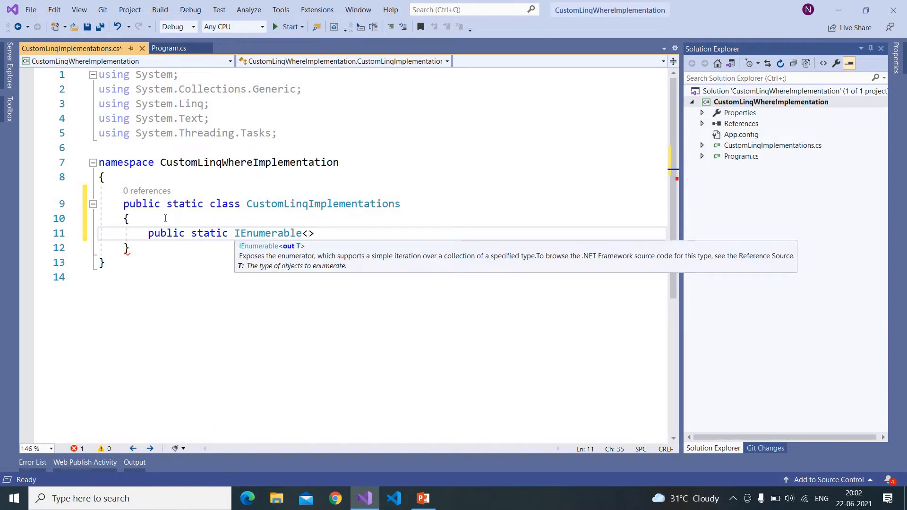
text(i)
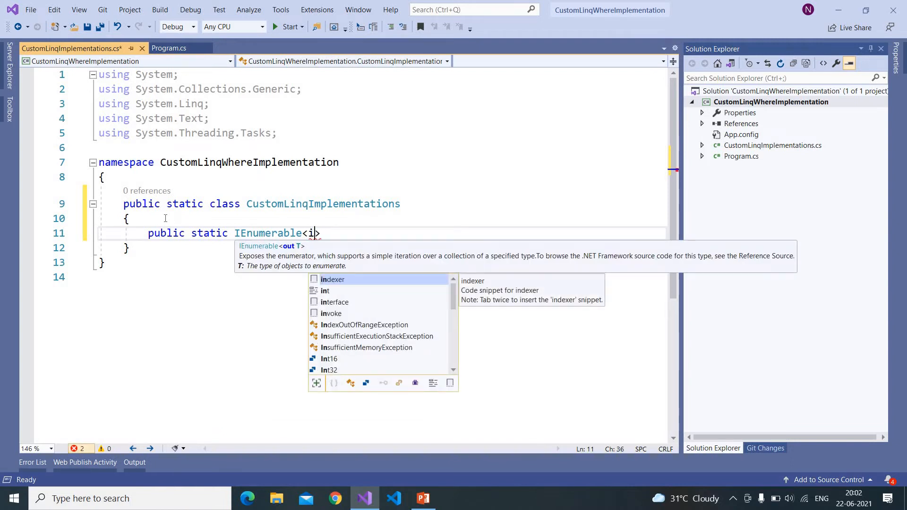
text(T>)
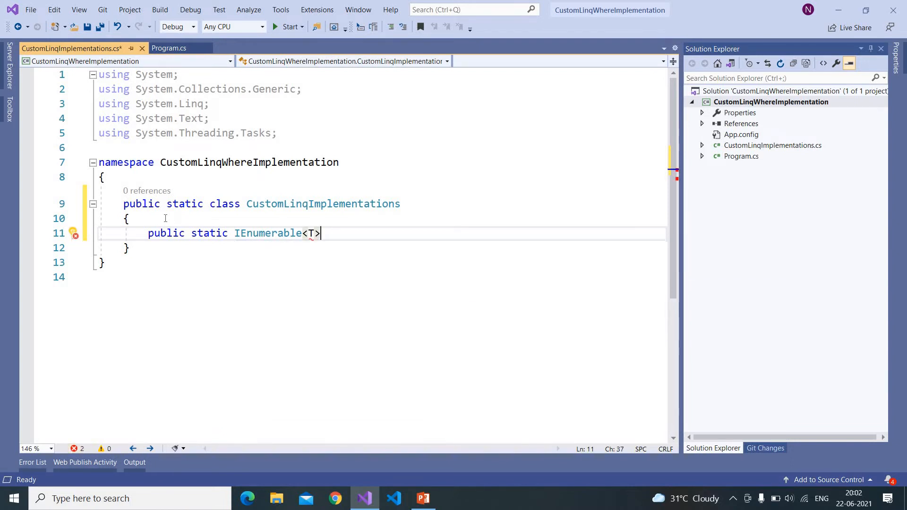
text(" ")
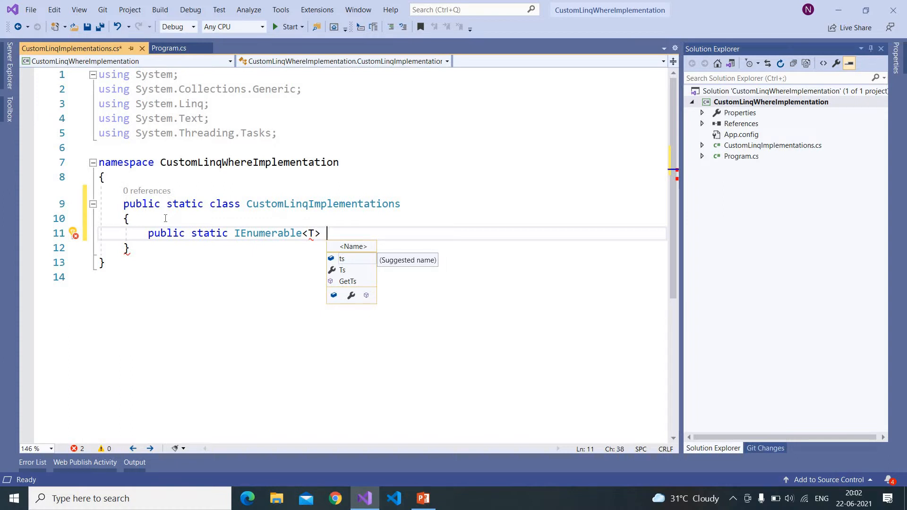
text(My)
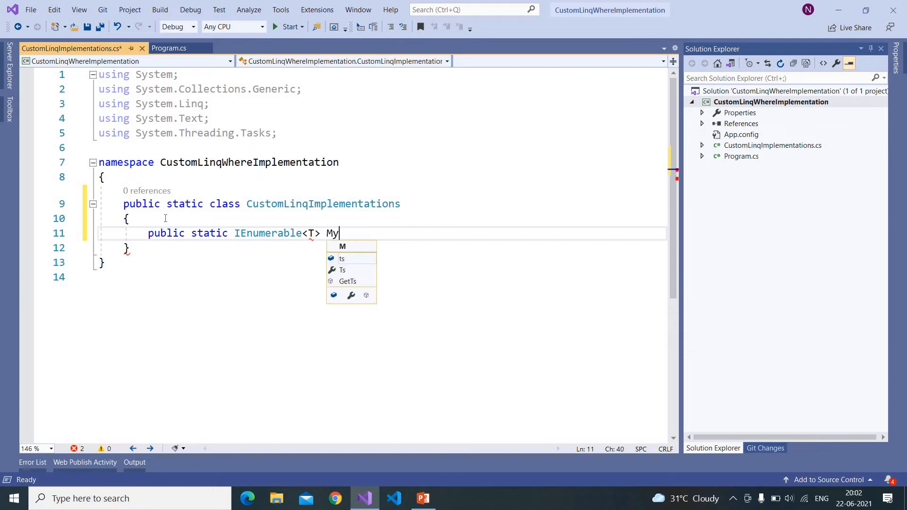
text(Where<>)
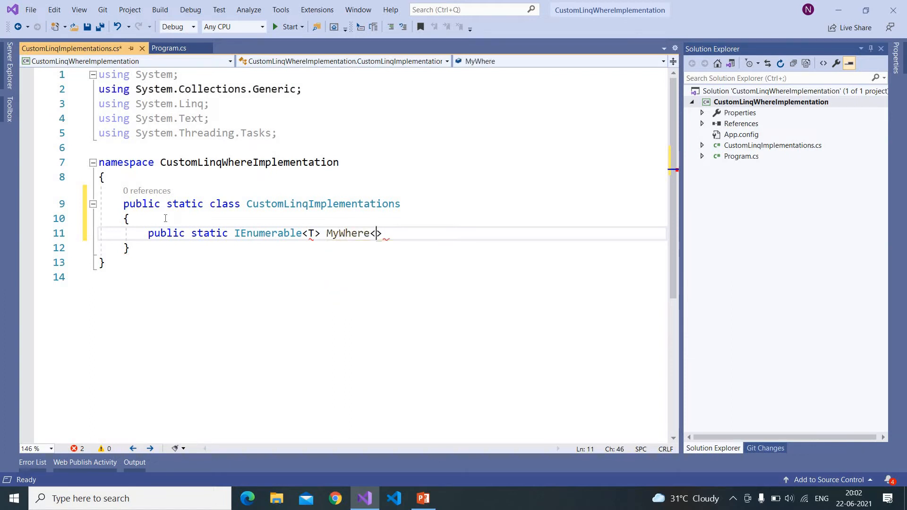
text(T)
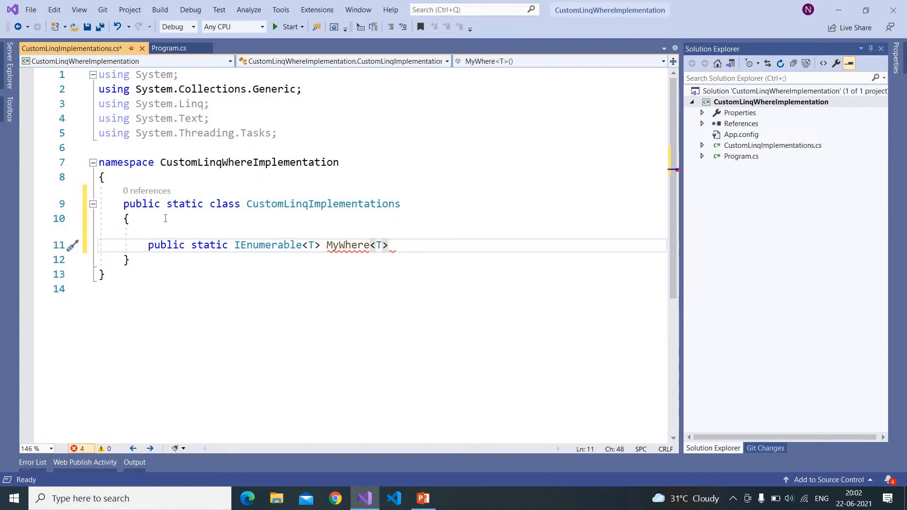
text(())
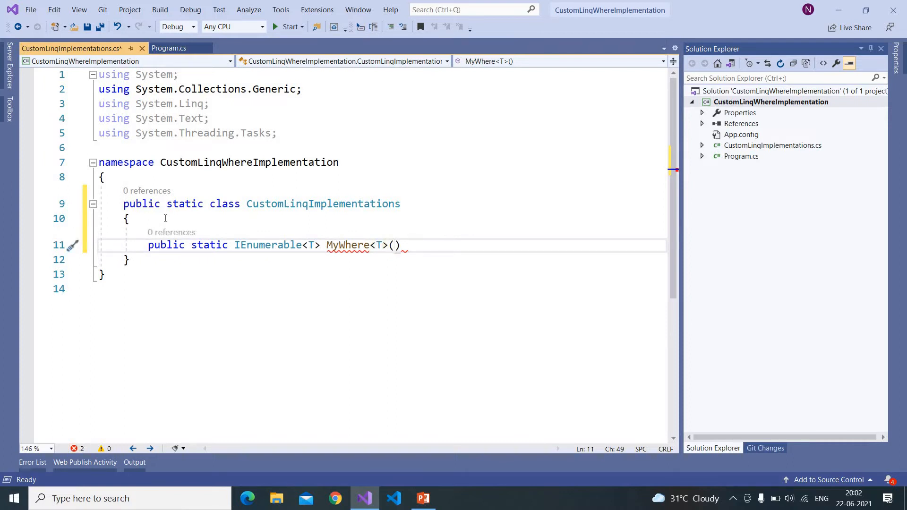
- Add the parameters this IEnumerable<T> source and Func<T, bool> predicate
text(this)
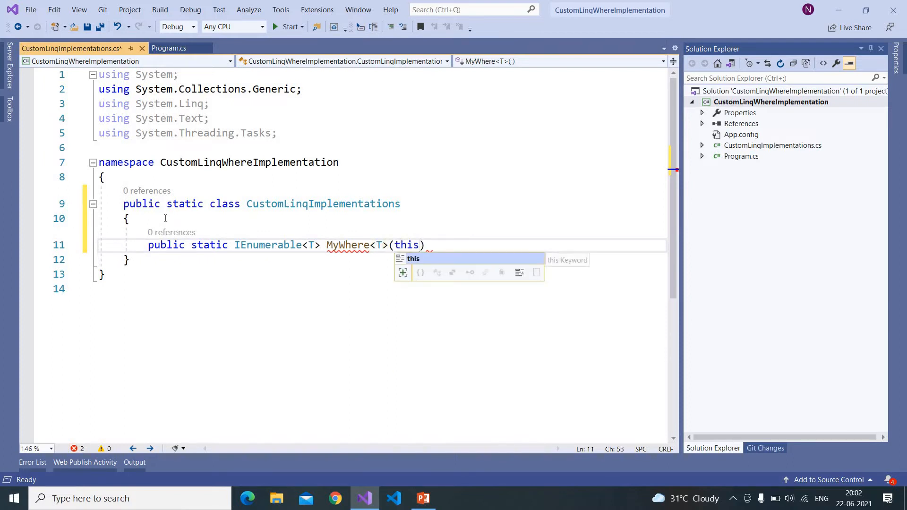
text(IEnumerable)
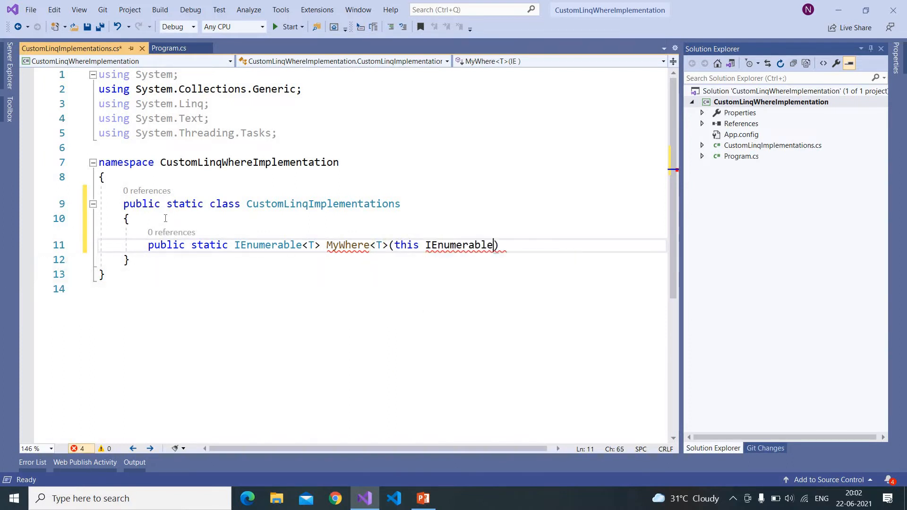
text(<>)
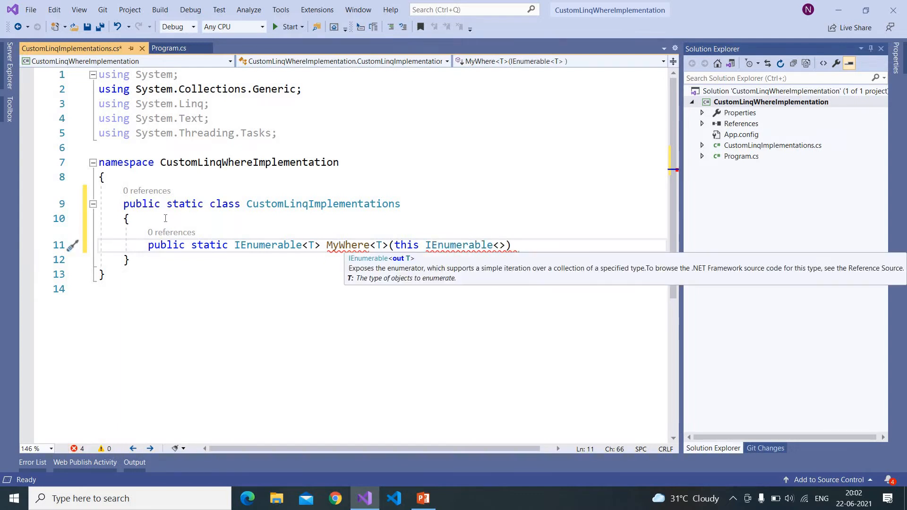
text(T)
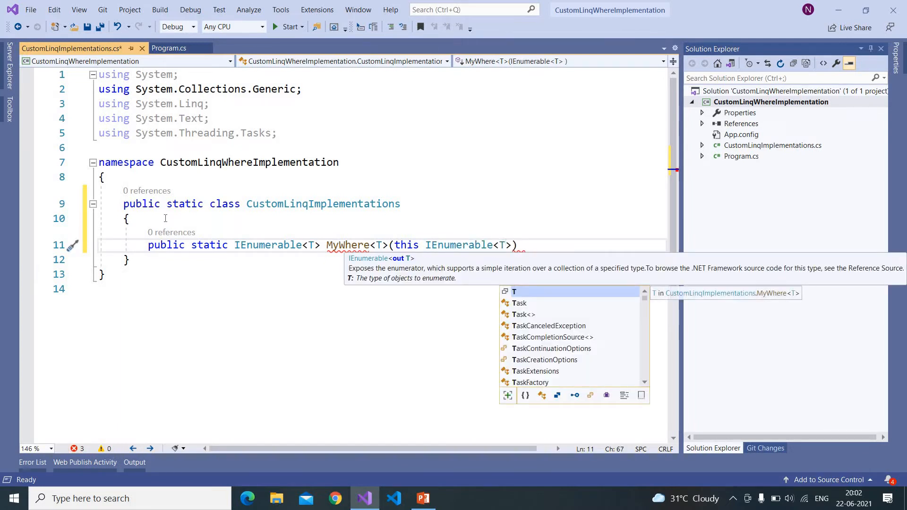
text(source)
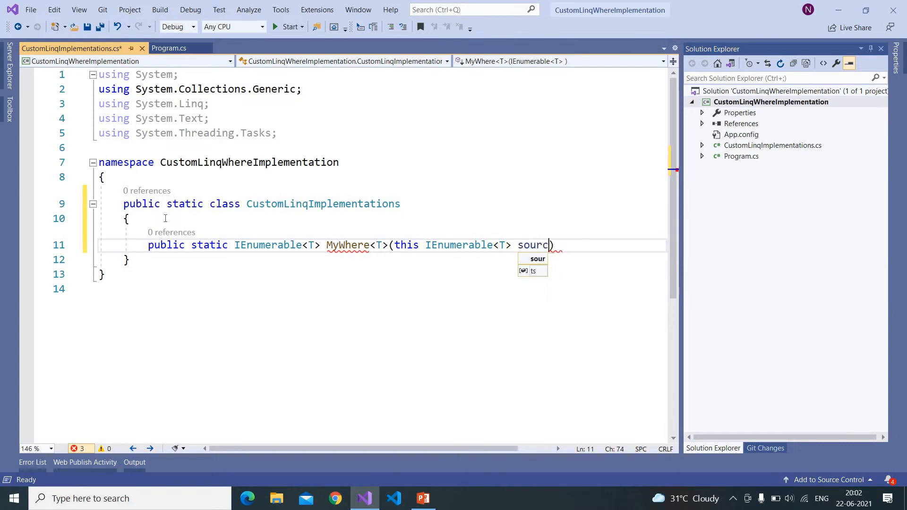
text(e,)
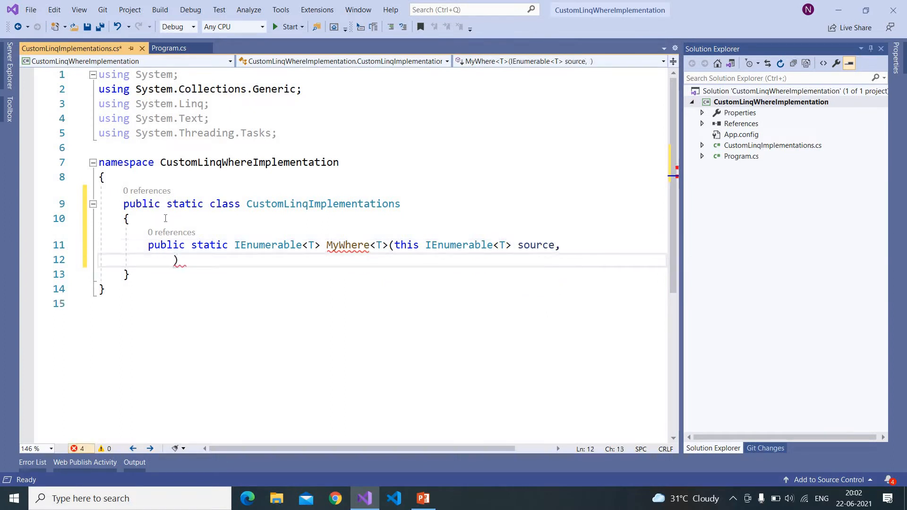
text(Func)
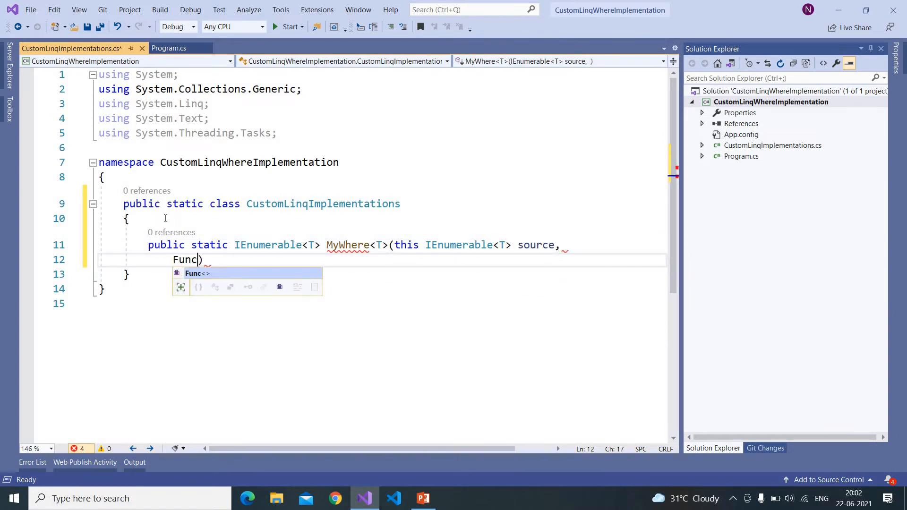
text(<T>)
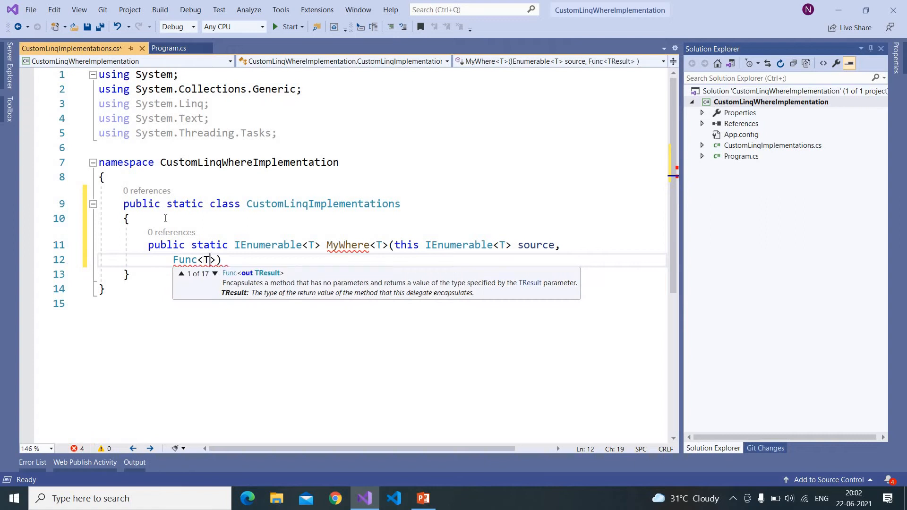
text(,)
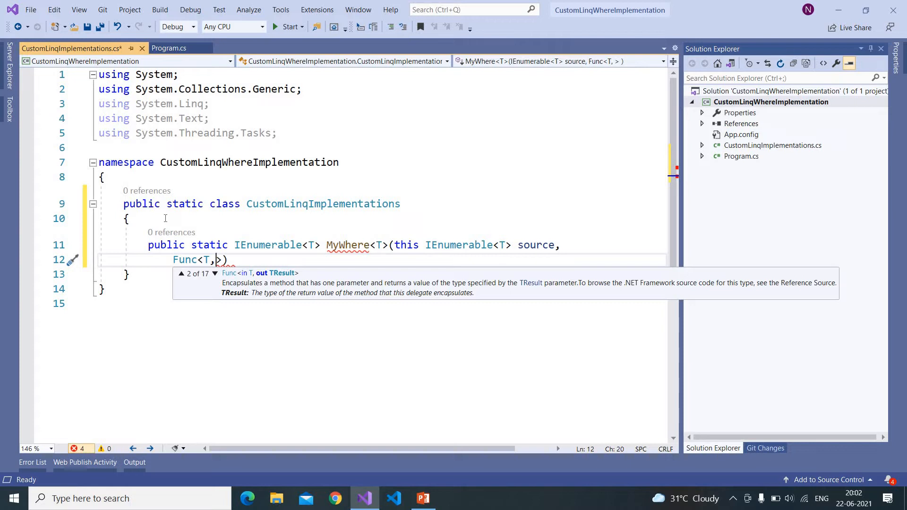
text(bool)
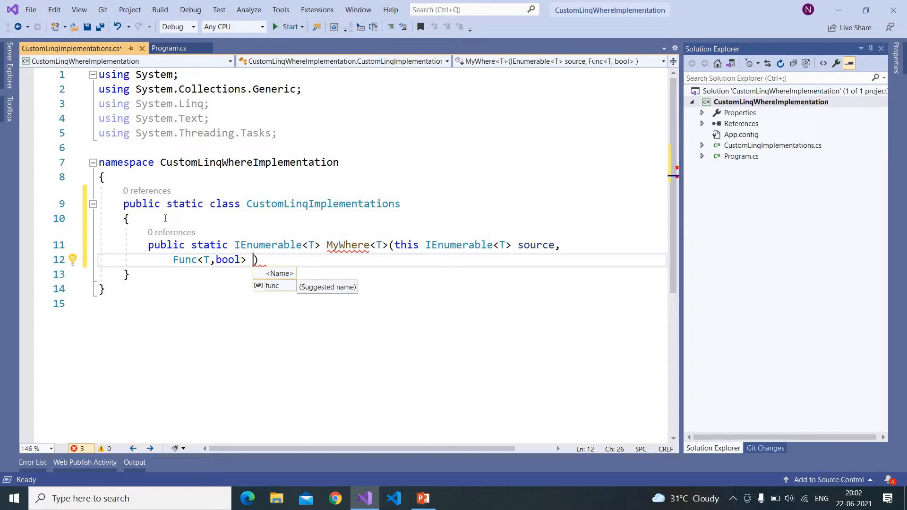
text(predicate)
text({)
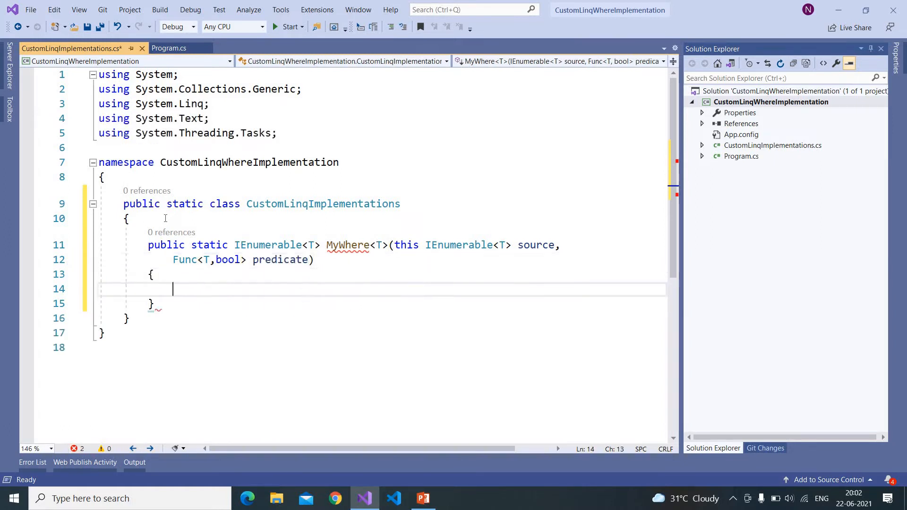
- Add a foreach (var item in source) loop in MyWhere's body
text(f)
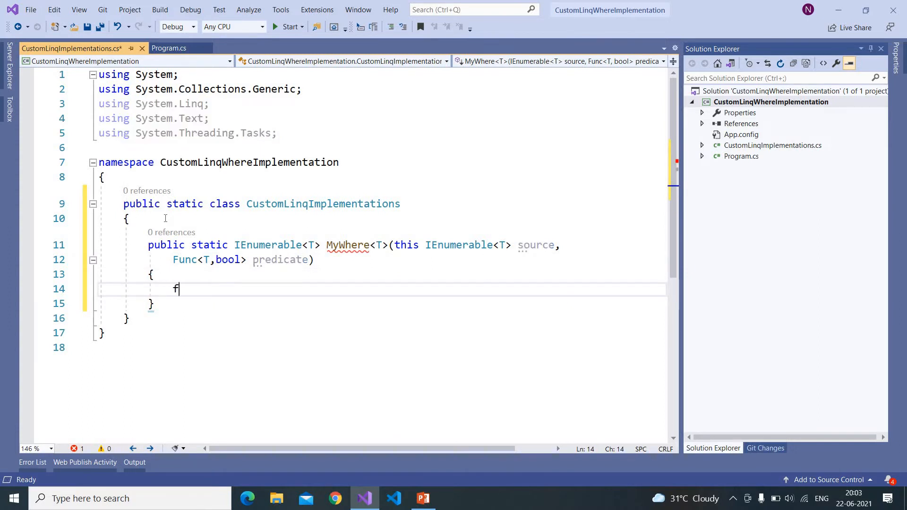
text(oreach)
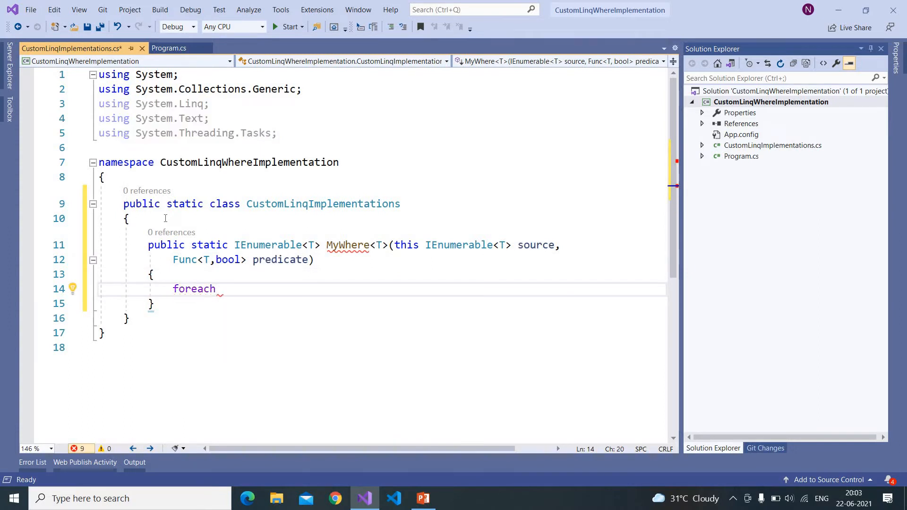
text((var item ))
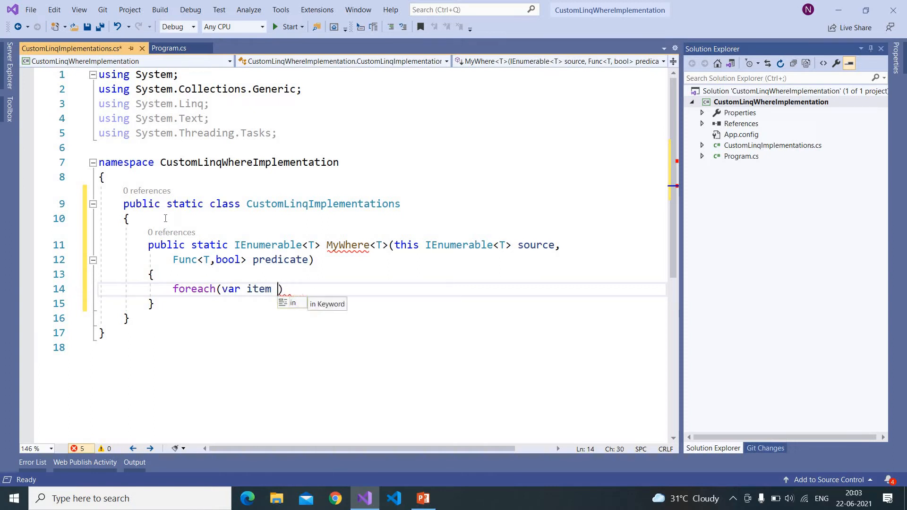
text(in source)
text({)
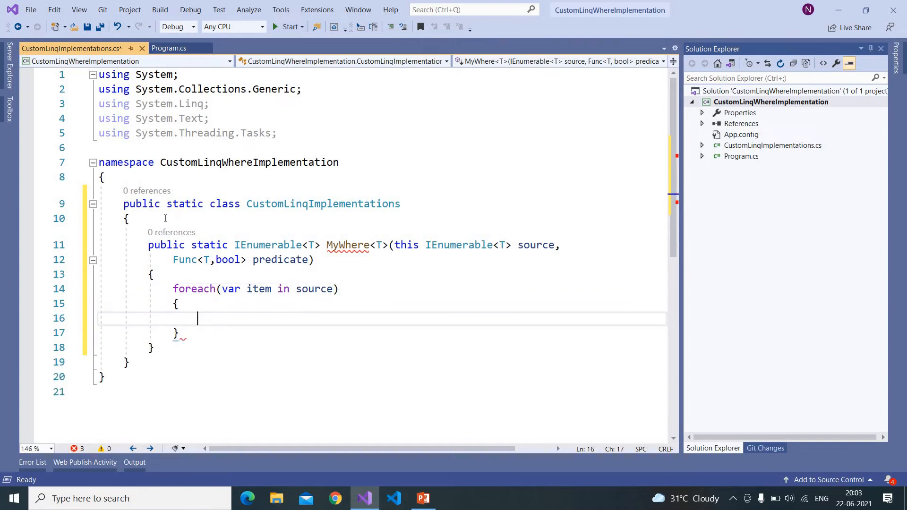
- Inside the loop, add an if (predicate(item)) block with an empty body
text(if()
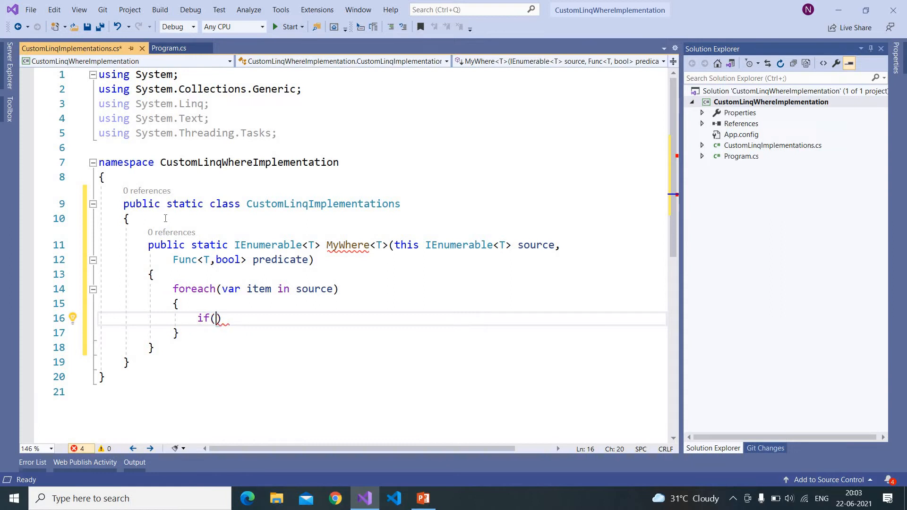
text(predicate)
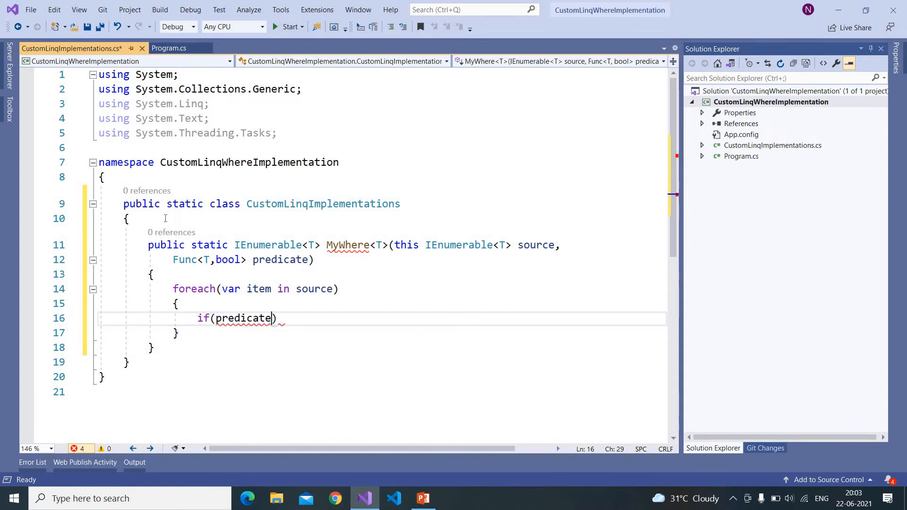
text(())
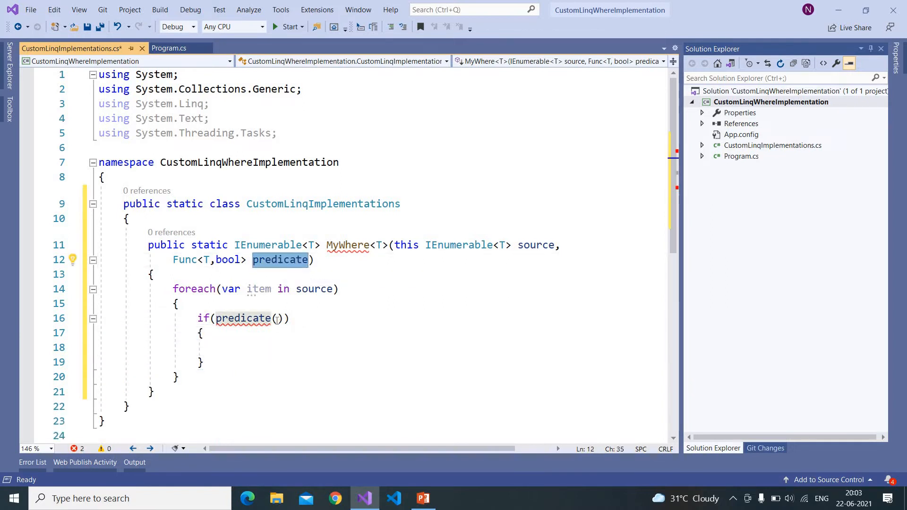
click(277, 318)
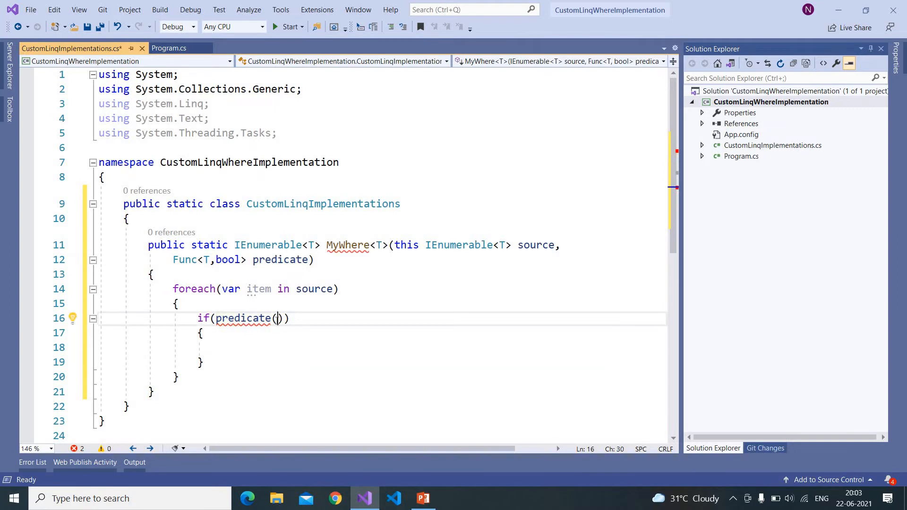
text(item)
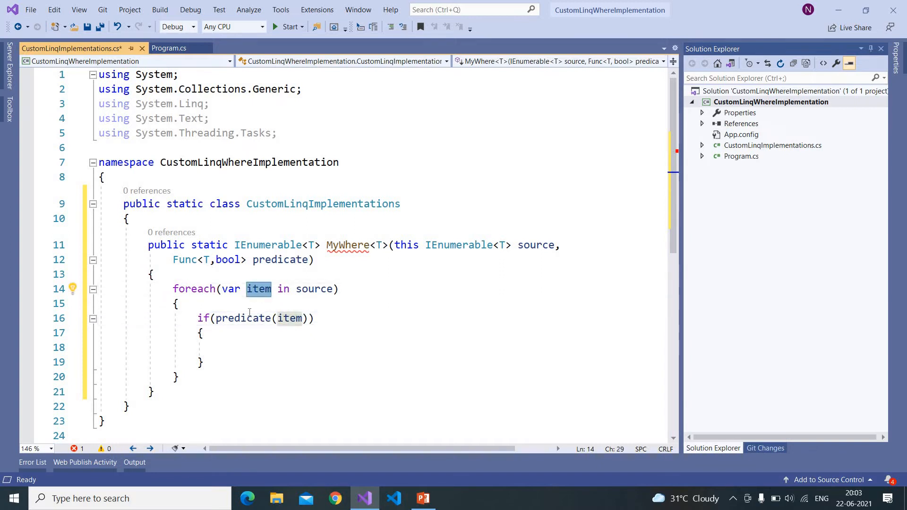
click(240, 346)
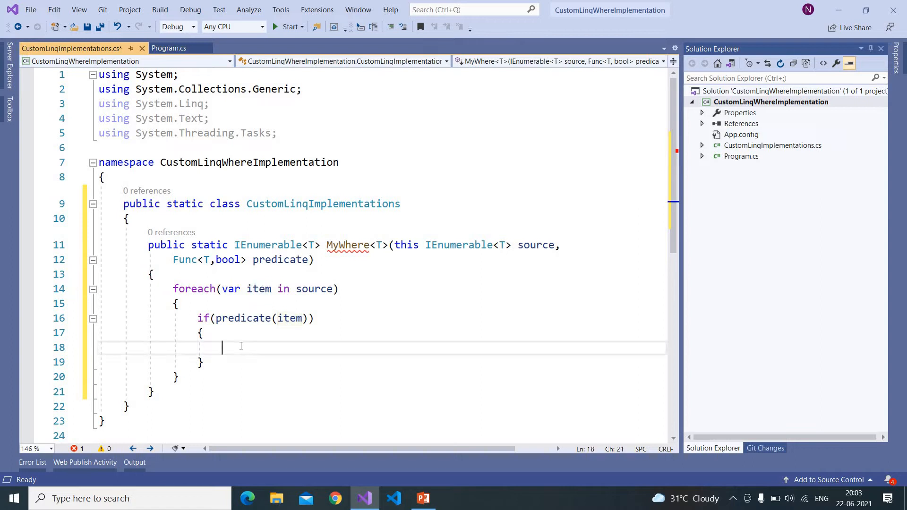
mouse_move(249, 325)
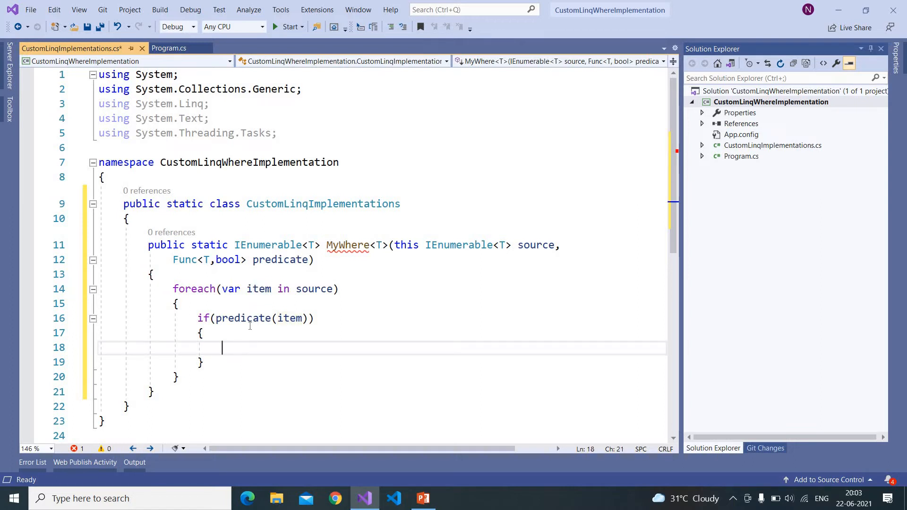
double_click(243, 318)
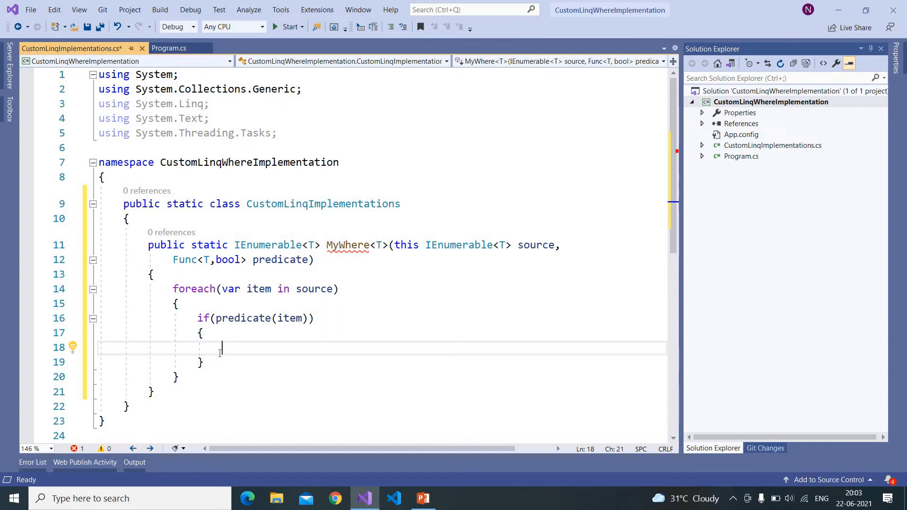
- Write 'yield return item;' inside the if block
text(yie)
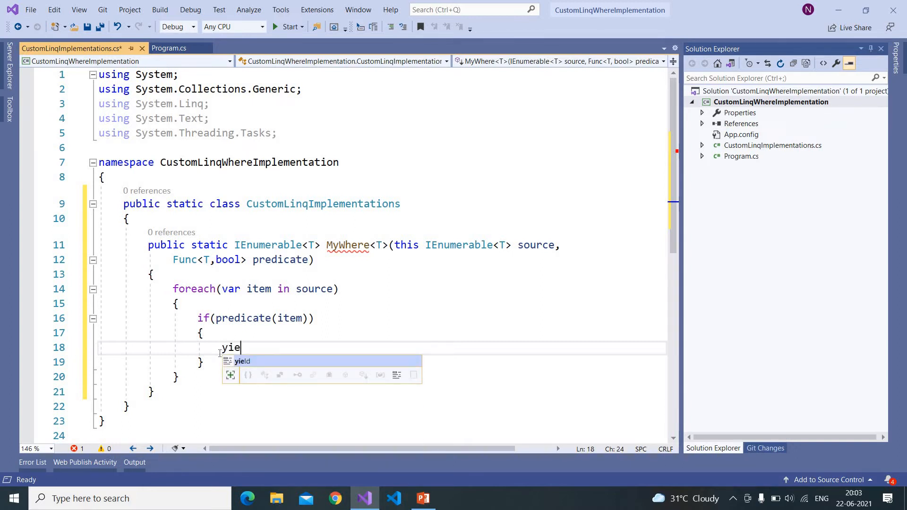
text(return)
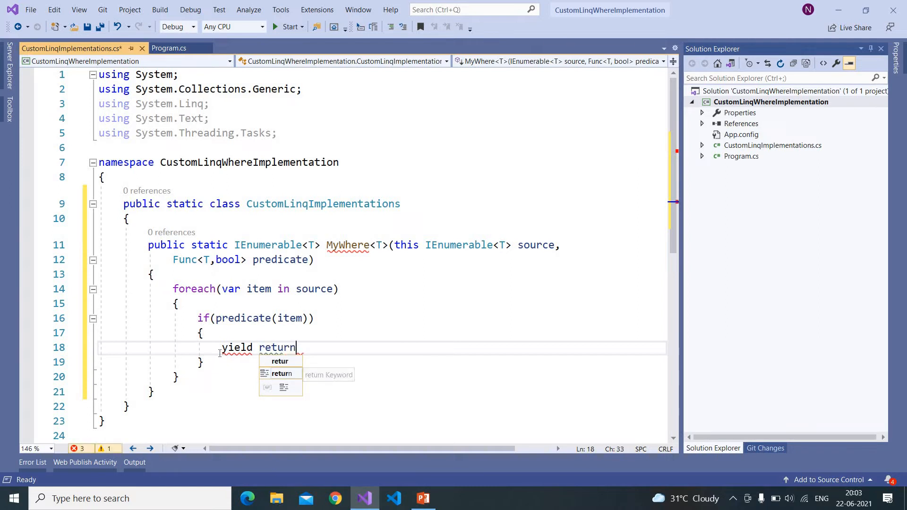
text(item)
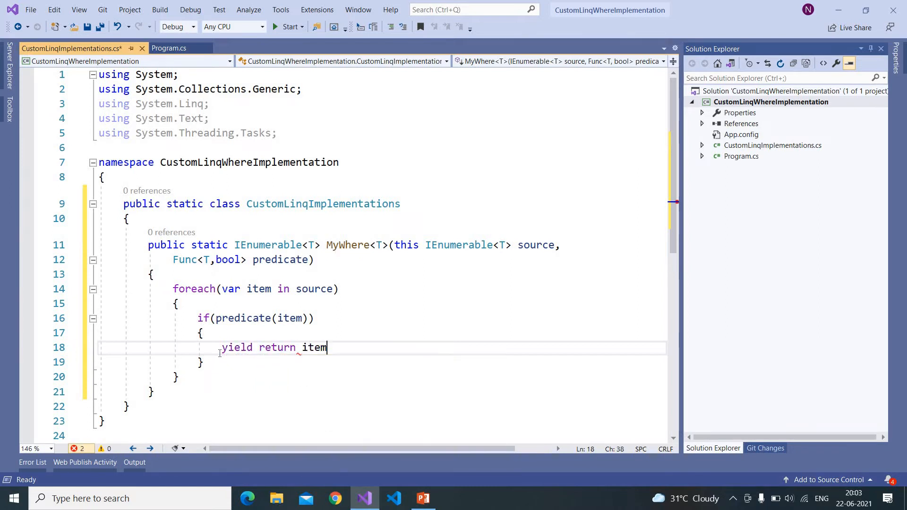
text(;)
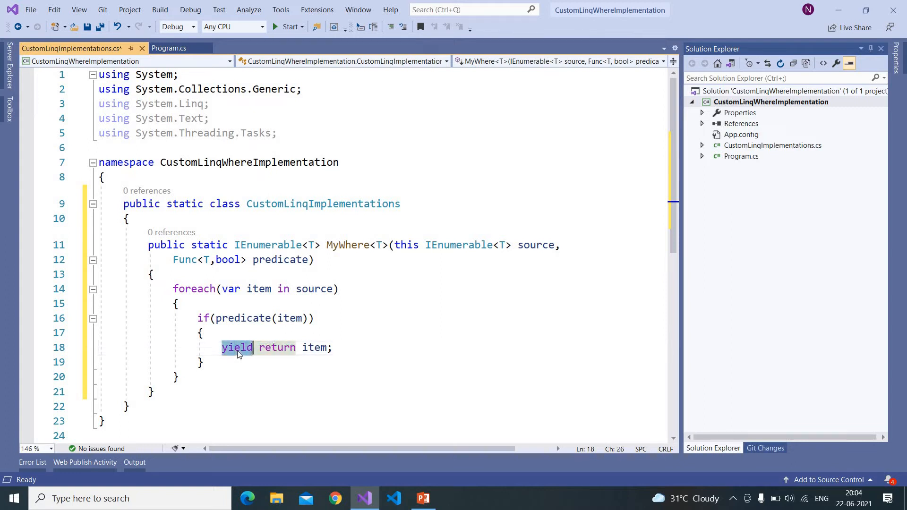
mouse_move(226, 276)
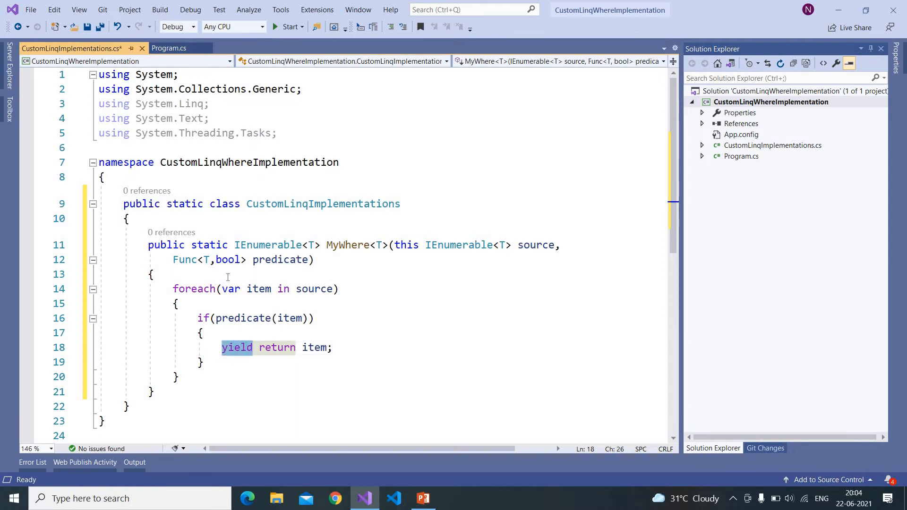
- Highlight the yield return statement to explain it, then return to Program.cs
click(153, 273)
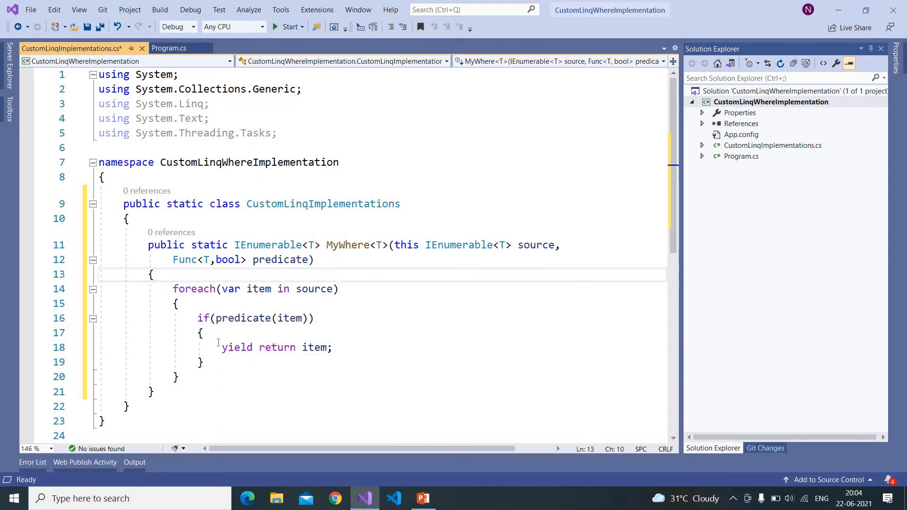
double_click(263, 347)
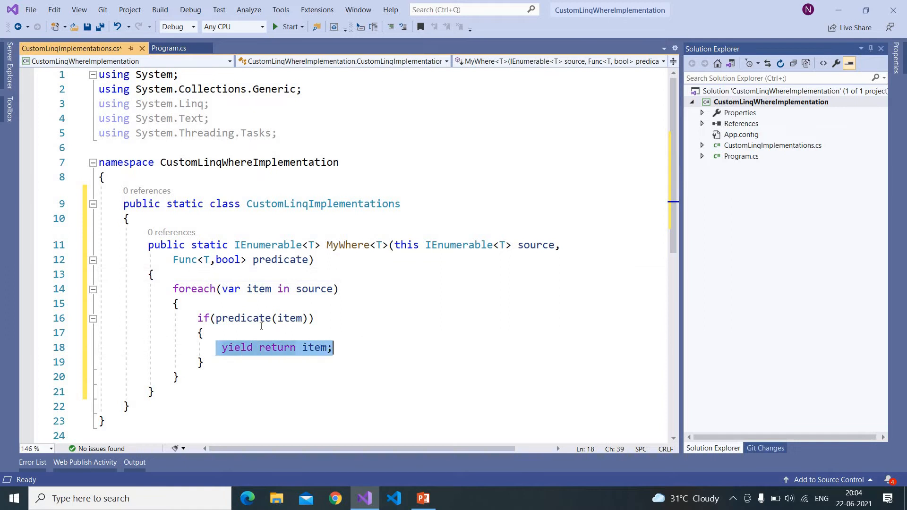
click(243, 318)
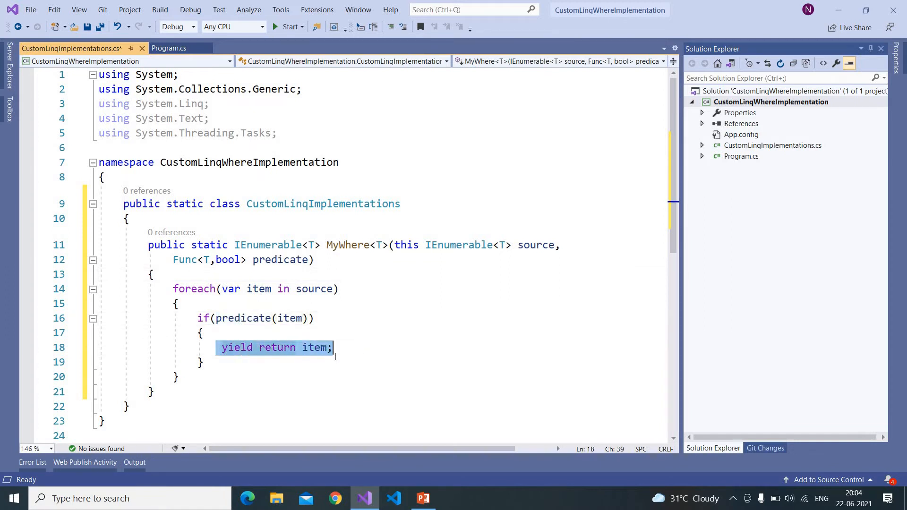
click(190, 376)
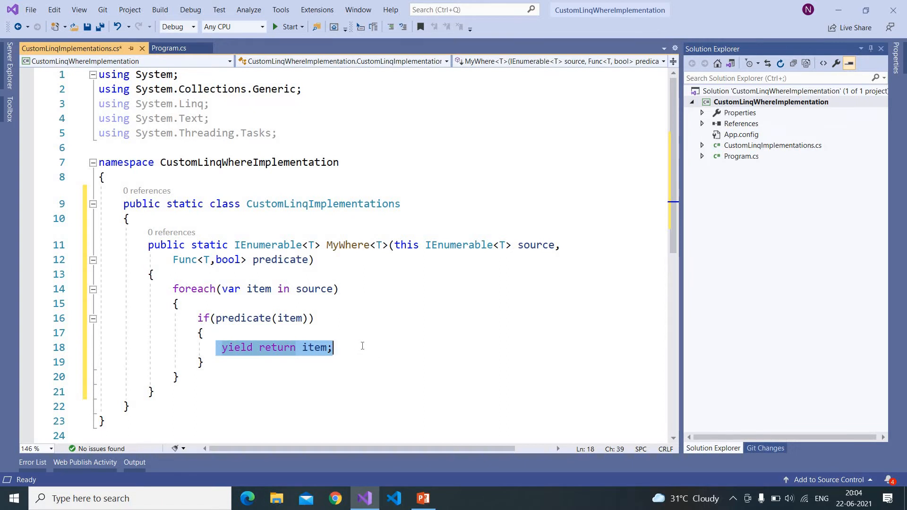
key(ctrl+s)
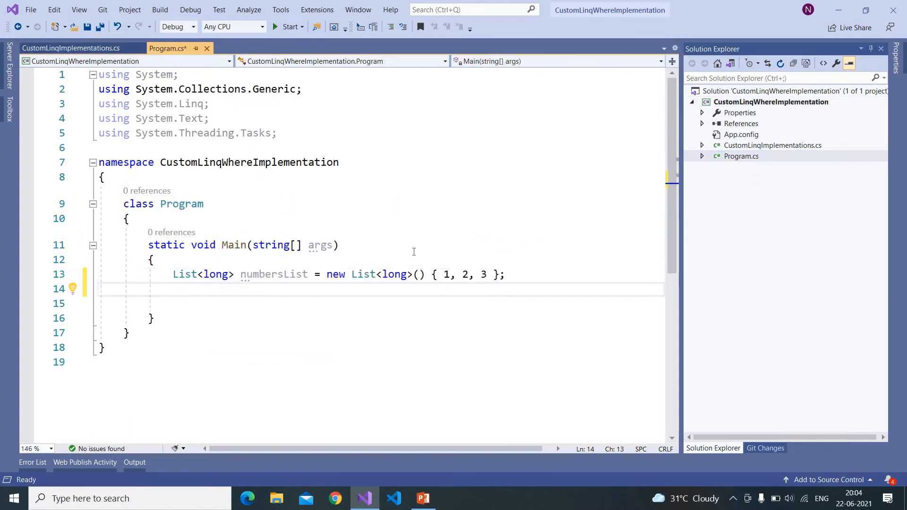
- Store numbersList.MyWhere(x => x == 2) in result, then start a static member below Main
text(numbersList.M)
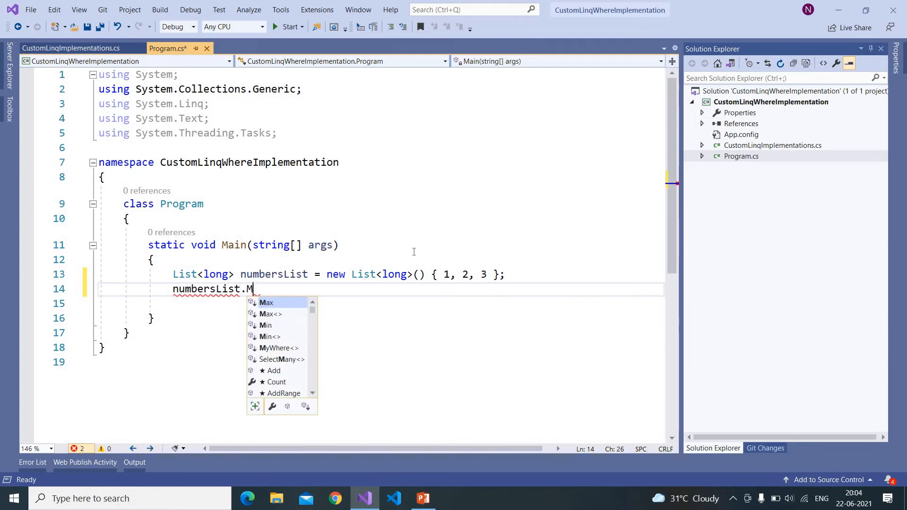
text(yWhere()
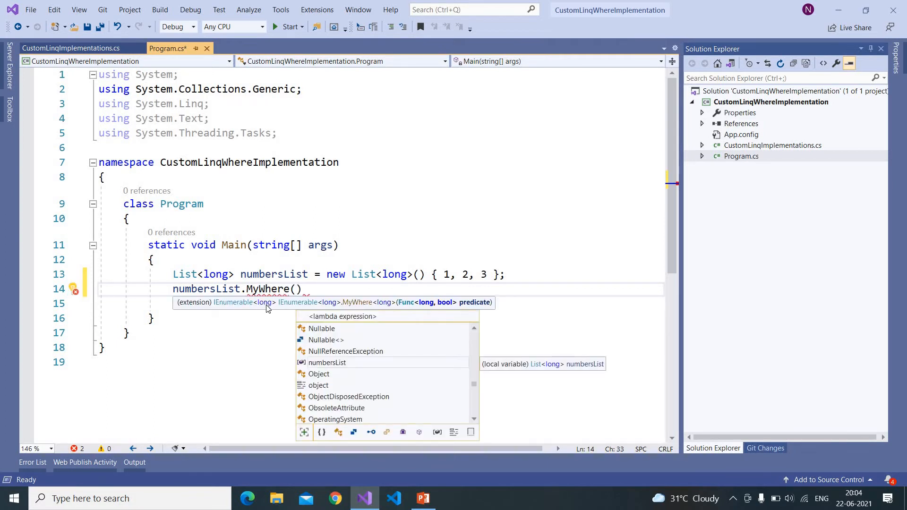
text(x=)
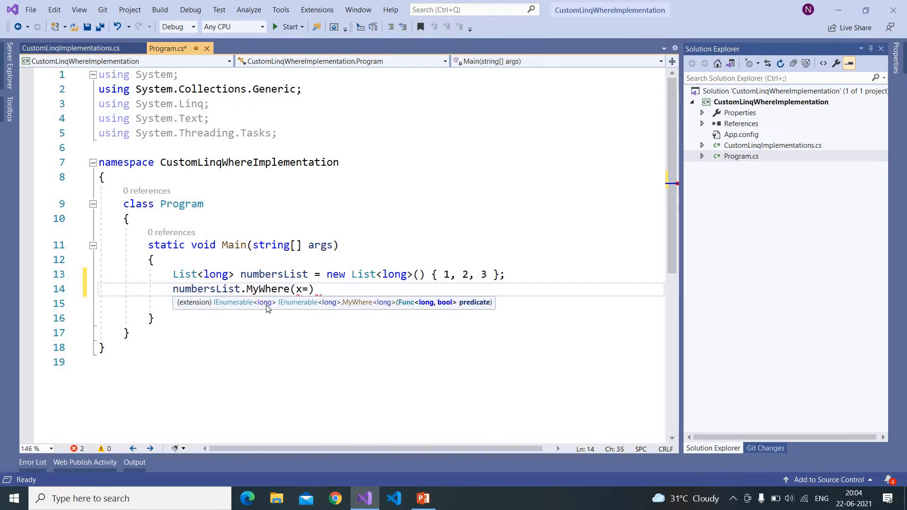
text(> x == 2)
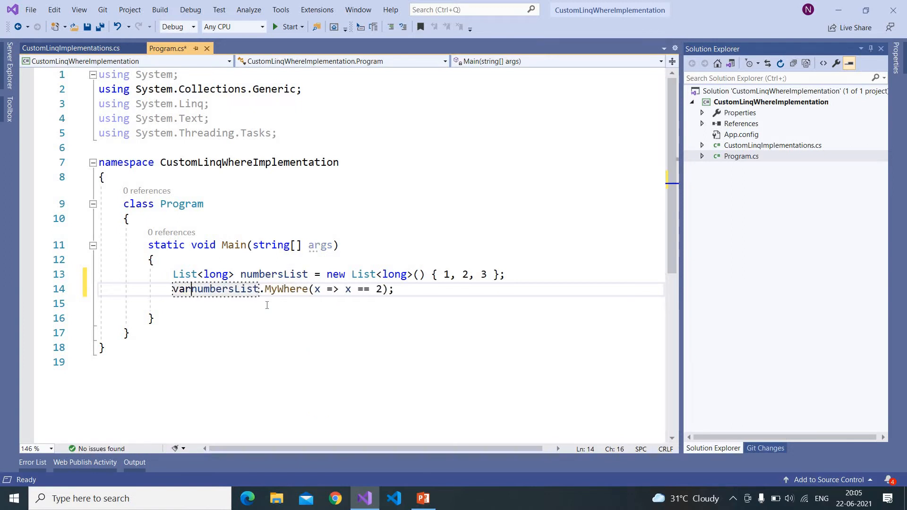
text(result =)
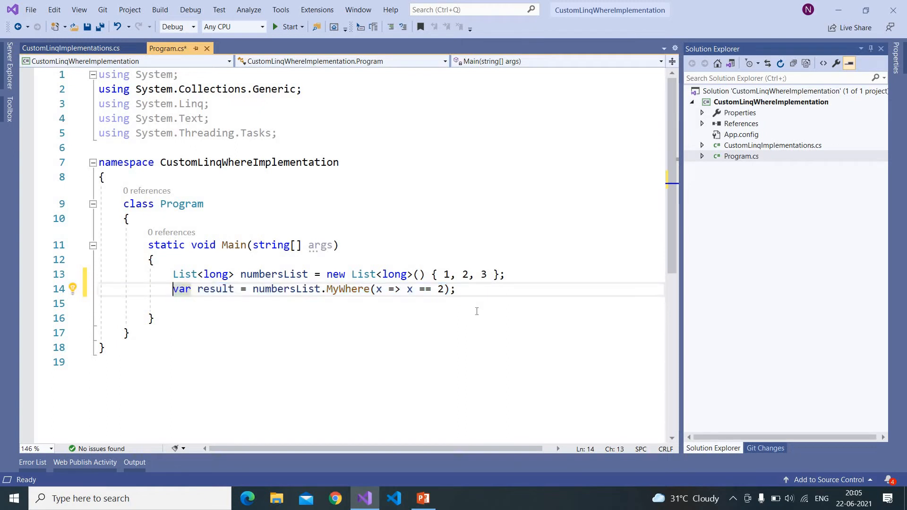
click(153, 318)
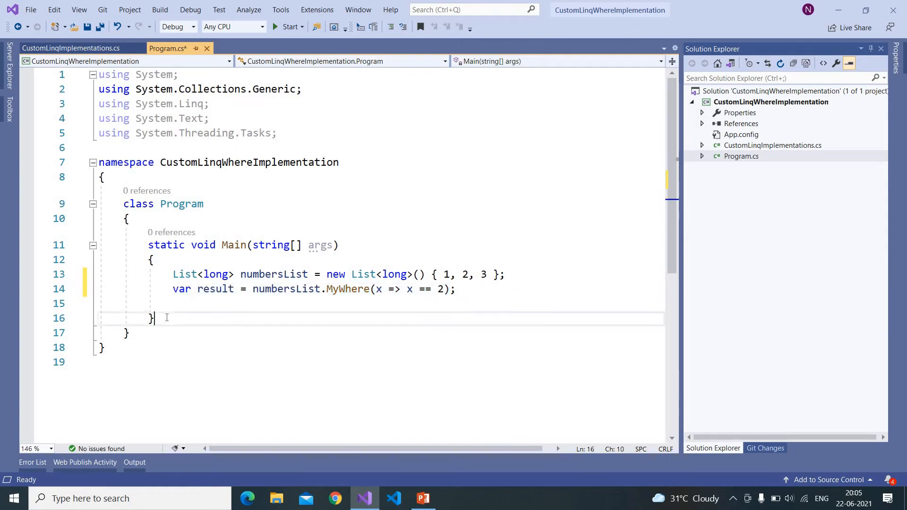
text(static)
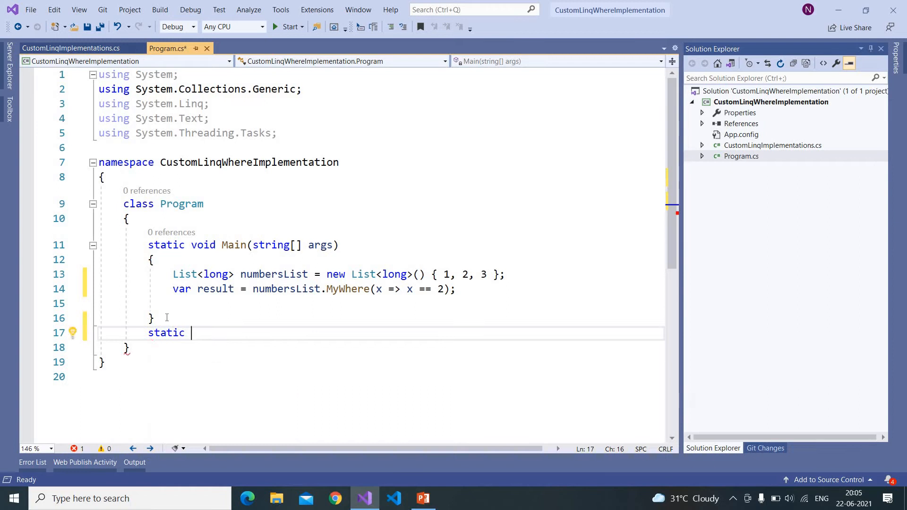
- Write static bool CustomWhereCondition(long number, long searchValue) returning number == searchValue
text(bool)
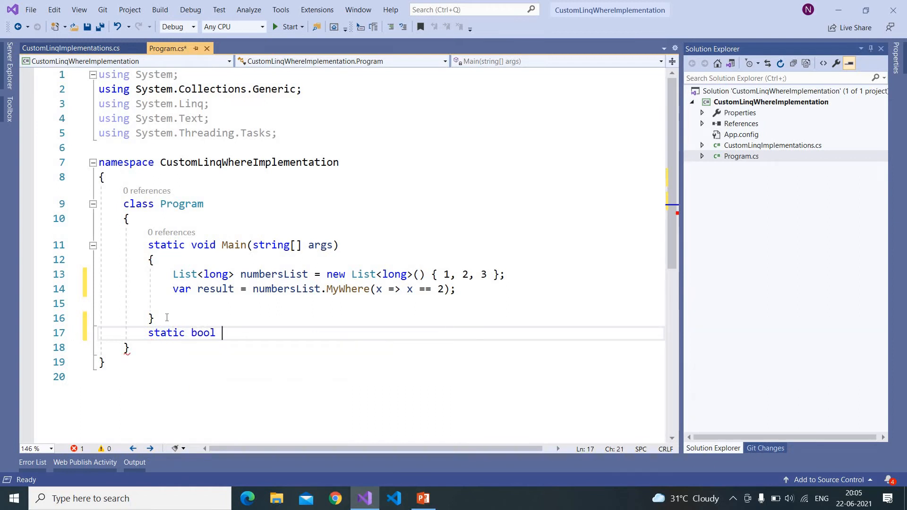
text(C)
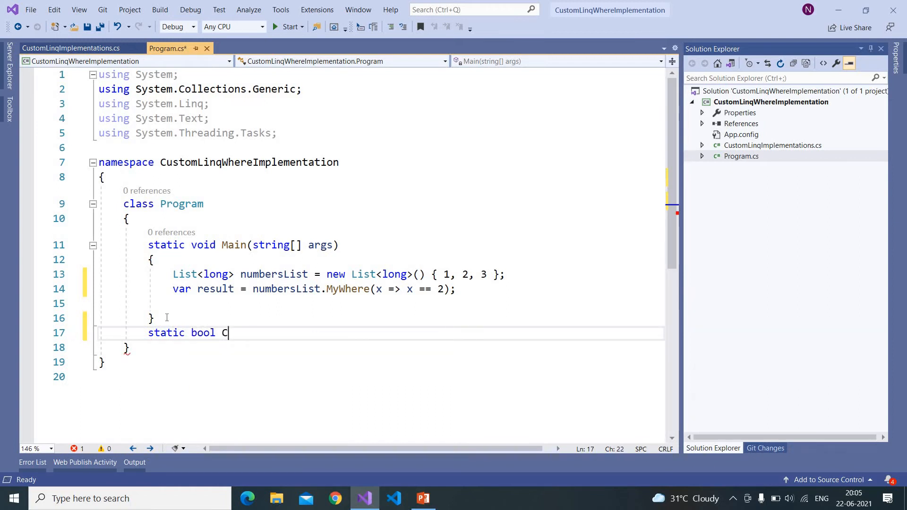
text(ustomWhere)
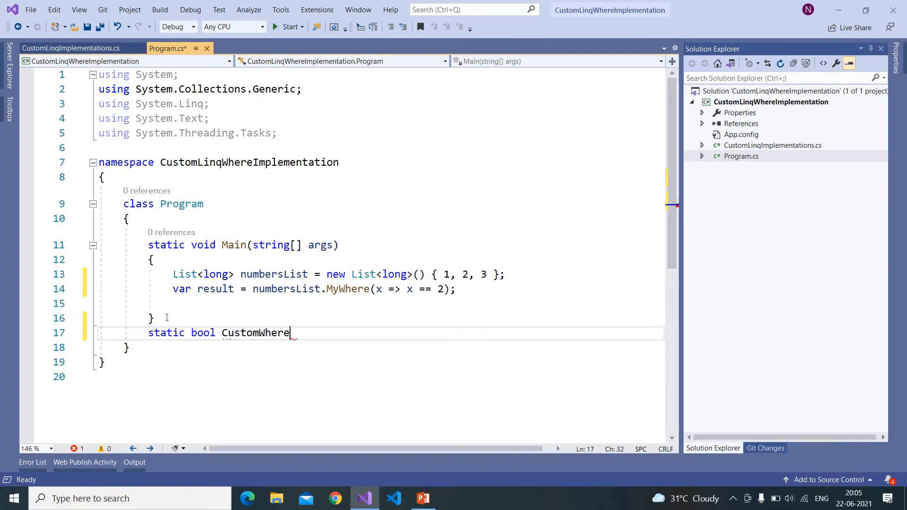
text(Condition)
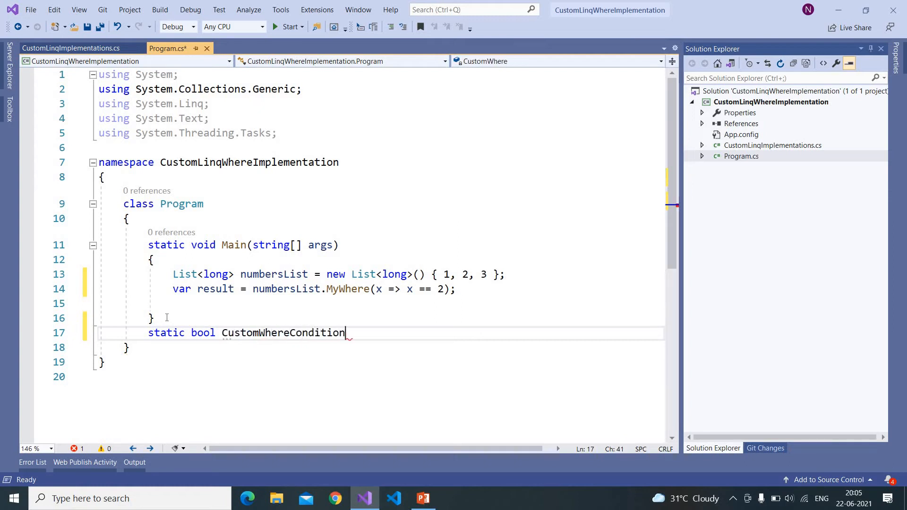
text(())
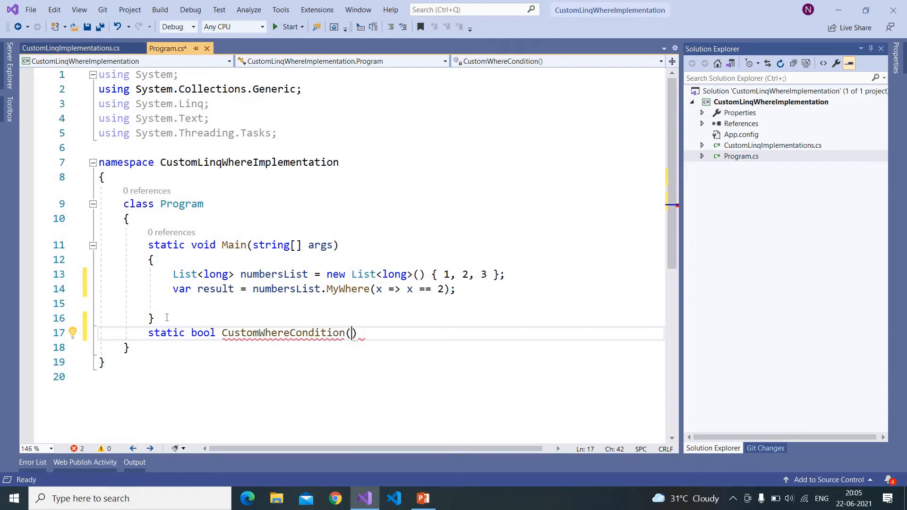
text(long nu)
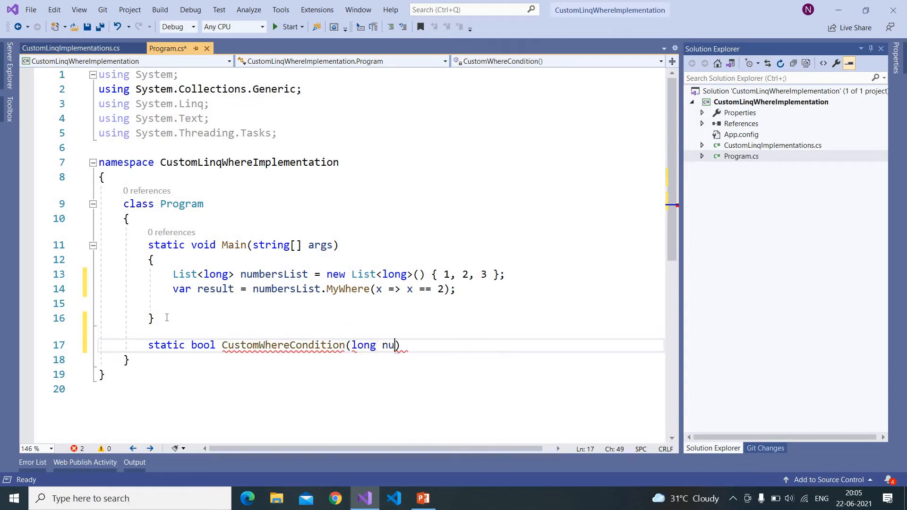
text(mber,)
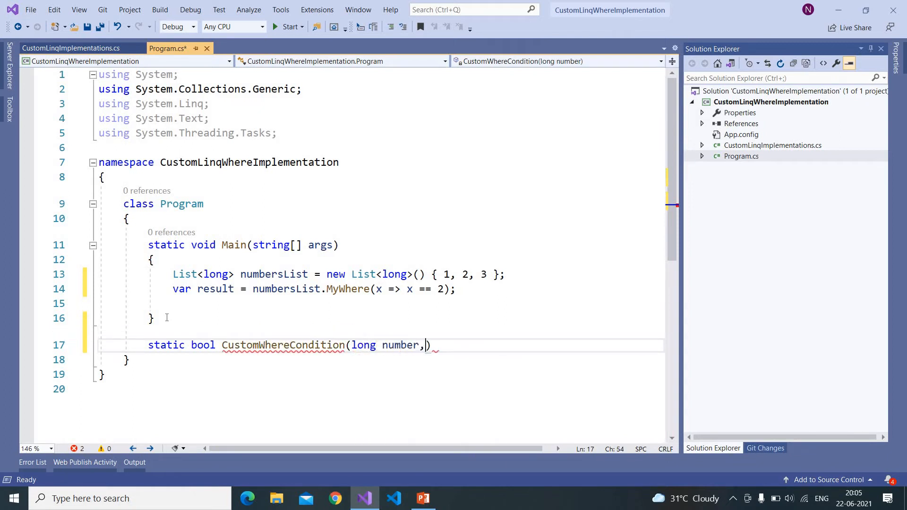
text(long searchValue)
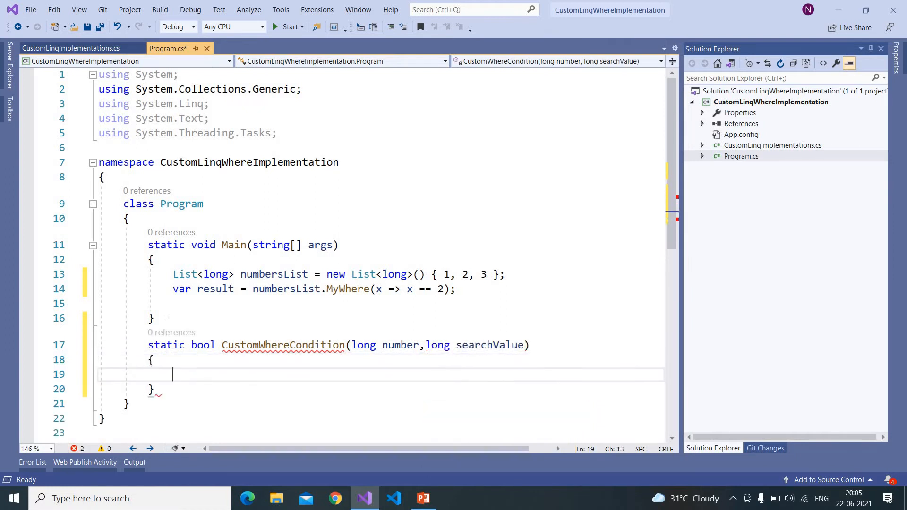
text(ret)
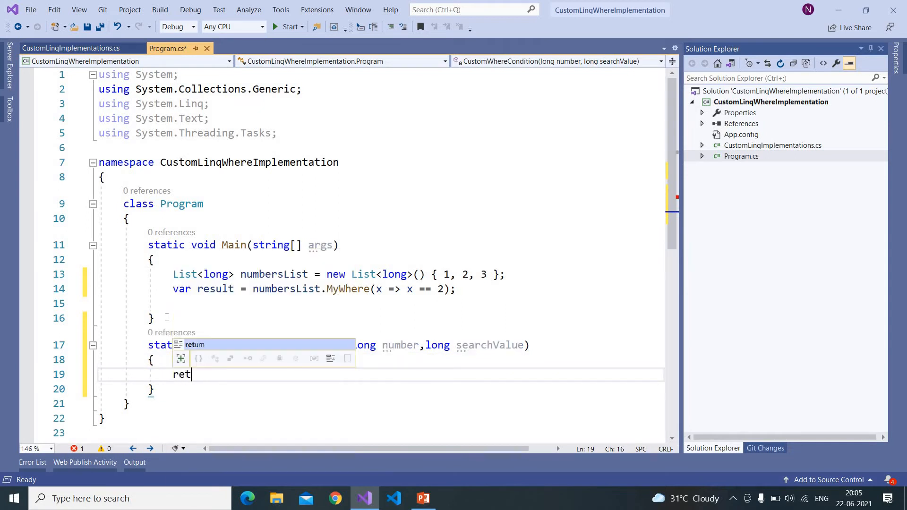
text(urn number==se)
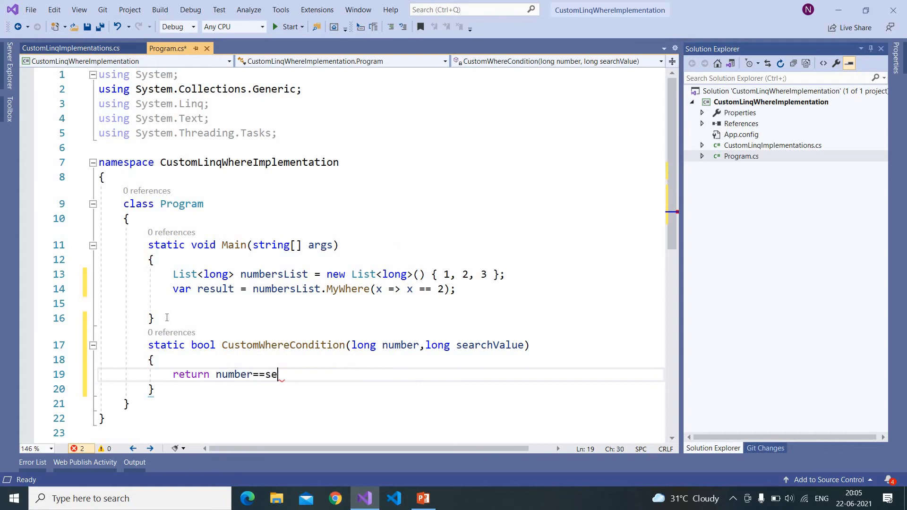
text(archValue;)
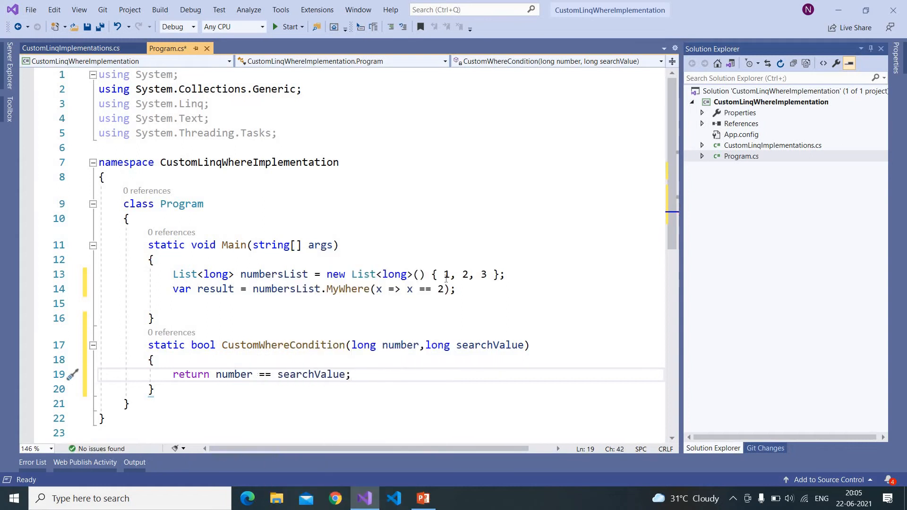
mouse_move(445, 288)
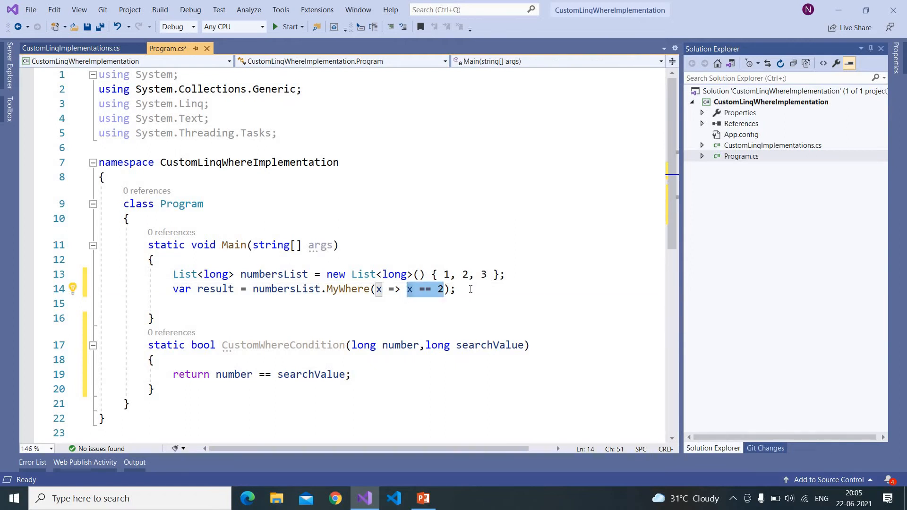
- Write line 16 as result1 = numbersList.MyWhere(x => CustomWhereCondition(x,2)) and save Program.cs
text(var result1 = new)
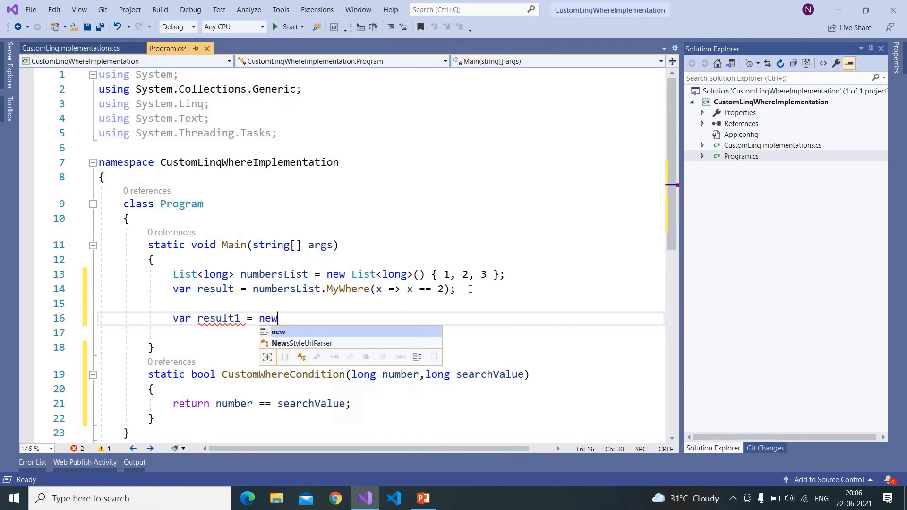
text(numbersList.MyWhere(x=)
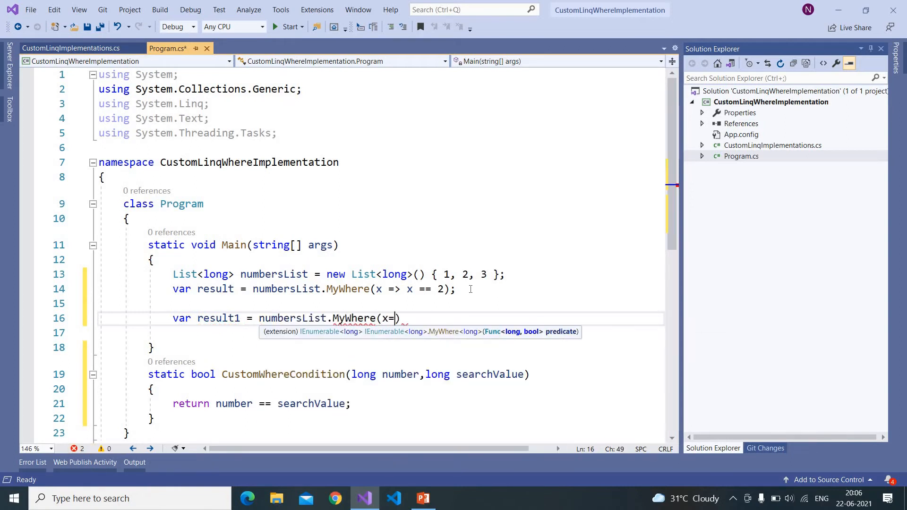
text(>)
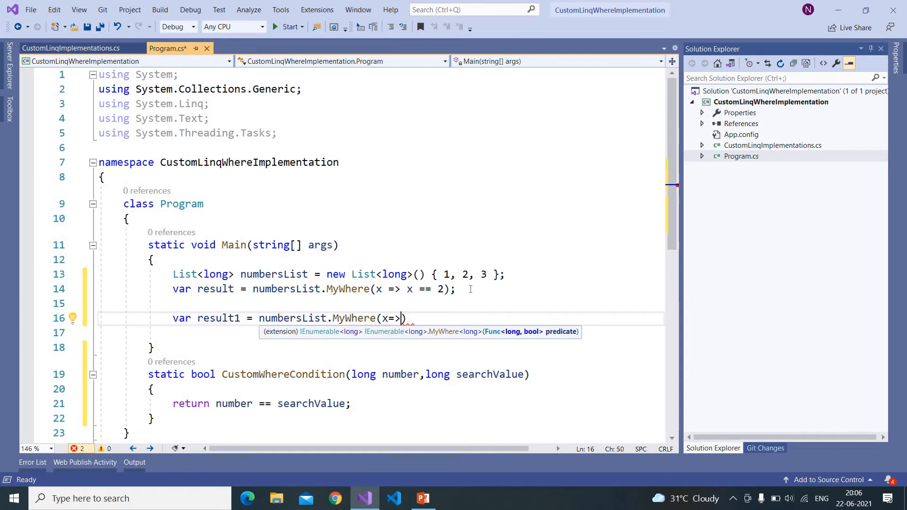
text(CustomWhereCondition()
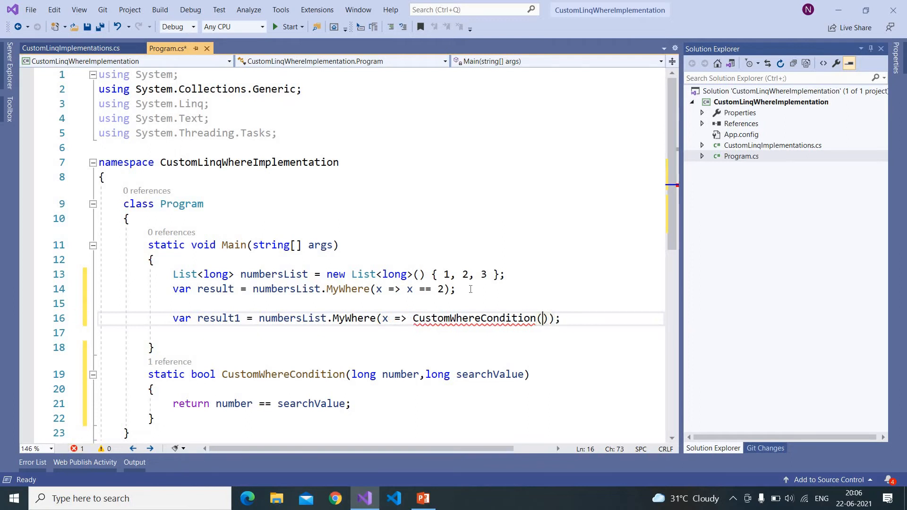
text(x,2)
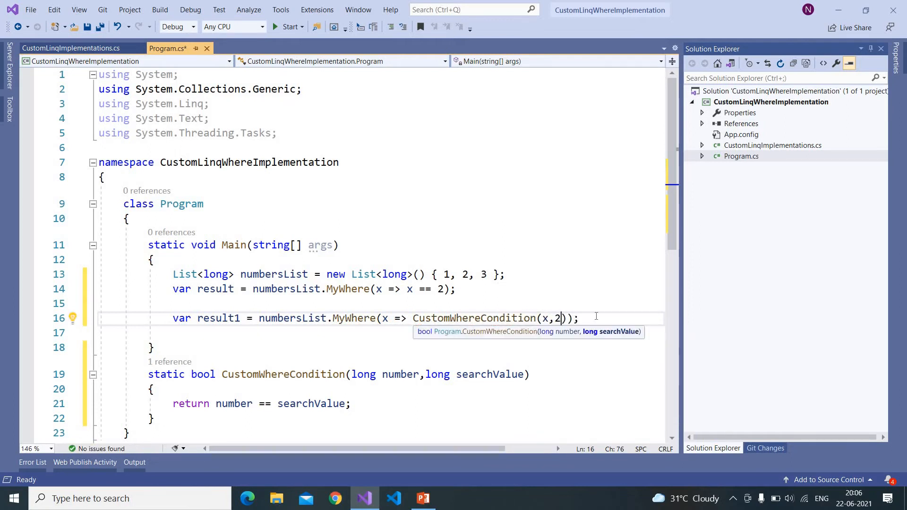
key(ctrl+s)
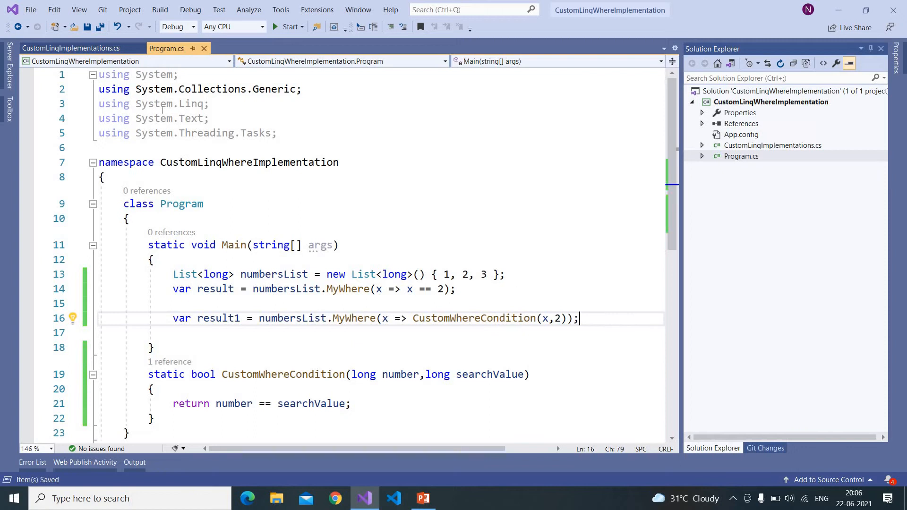
mouse_move(70, 48)
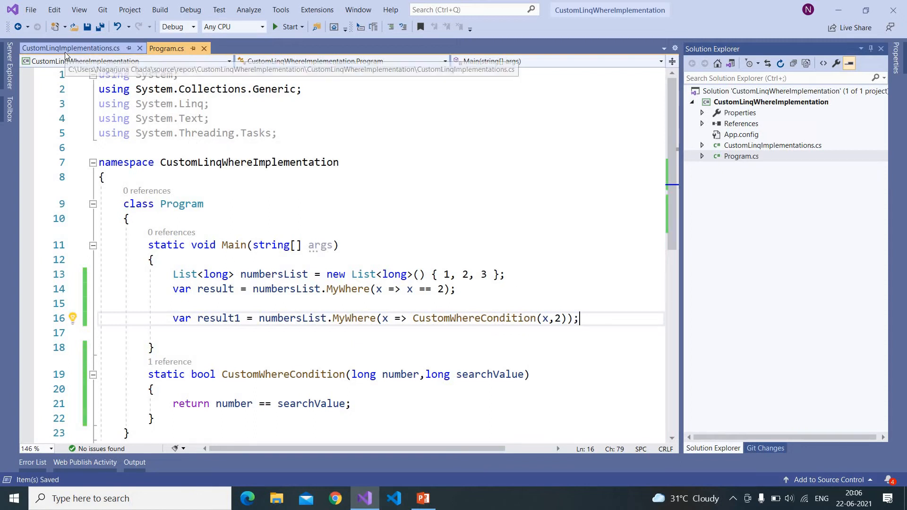
- Set a breakpoint on MyWhere's foreach loop in CustomLinqImplementations.cs, then return to Program.cs
click(70, 48)
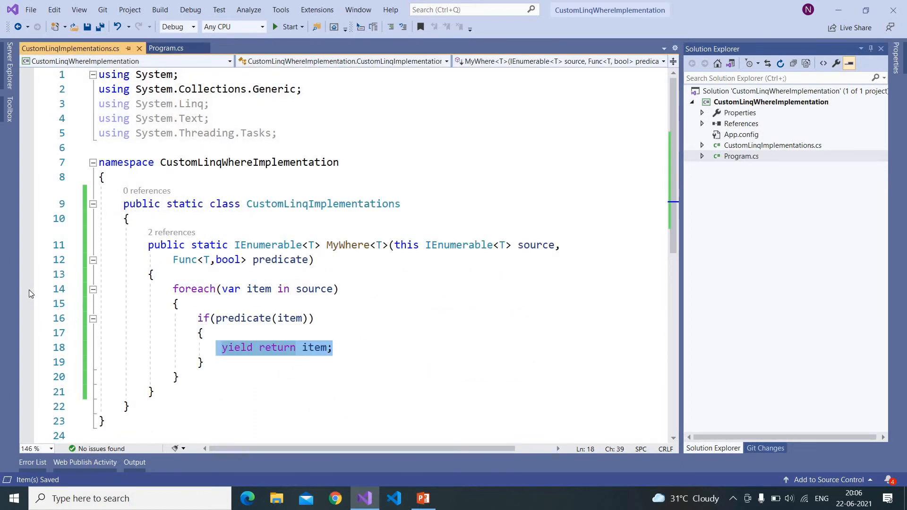
click(26, 289)
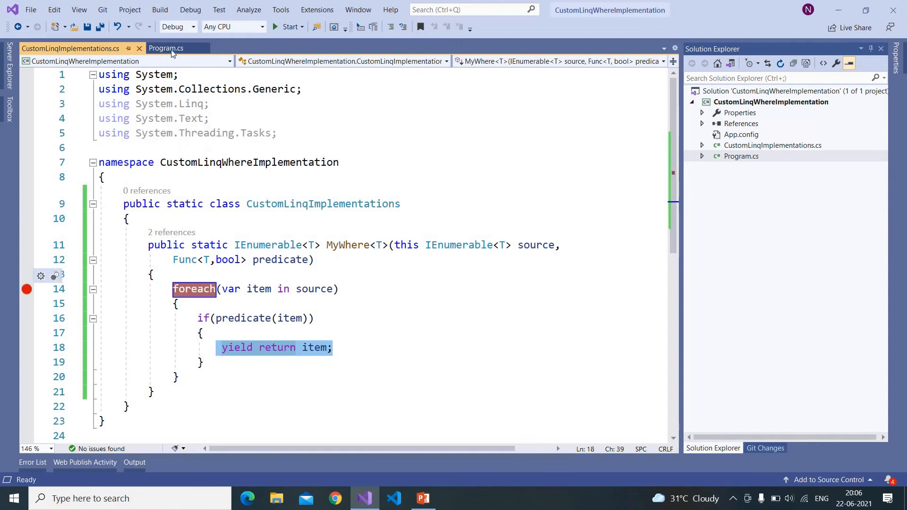
click(165, 48)
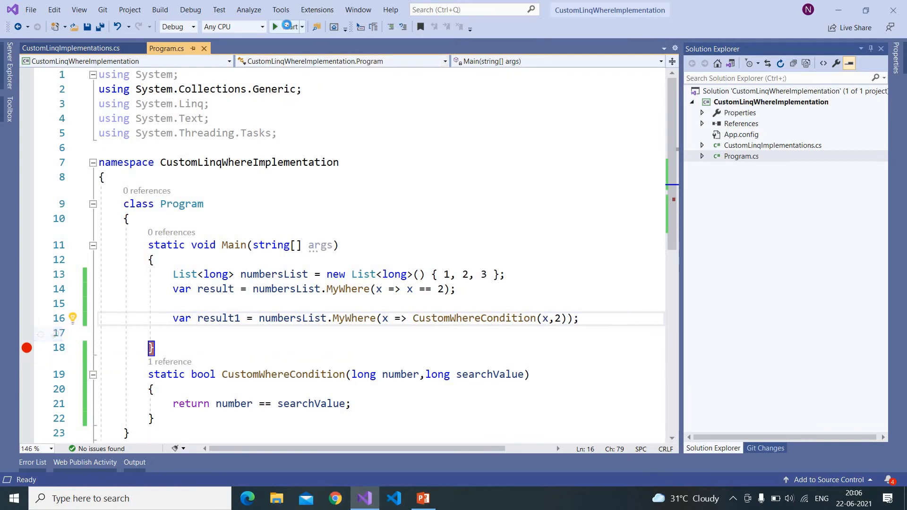
- Build and debug the program, continuing past breakpoints until the run ends
click(286, 27)
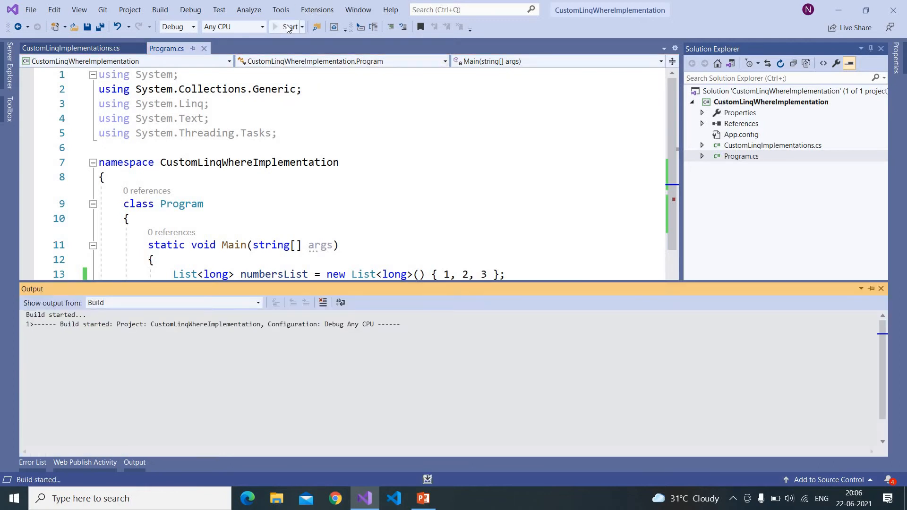
click(288, 26)
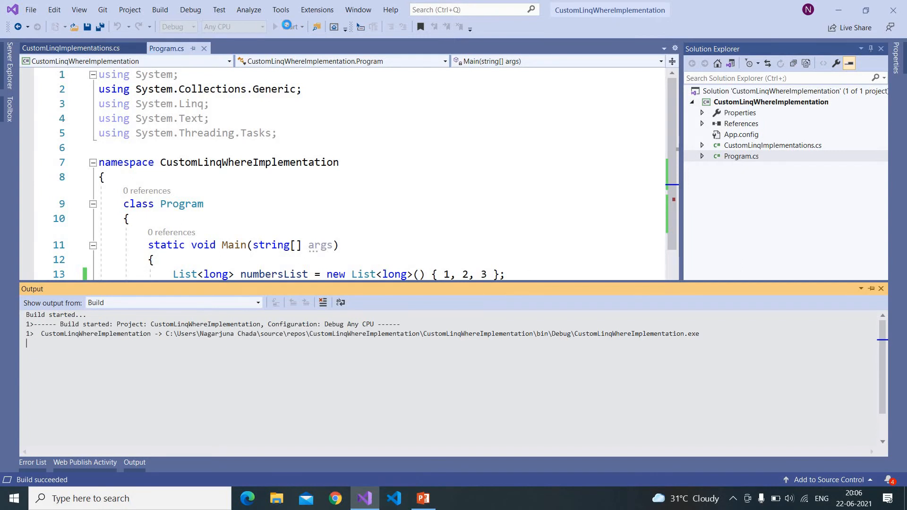
click(283, 28)
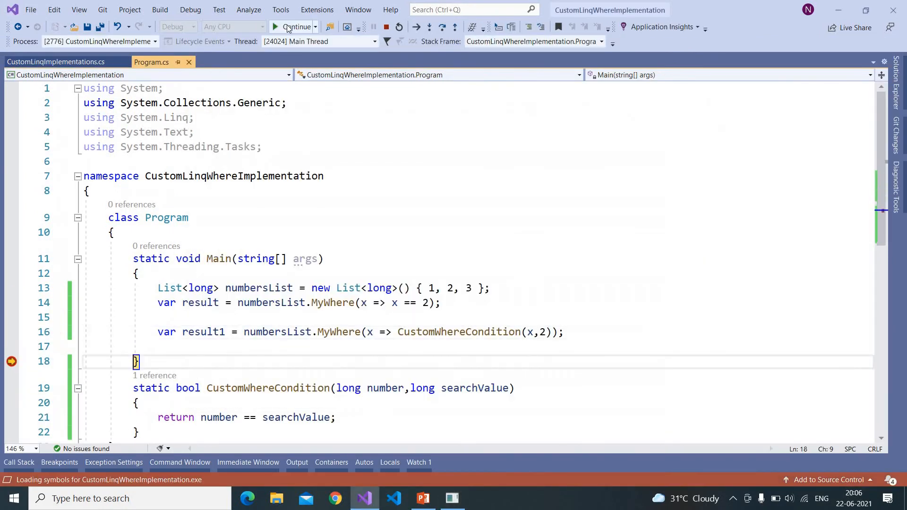
click(294, 27)
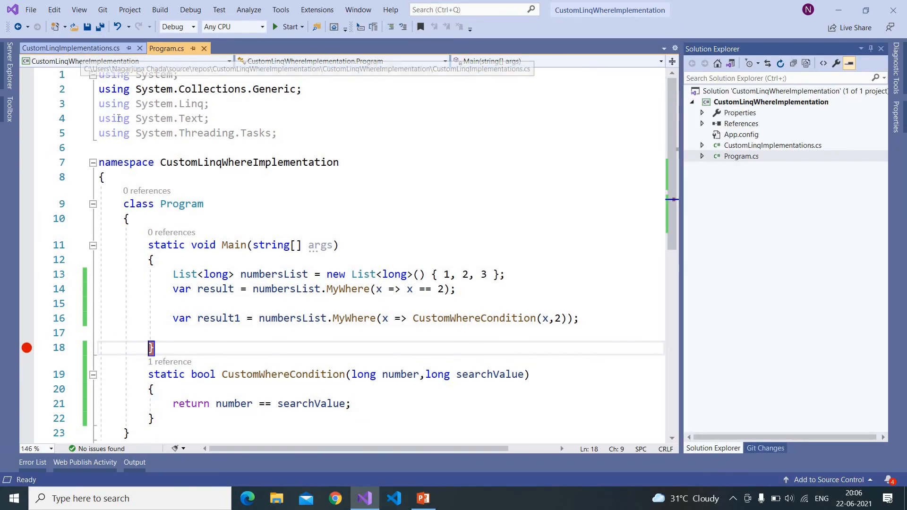
click(70, 48)
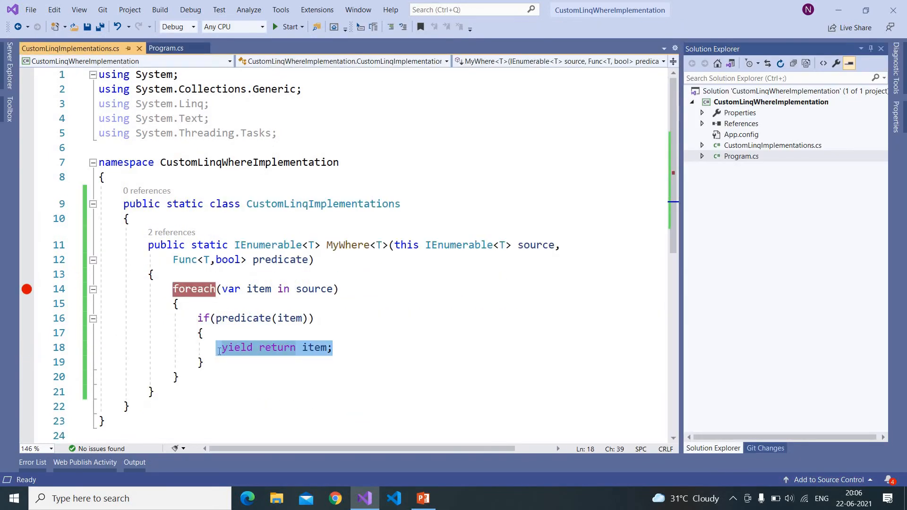
double_click(235, 347)
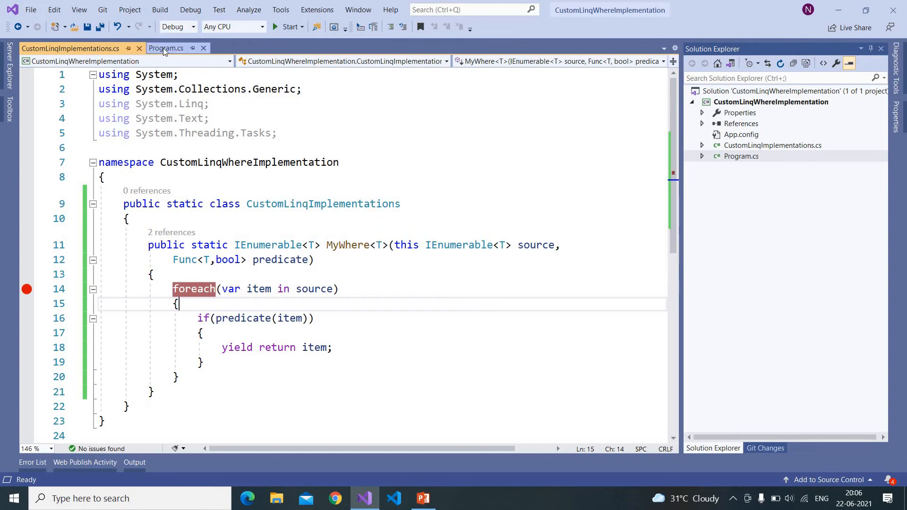
click(166, 48)
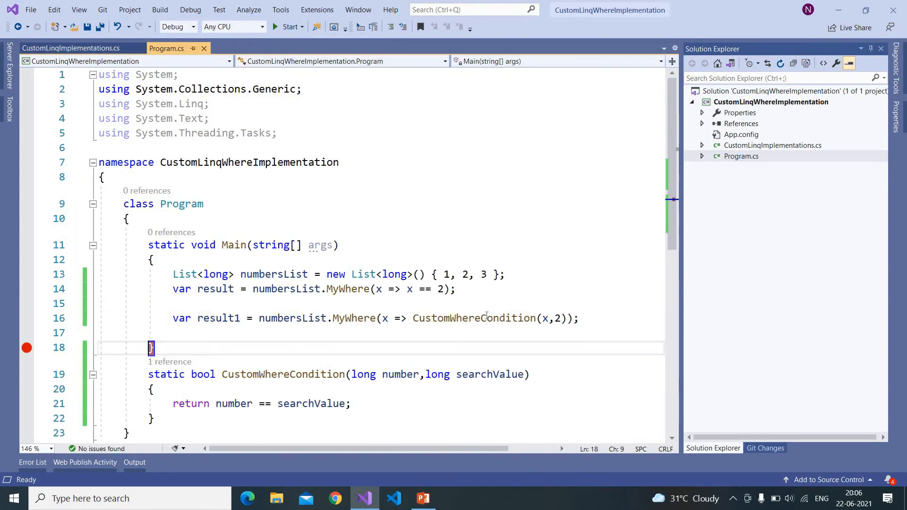
mouse_move(472, 317)
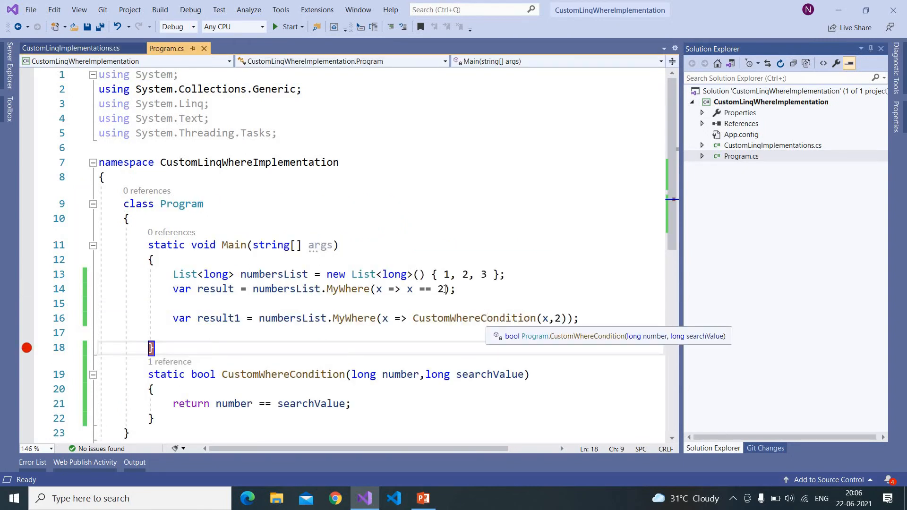
mouse_move(443, 288)
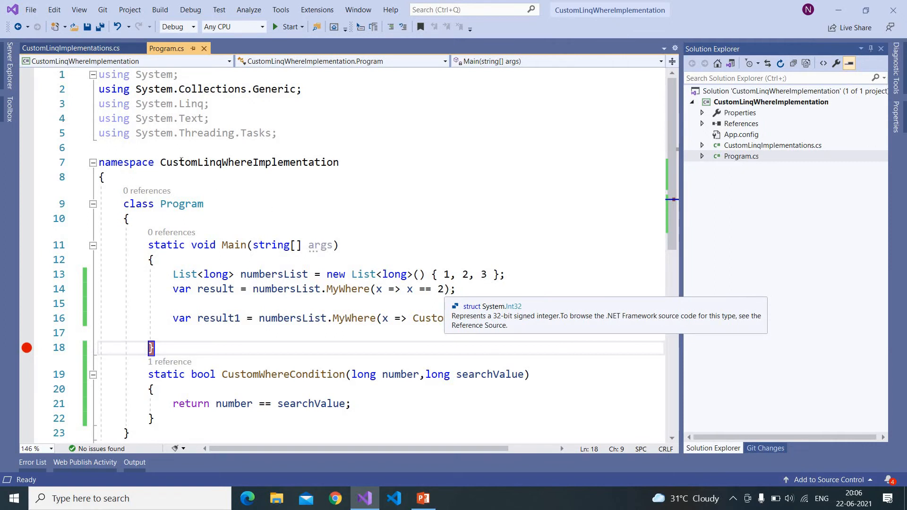
click(69, 48)
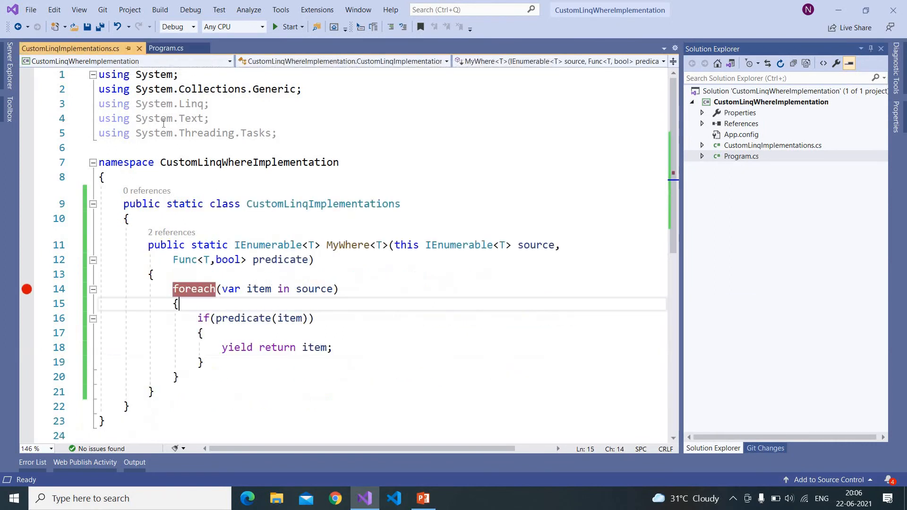
click(166, 48)
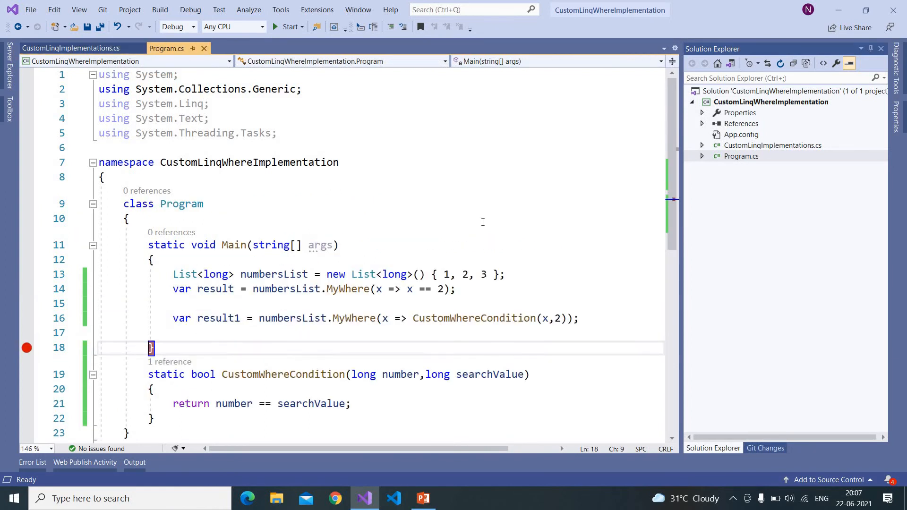
mouse_move(495, 237)
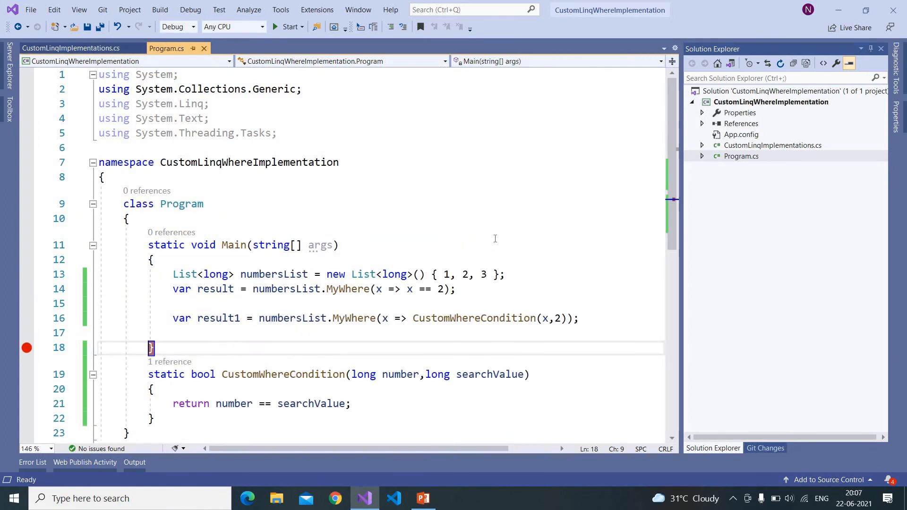
mouse_move(218, 317)
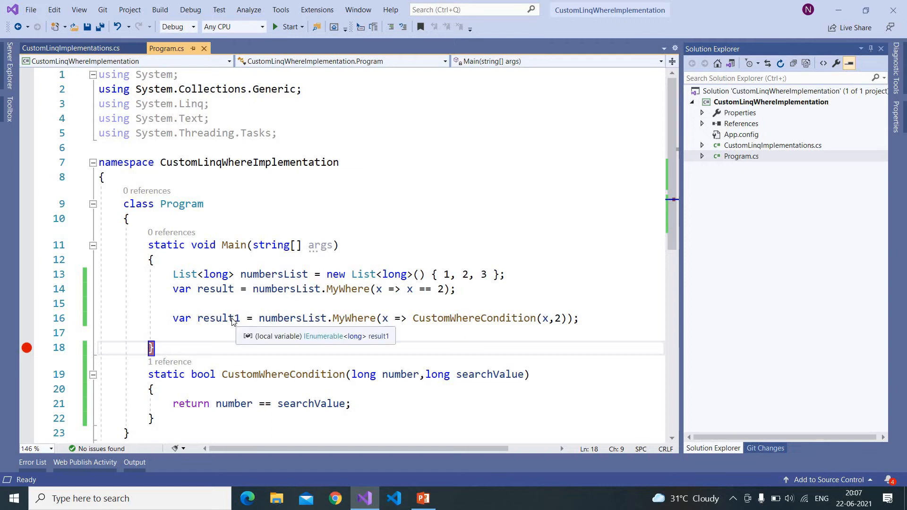
double_click(218, 318)
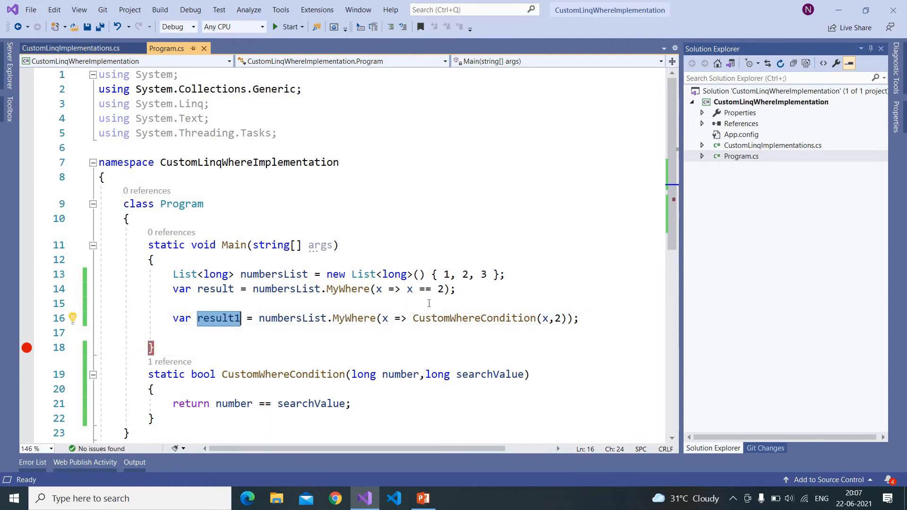
mouse_move(461, 293)
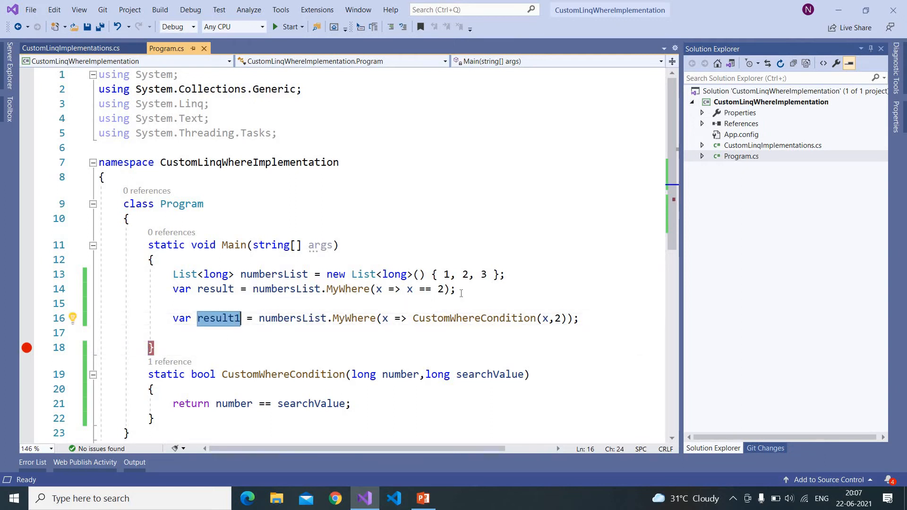
click(448, 289)
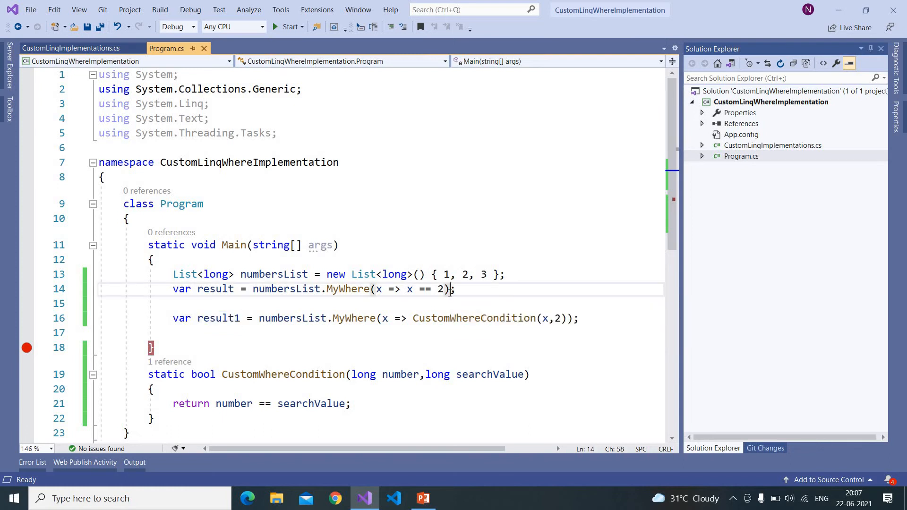
- Append .ToList() to the result line and start a debug run
text(.ToList()
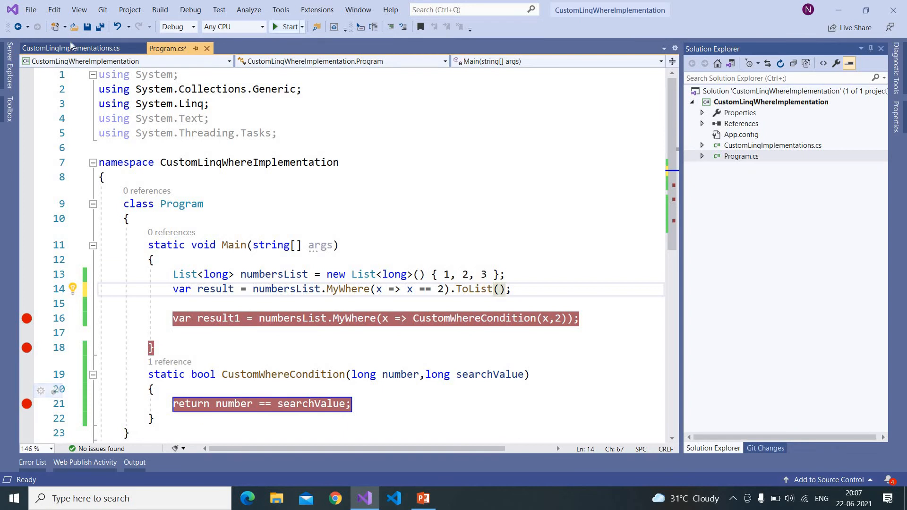
click(69, 49)
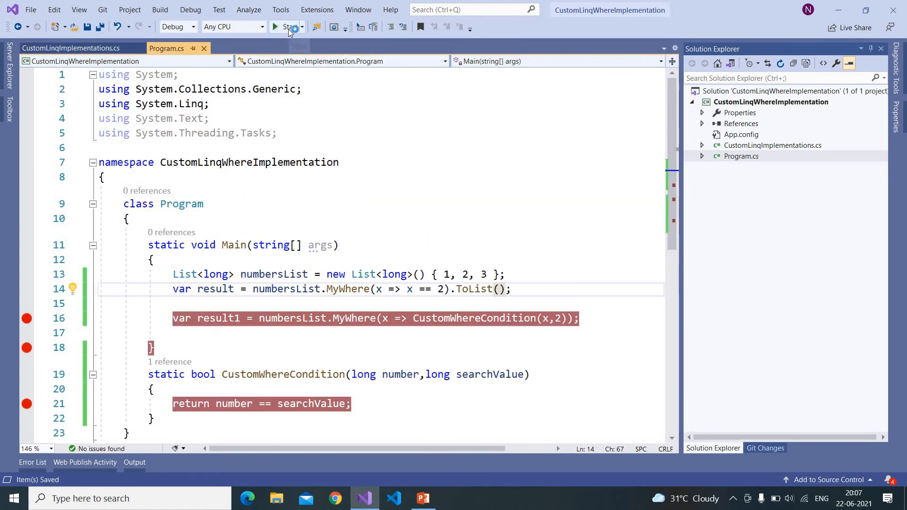
click(286, 27)
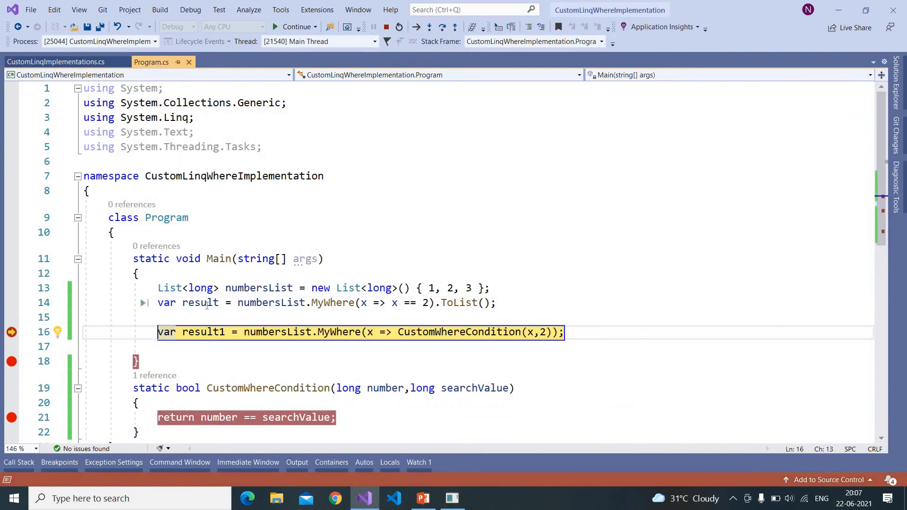
- Inspect result in QuickWatch, confirming it holds only 2, then stop debugging
double_click(201, 302)
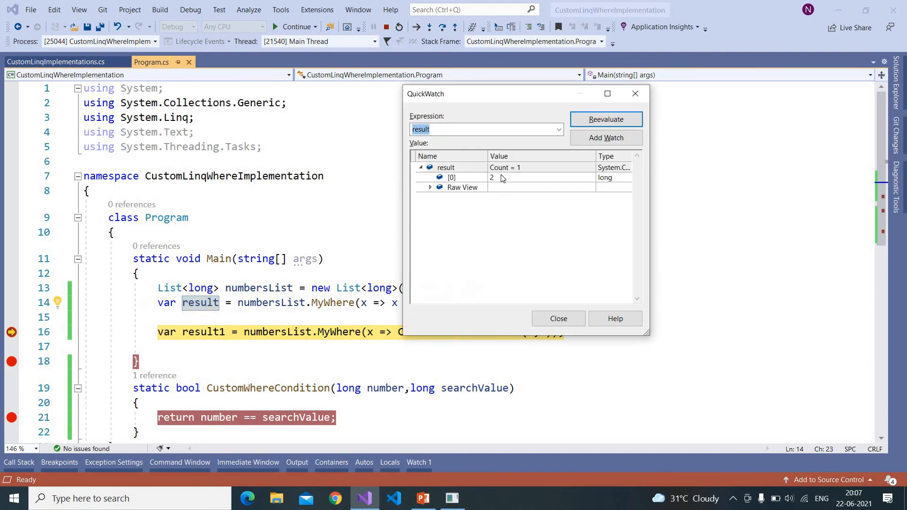
click(451, 177)
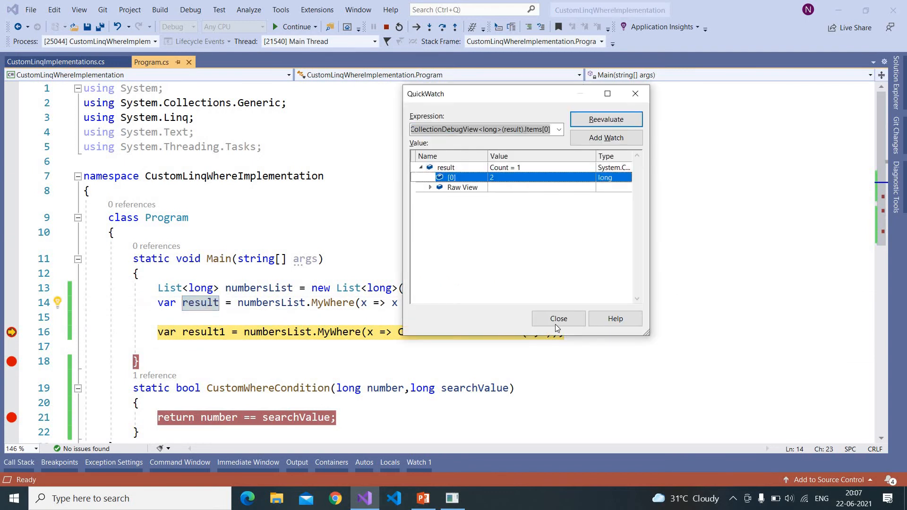
click(557, 318)
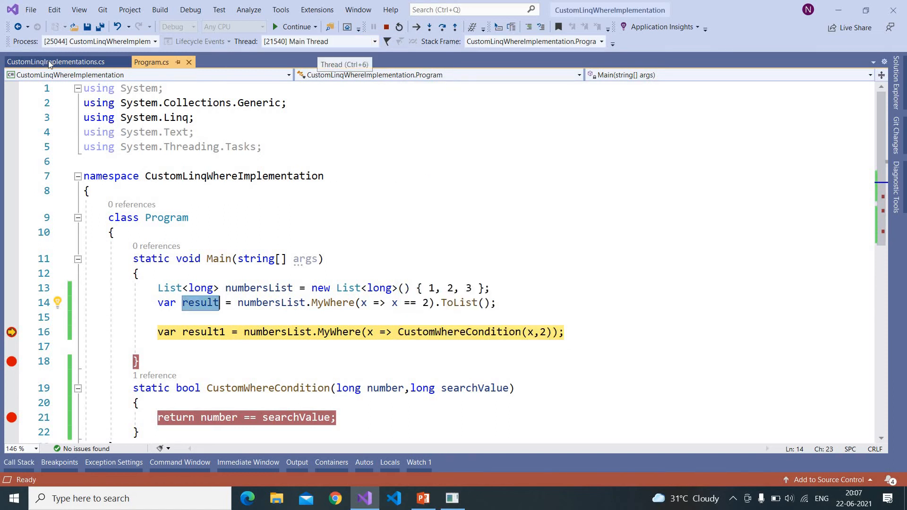
click(55, 62)
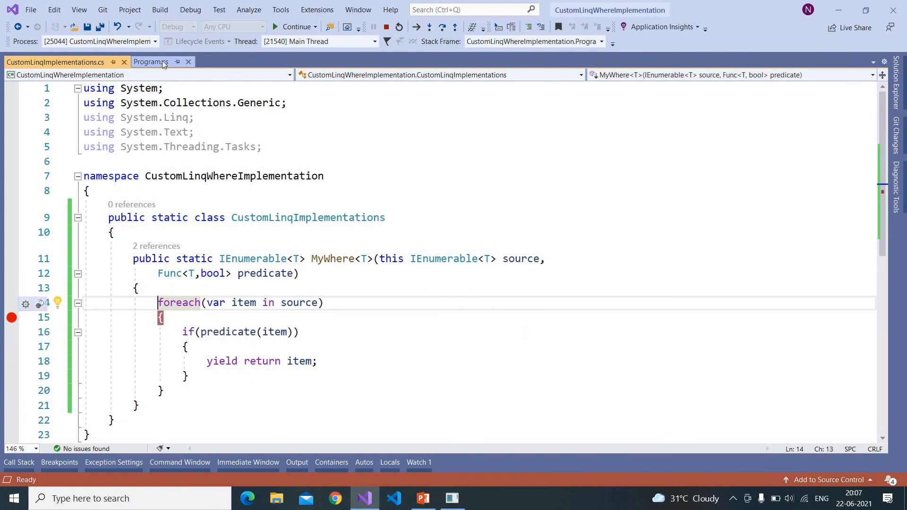
click(150, 62)
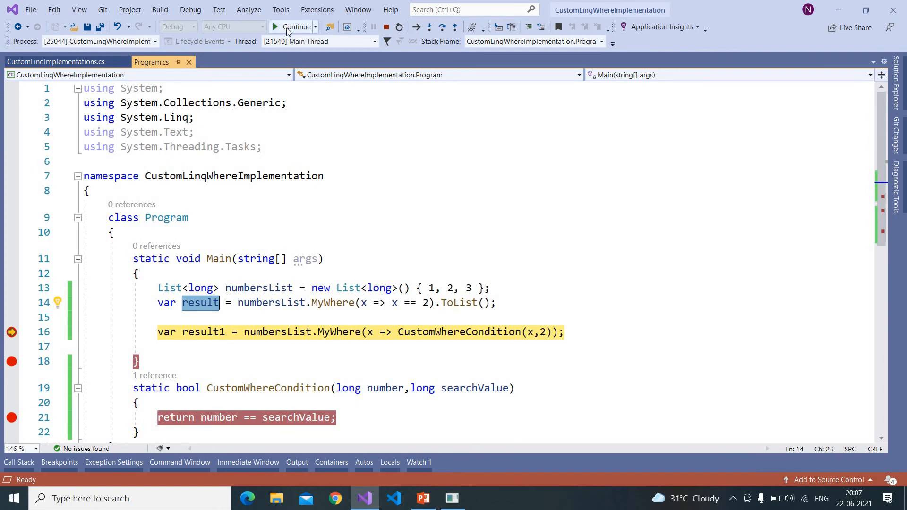
mouse_move(296, 28)
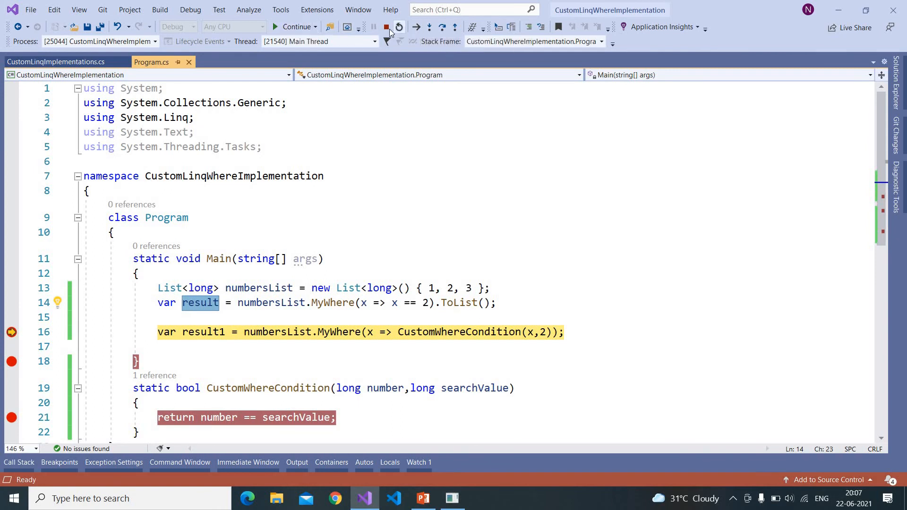
click(384, 28)
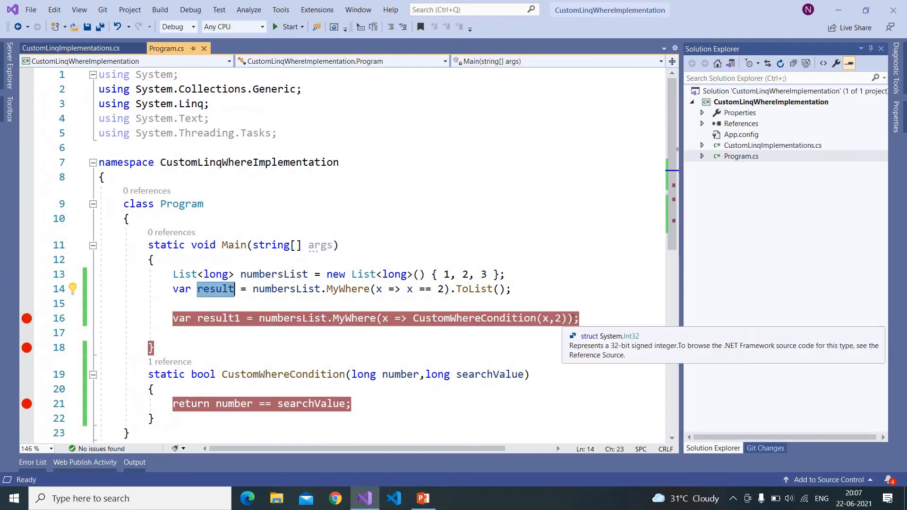
- Add .ToList() to the result1 line and launch a new debug run
text(.ToList()
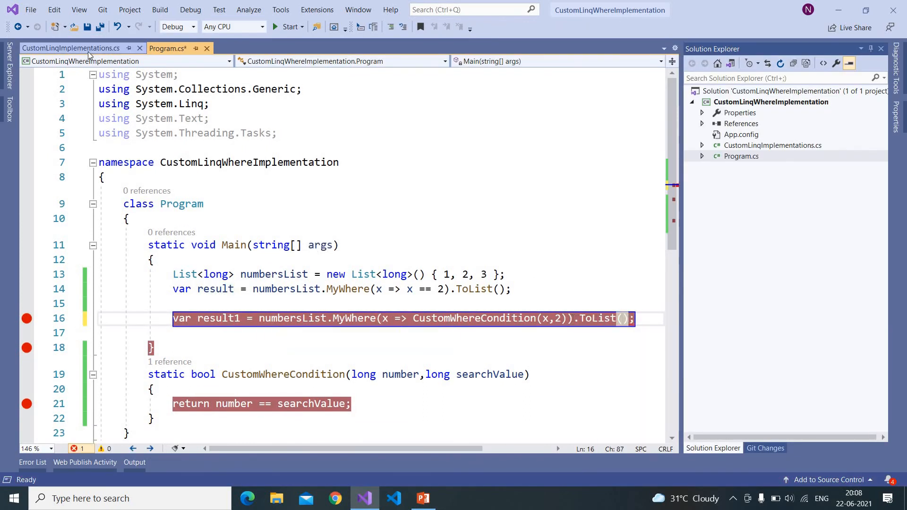
click(70, 49)
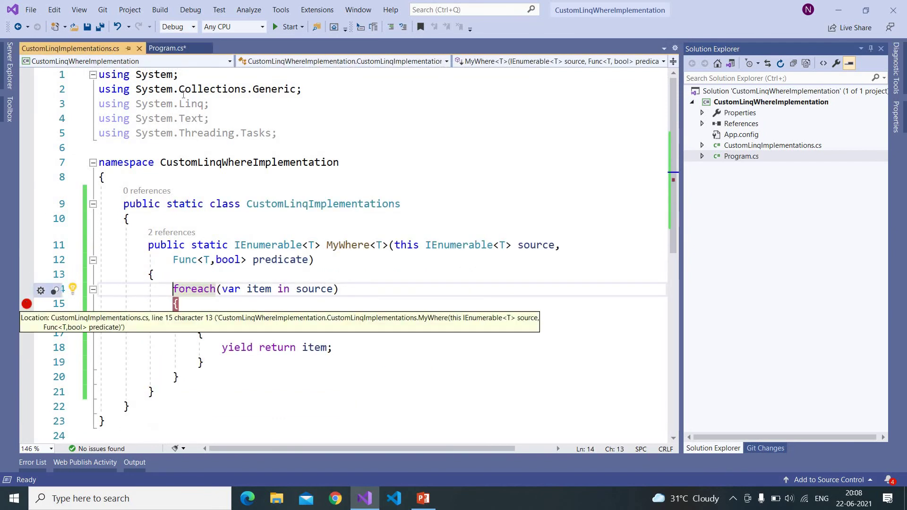
click(168, 48)
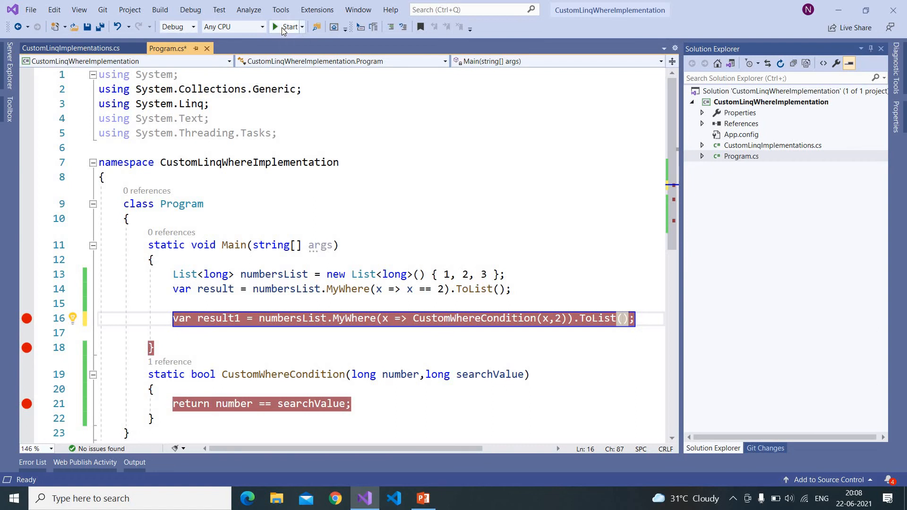
click(289, 26)
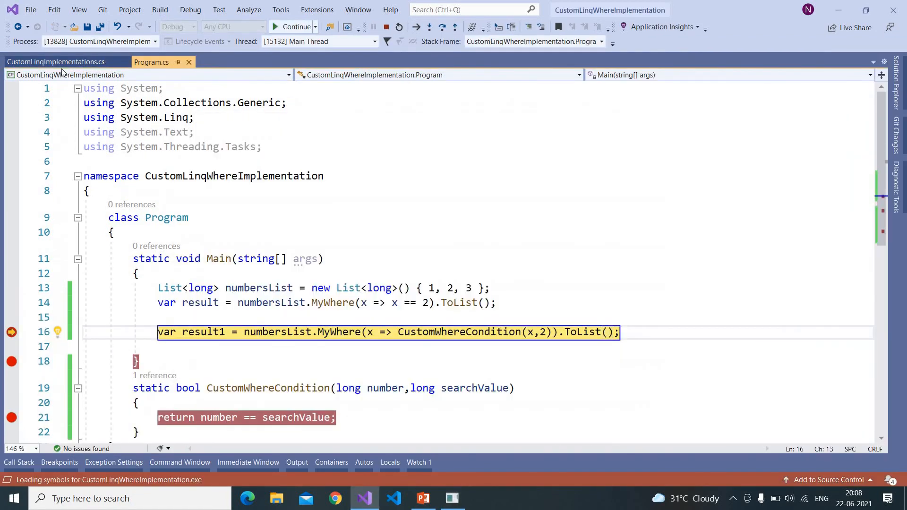
- Step into MyWhere to the predicate check, select predicate, then view CustomWhereCondition in Program.cs
click(55, 62)
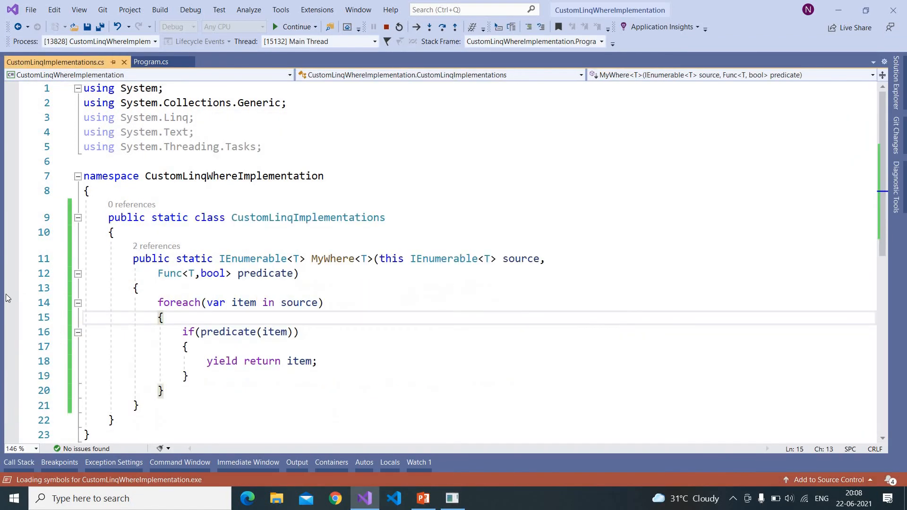
click(11, 317)
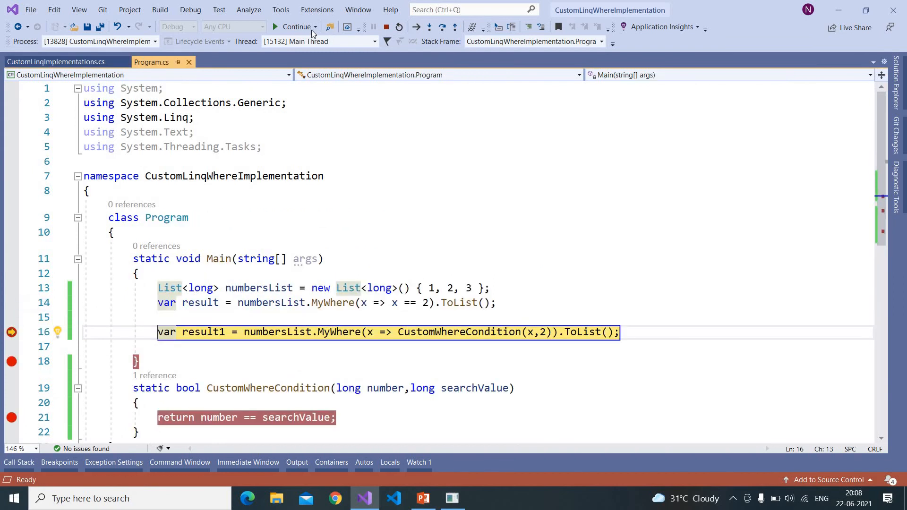
mouse_move(294, 27)
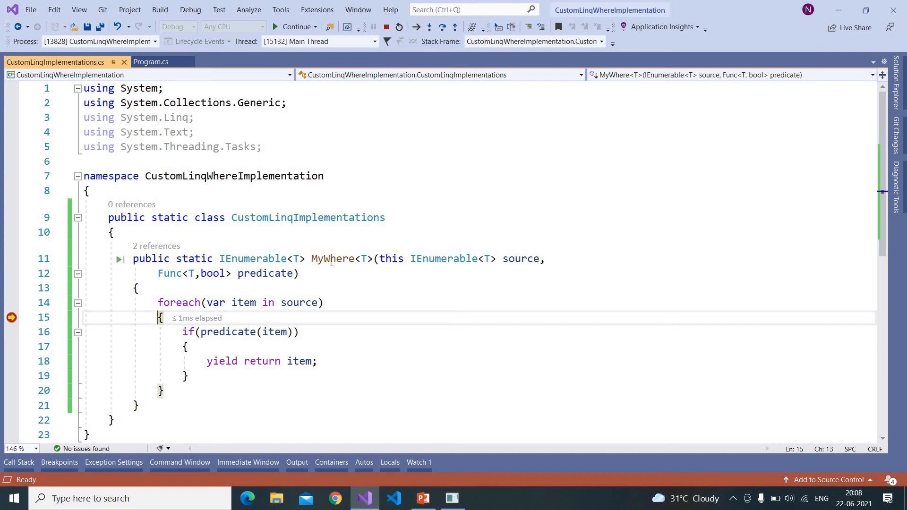
key(F10)
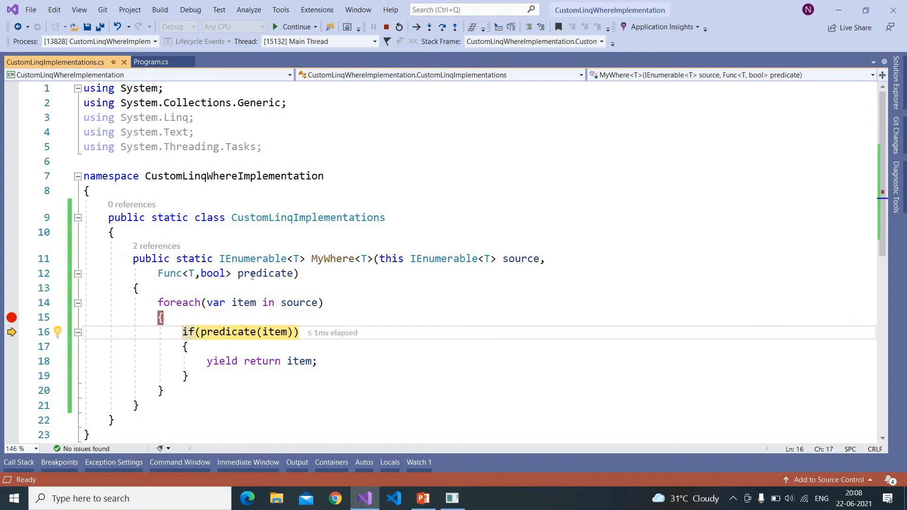
double_click(265, 273)
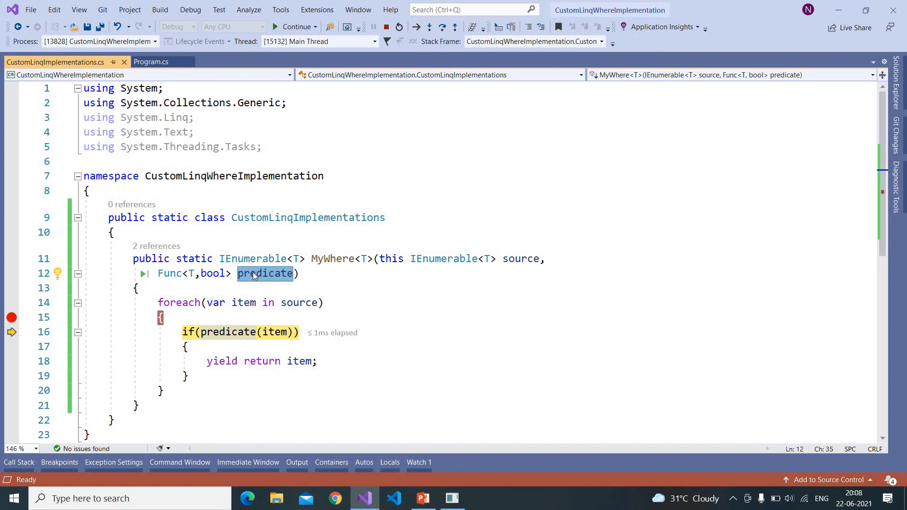
mouse_move(288, 260)
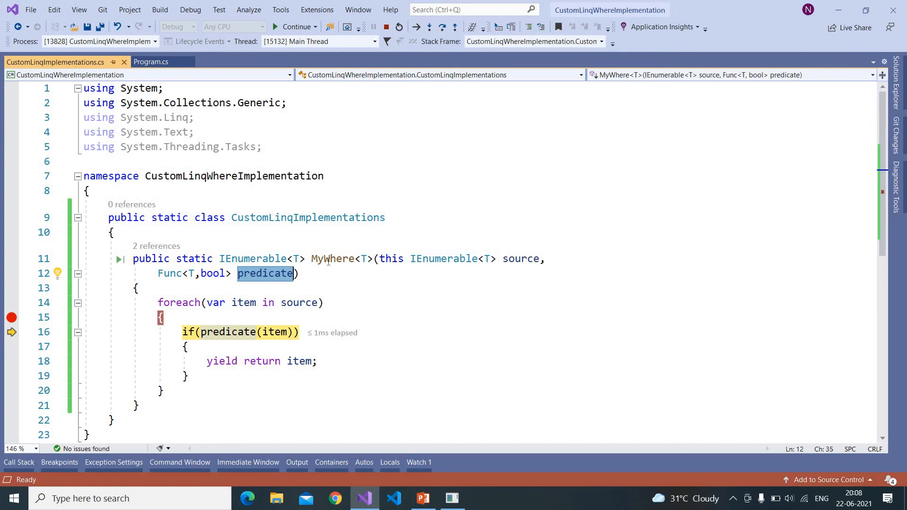
mouse_move(252, 284)
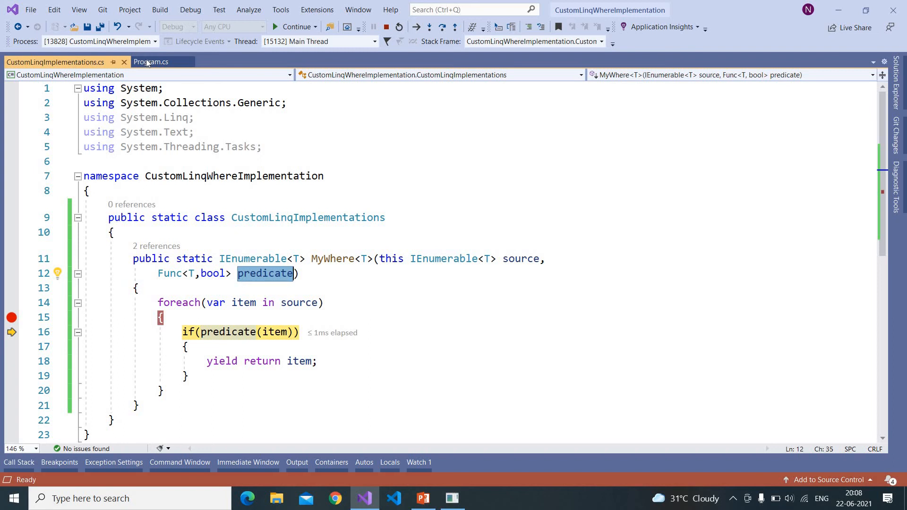
click(151, 61)
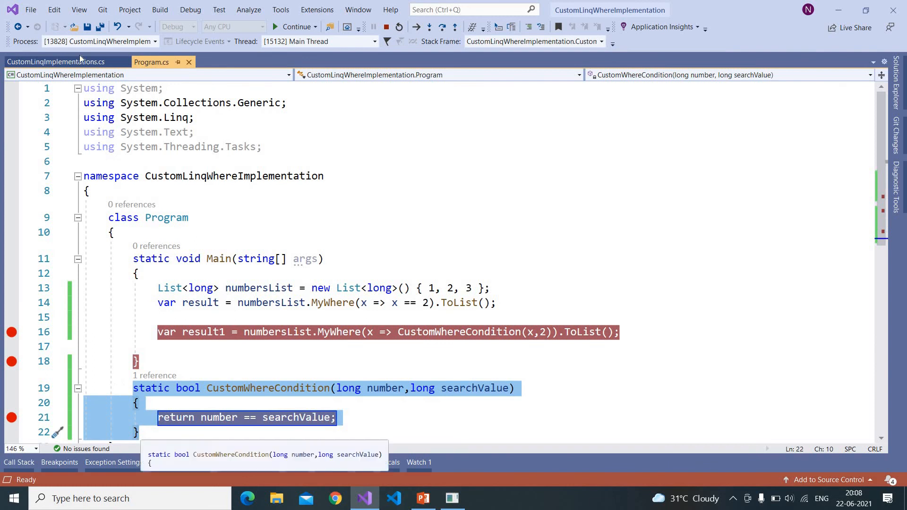
- Step through MyWhere's loop and into CustomWhereCondition for the first number
click(52, 62)
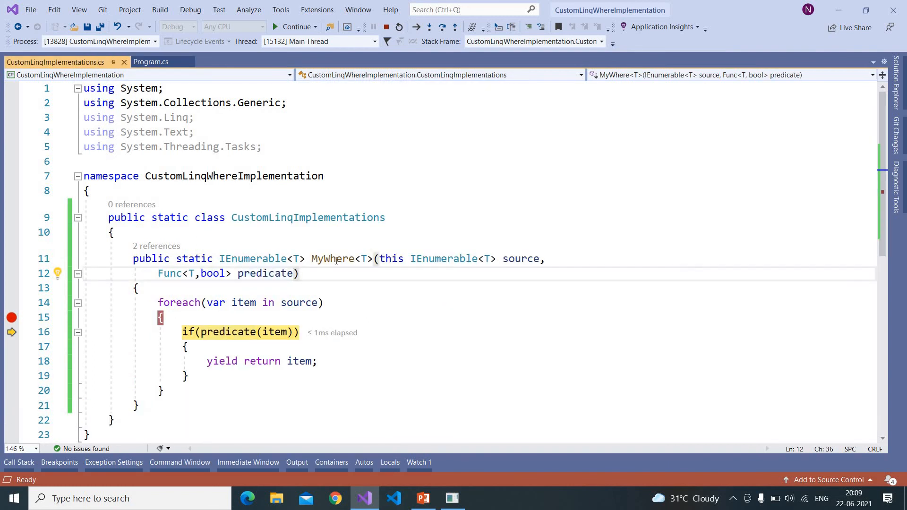
double_click(333, 259)
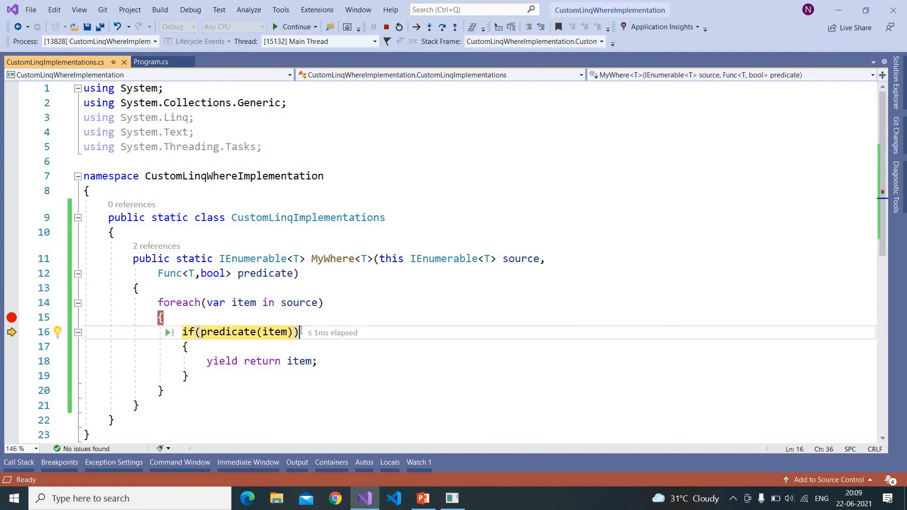
click(151, 62)
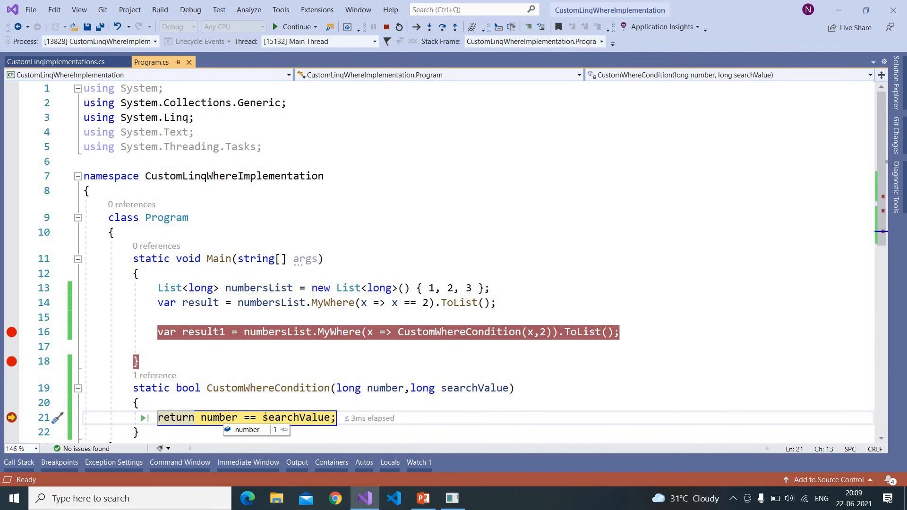
mouse_move(300, 417)
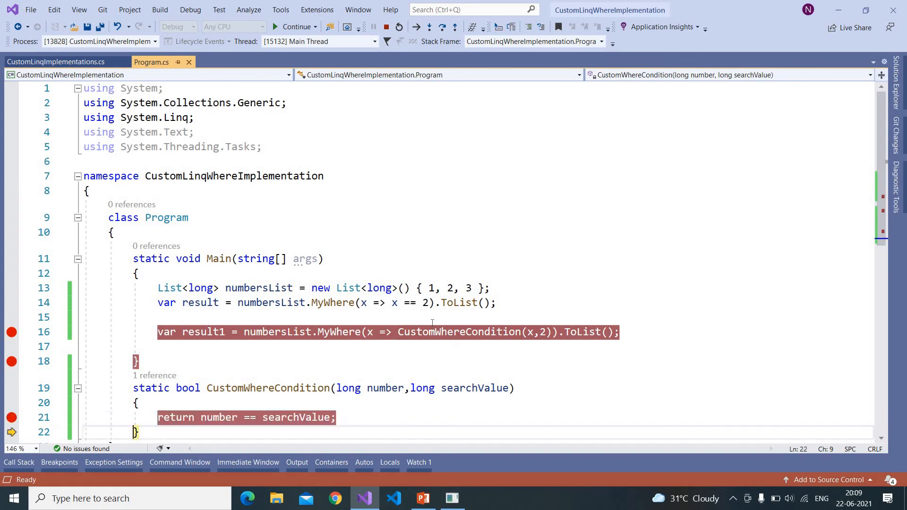
click(54, 61)
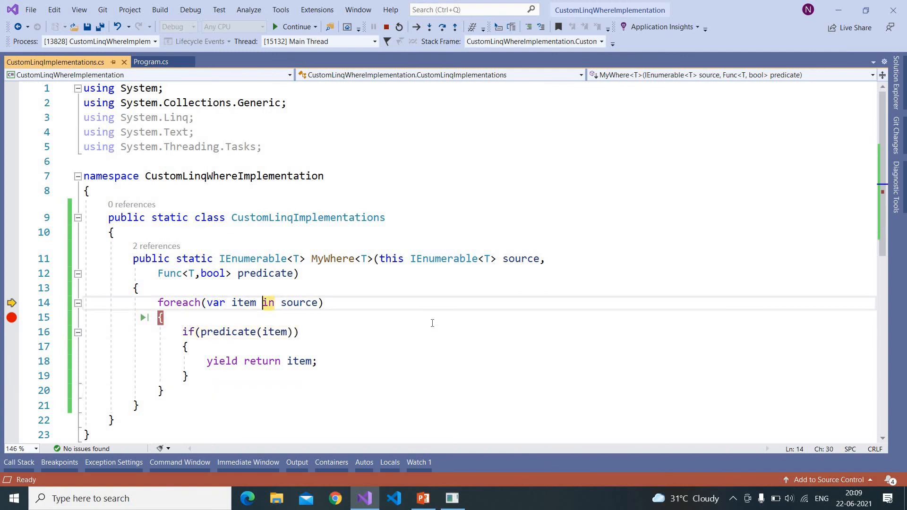
click(151, 62)
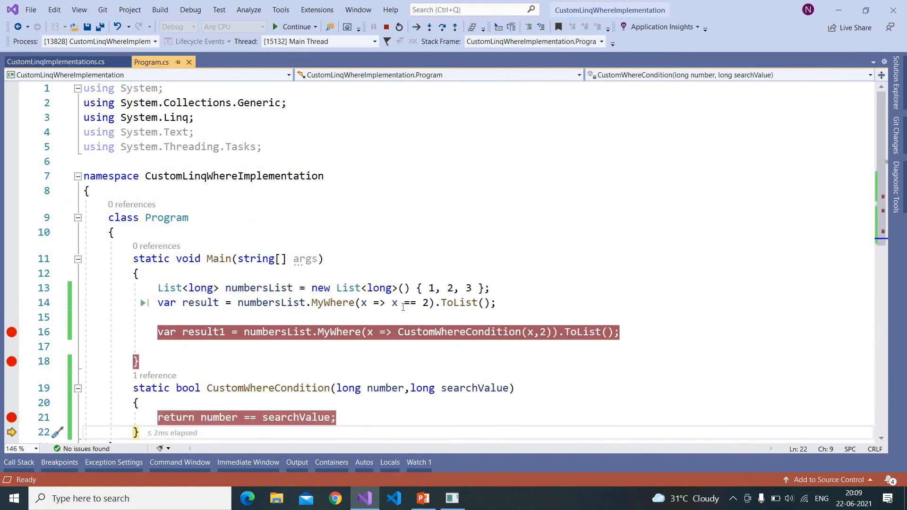
- Step through the remaining numbers until execution returns to the result1 line for inspection
click(52, 62)
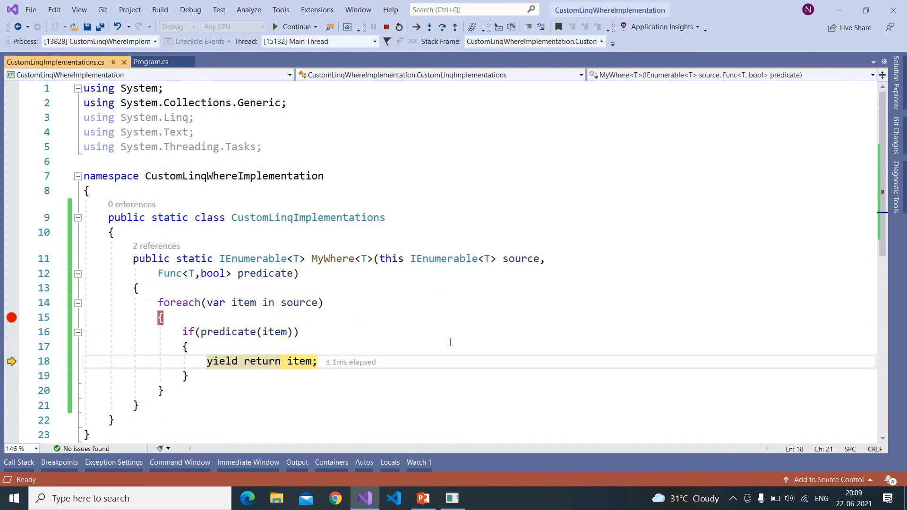
key(F10)
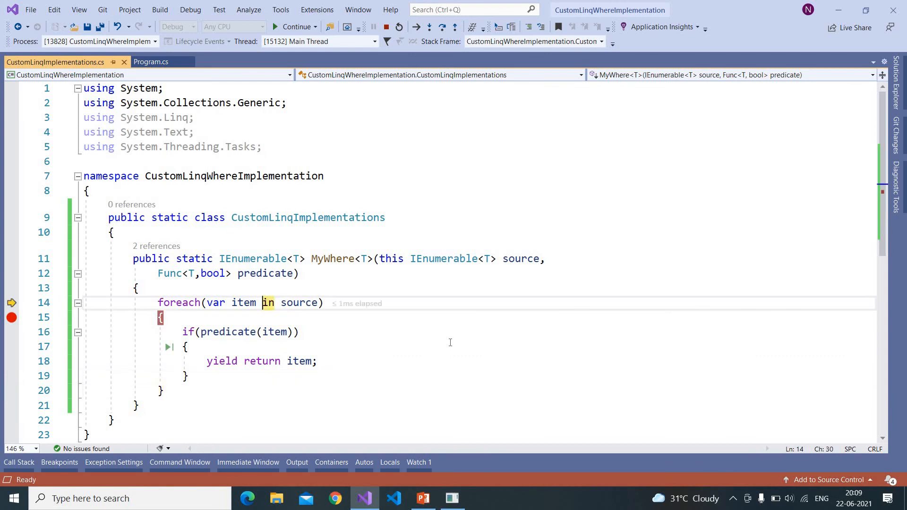
click(151, 62)
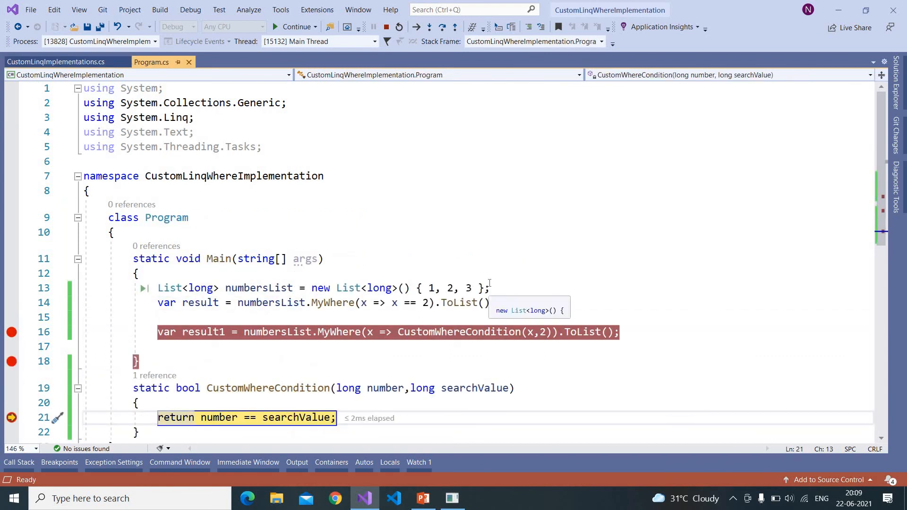
click(54, 62)
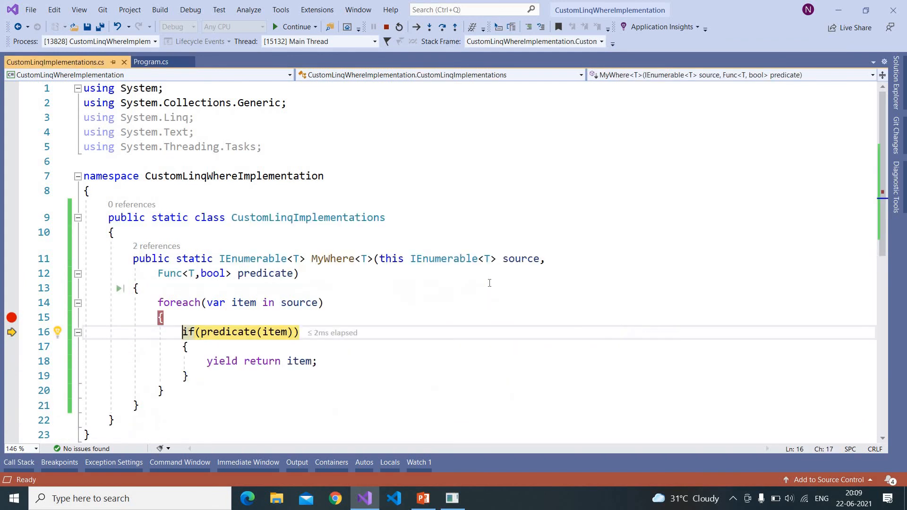
click(151, 62)
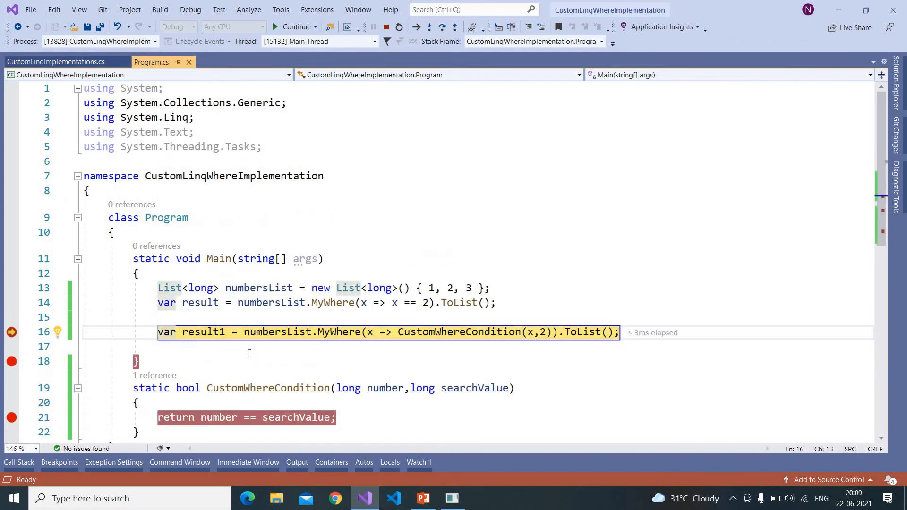
key(F10)
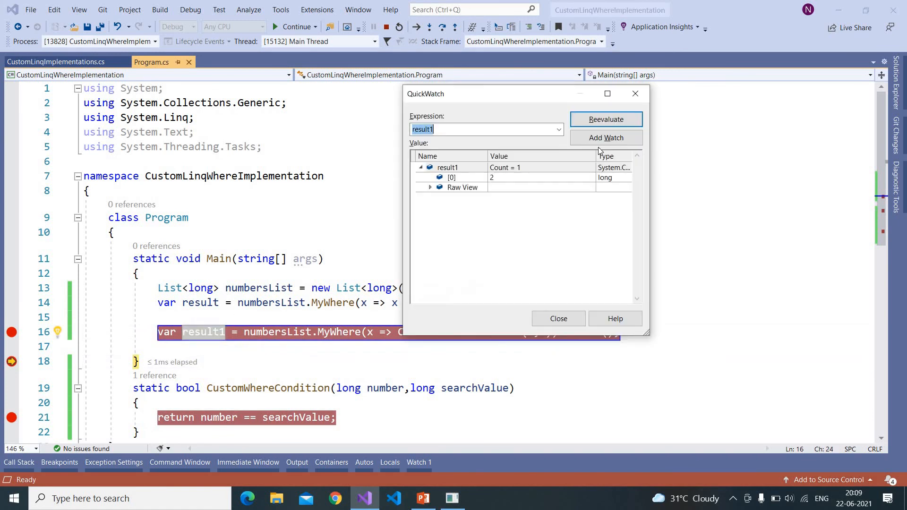
- Check result1's [0] entry showing 2, then close QuickWatch
click(452, 177)
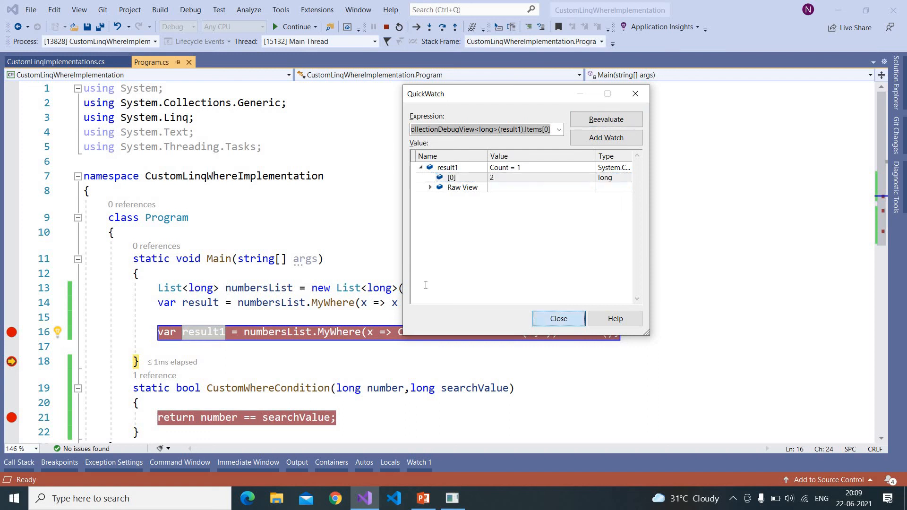
click(557, 318)
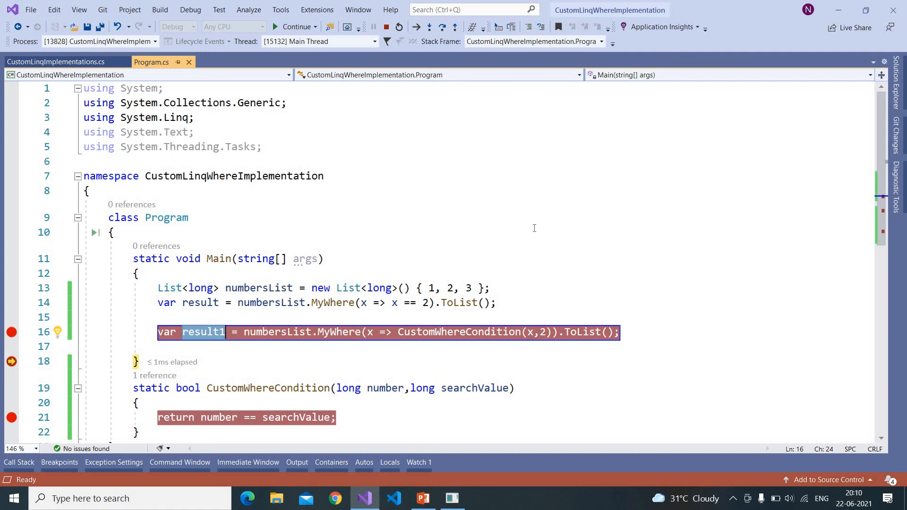
mouse_move(384, 24)
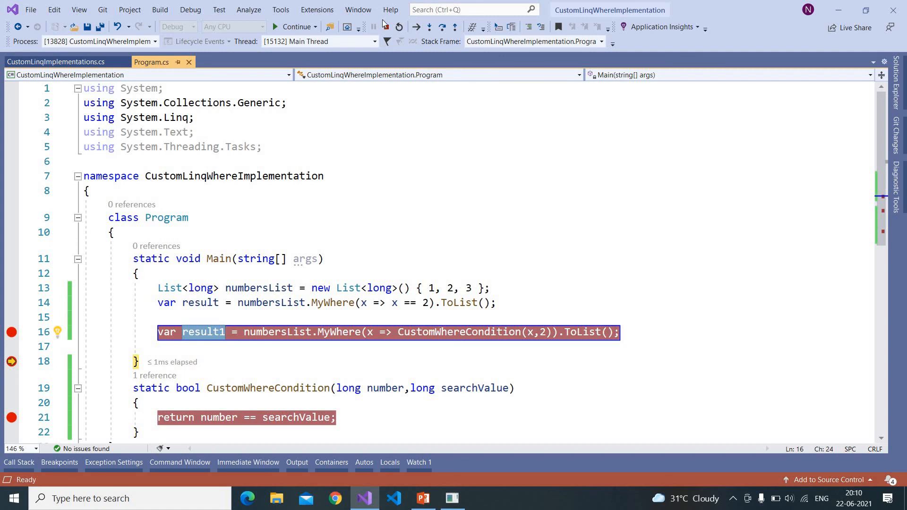